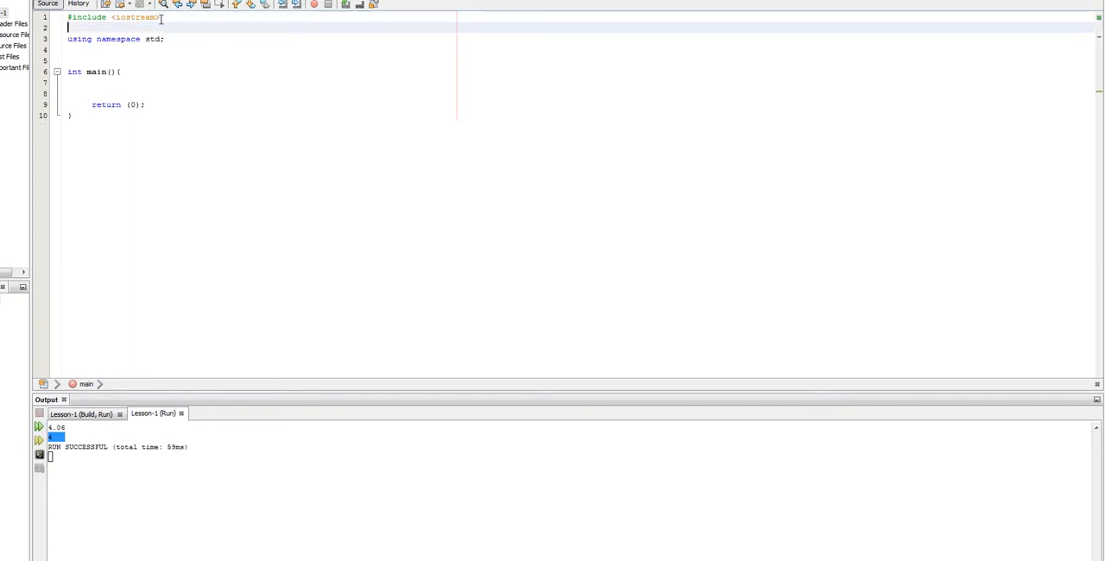
# - Insert blank lines inside main() and place the cursor on empty line 8
pyautogui.press('enter')
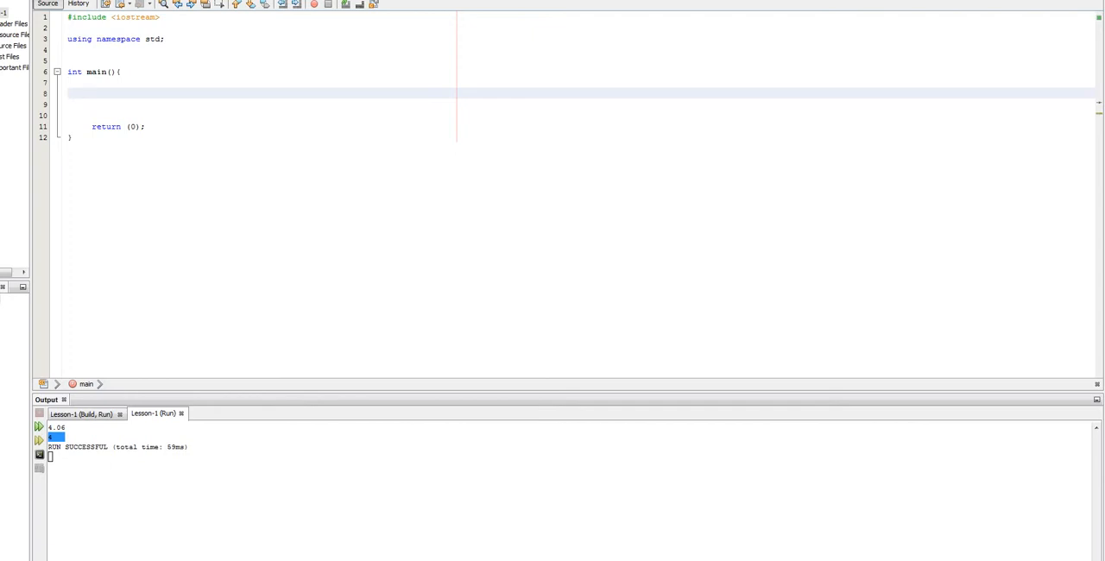
pyautogui.click(86, 93)
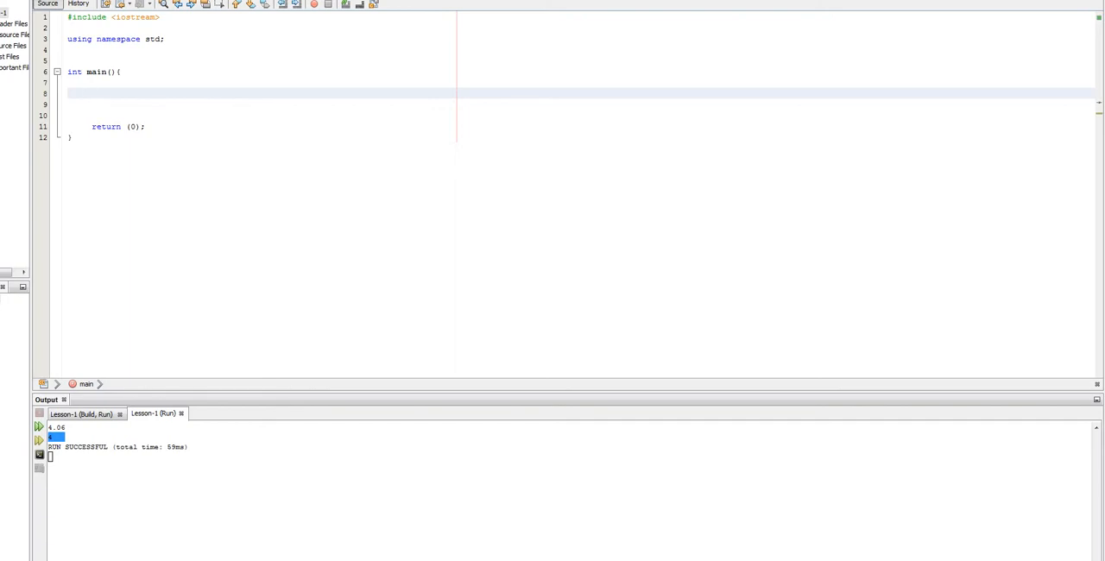
pyautogui.click(87, 92)
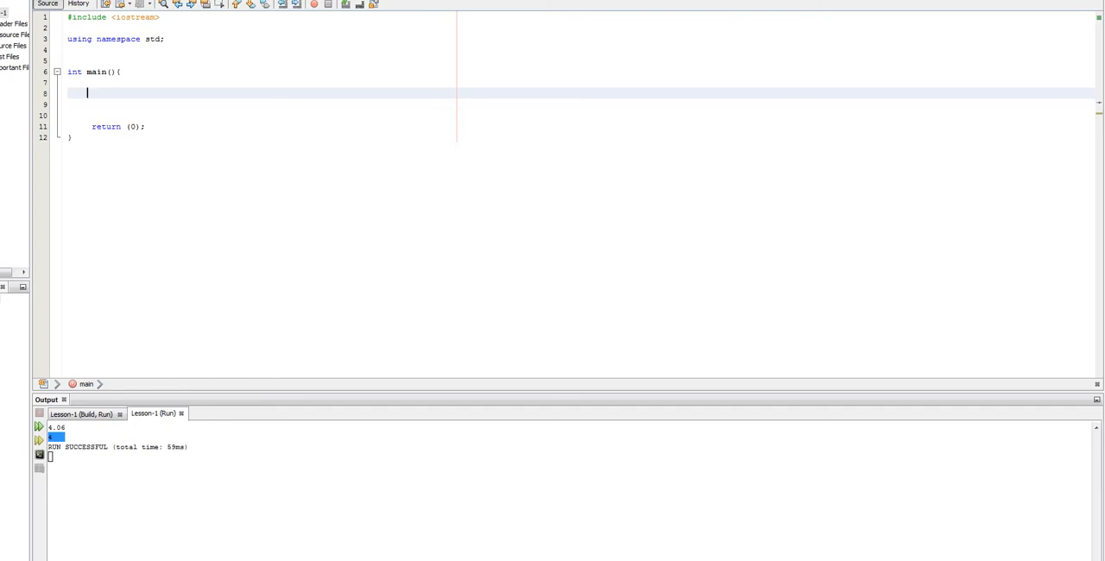
# - Write double accountBalance=5000.0, withdrawAmount=0; as the first line of main
pyautogui.write('double')
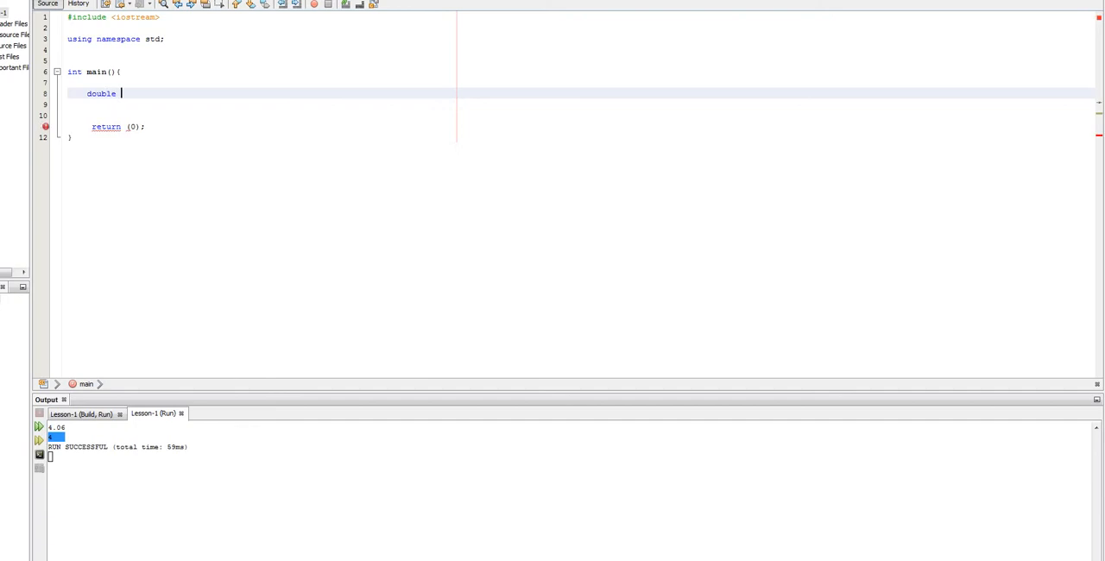
pyautogui.write('accoun')
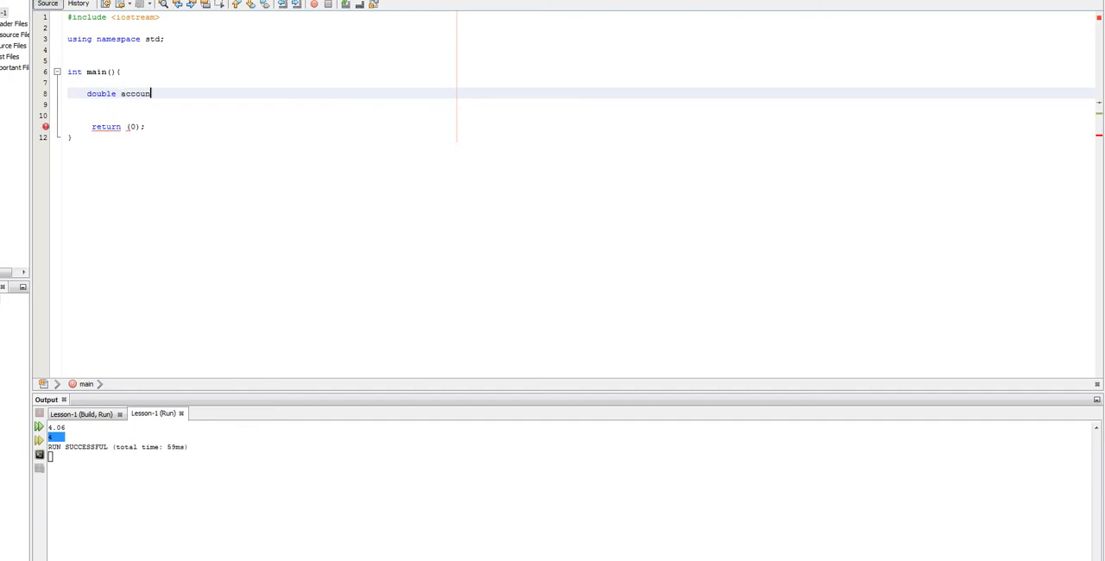
pyautogui.write('tBalance')
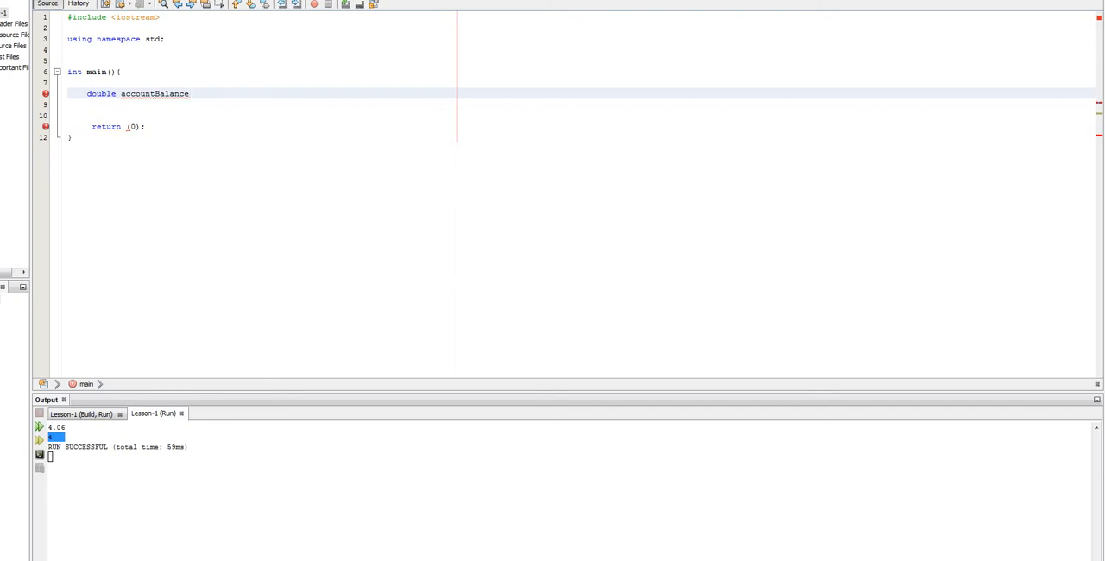
pyautogui.write('=5000.0')
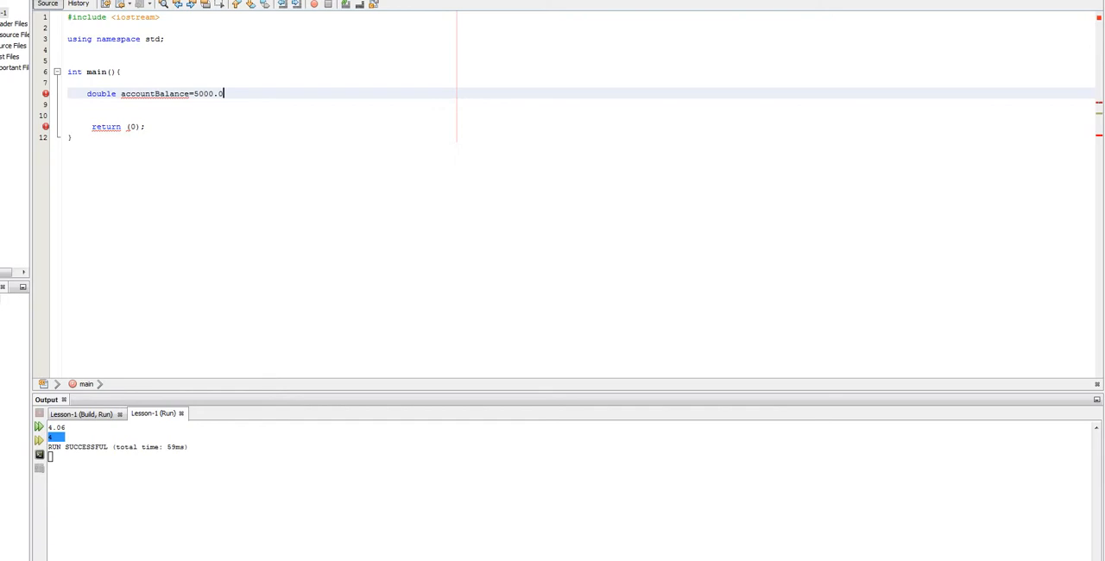
pyautogui.write(',')
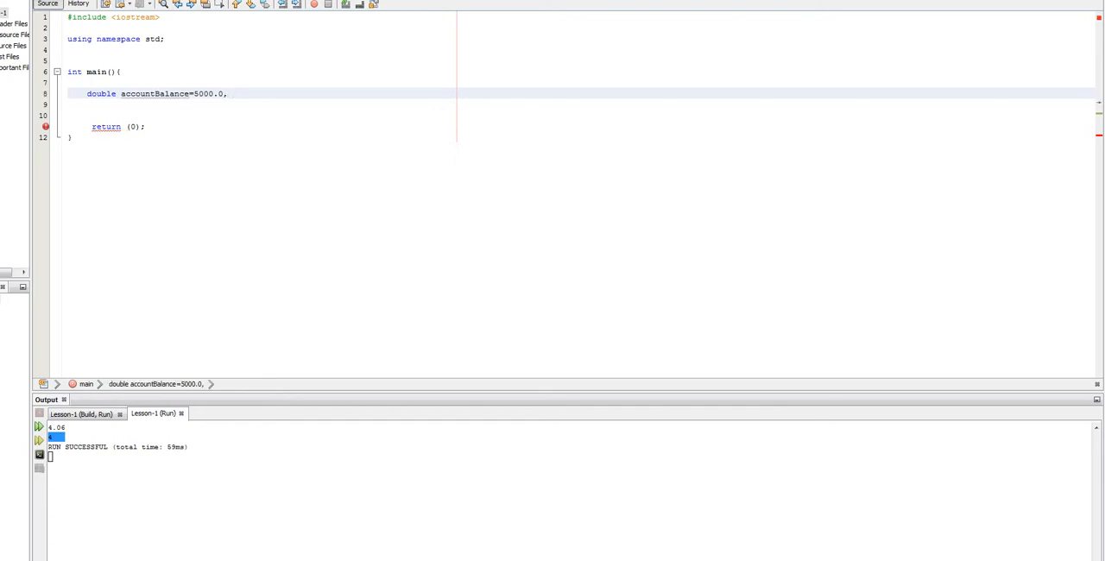
pyautogui.write('withd')
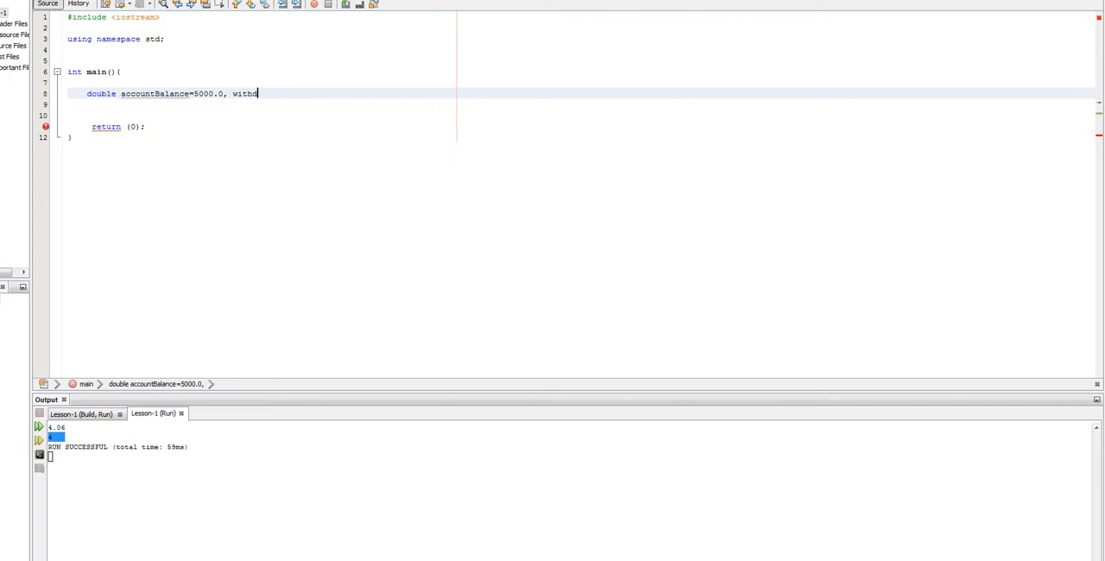
pyautogui.write('rawAmount')
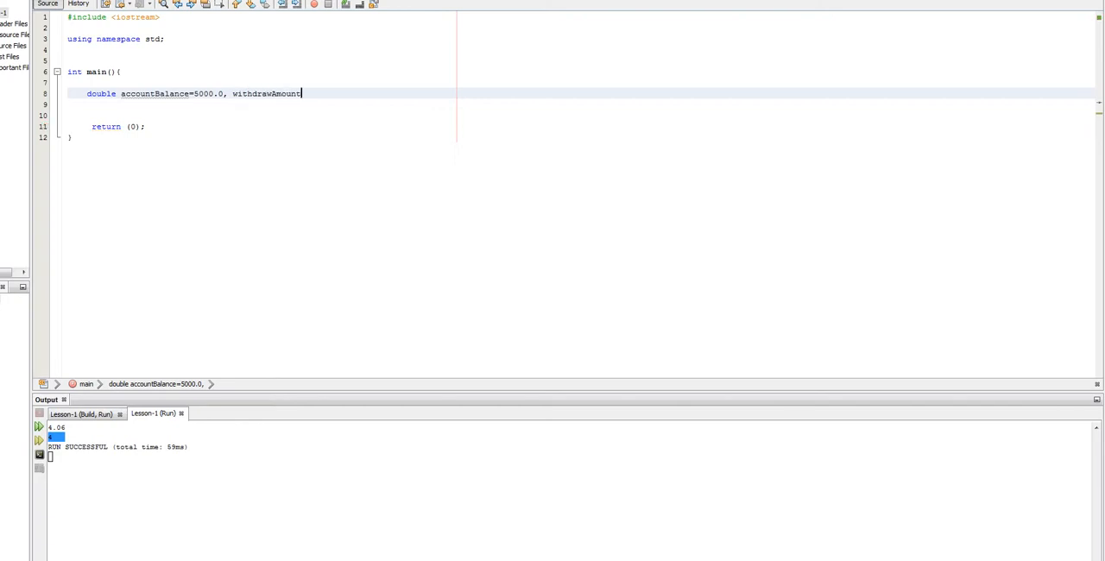
pyautogui.write('=0;')
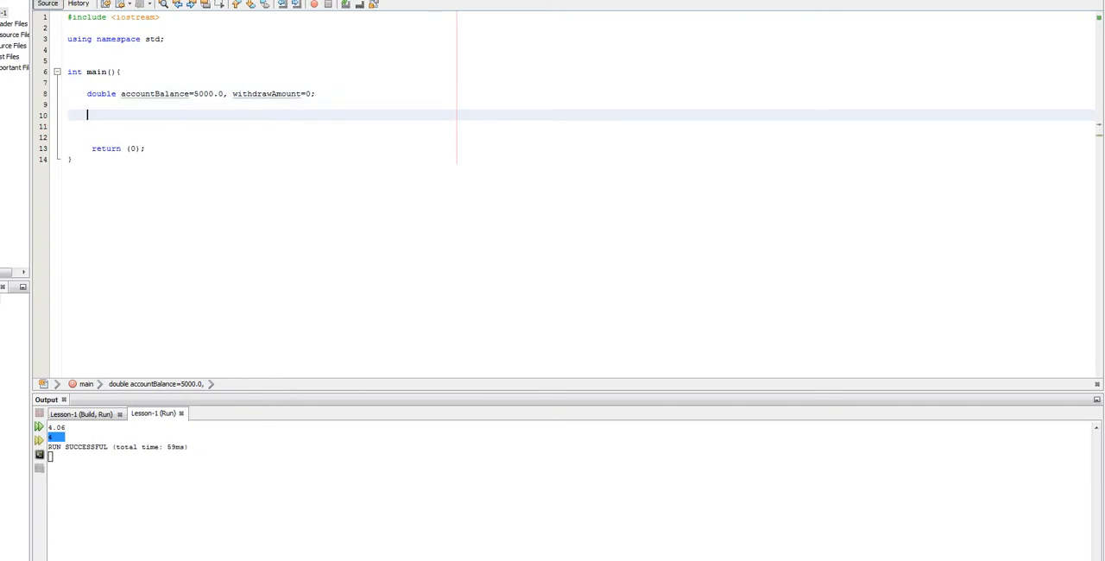
# - Add a cout prompt "How much money would you like to withdraw?" followed by cin >> withdrawAmount
pyautogui.write('cout')
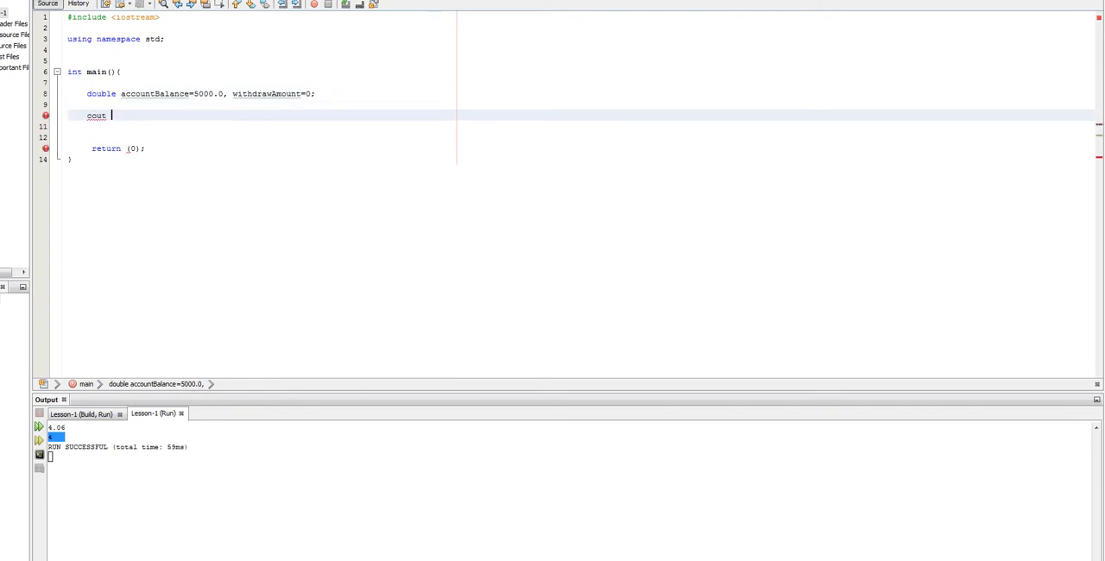
pyautogui.write('<<')
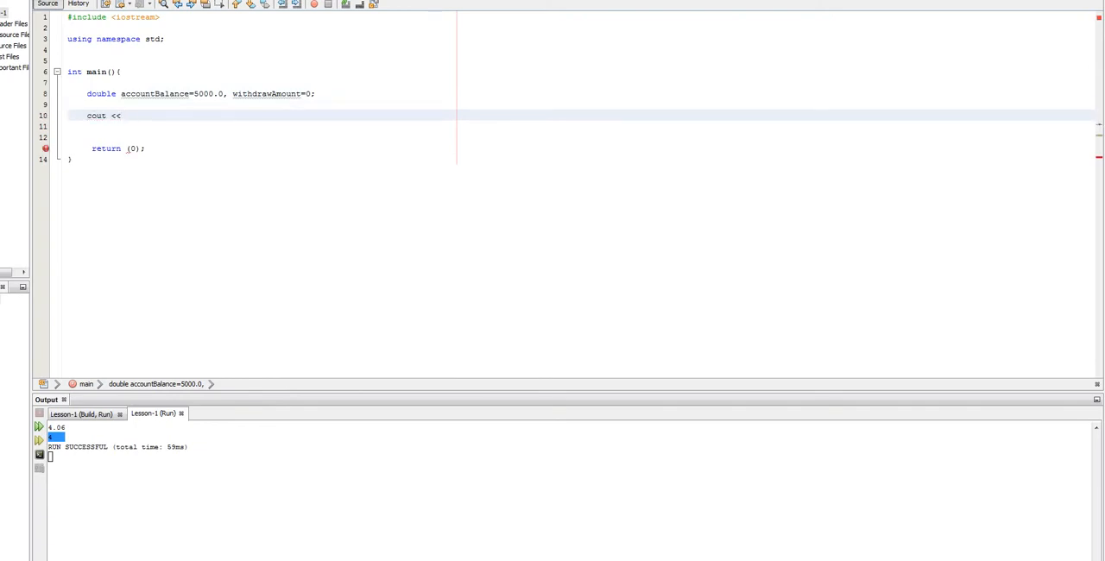
pyautogui.write('How much mo')
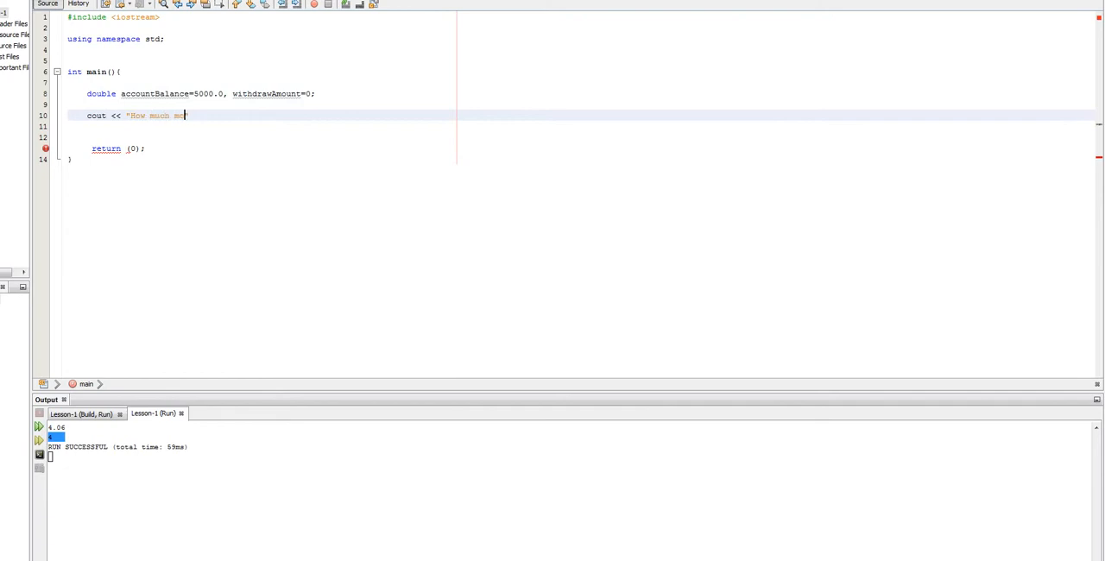
pyautogui.write('ney would you like to withdraw? ";')
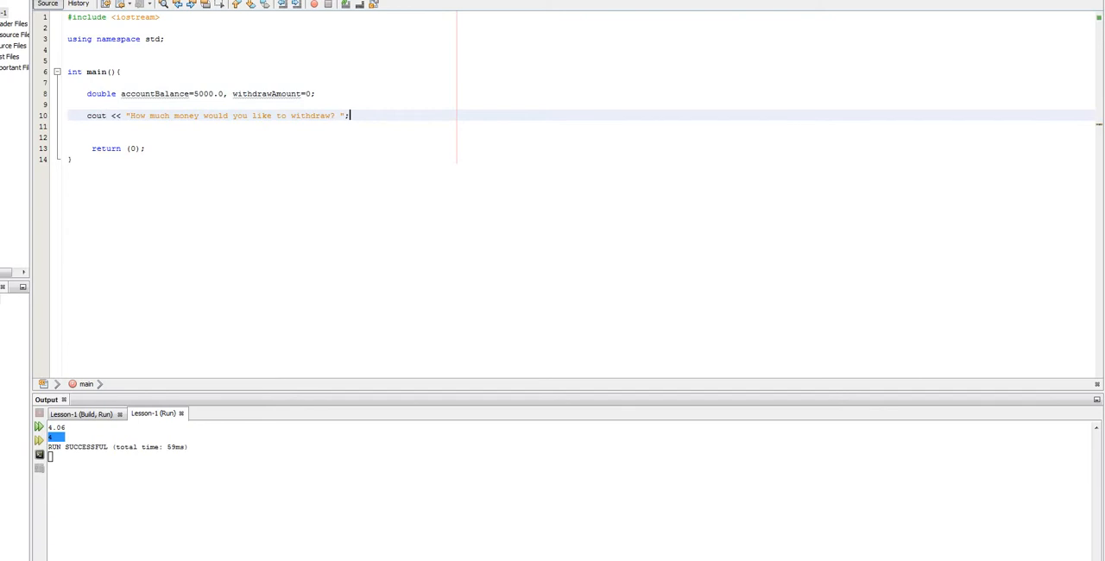
pyautogui.write('cin >>')
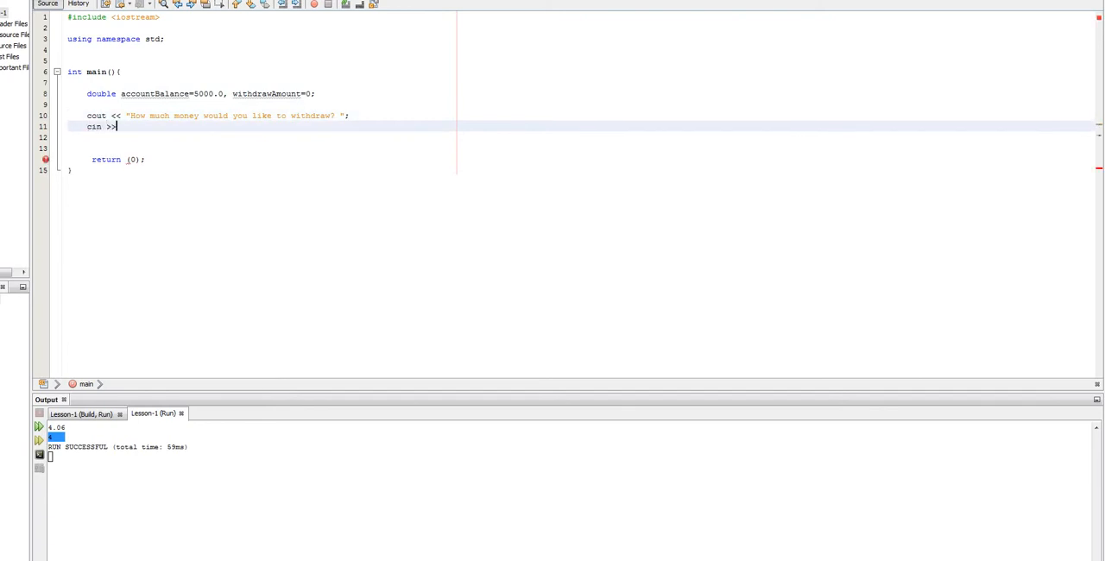
pyautogui.write('with')
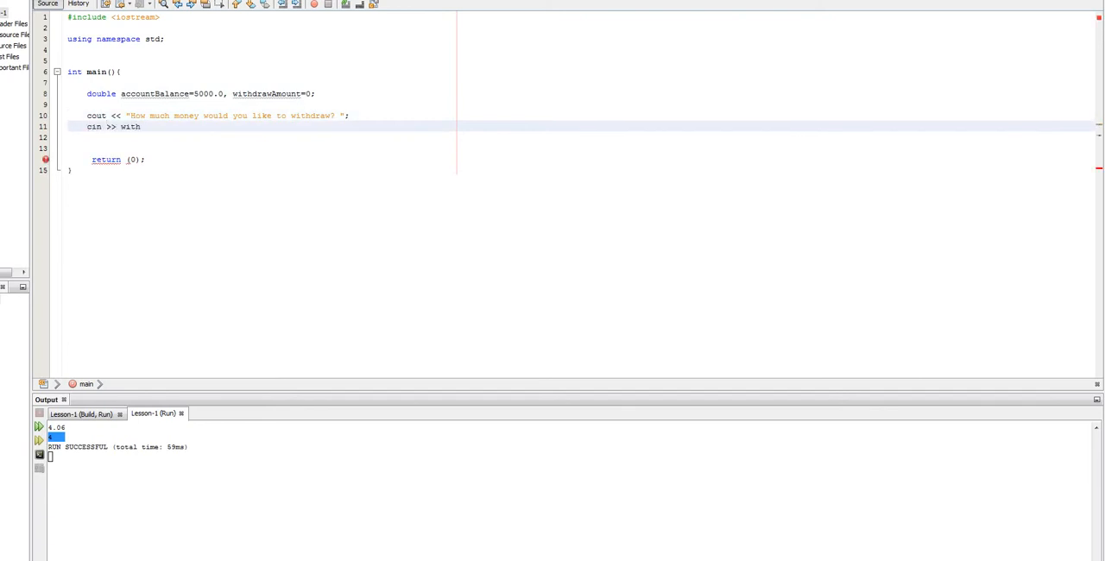
pyautogui.write('draw')
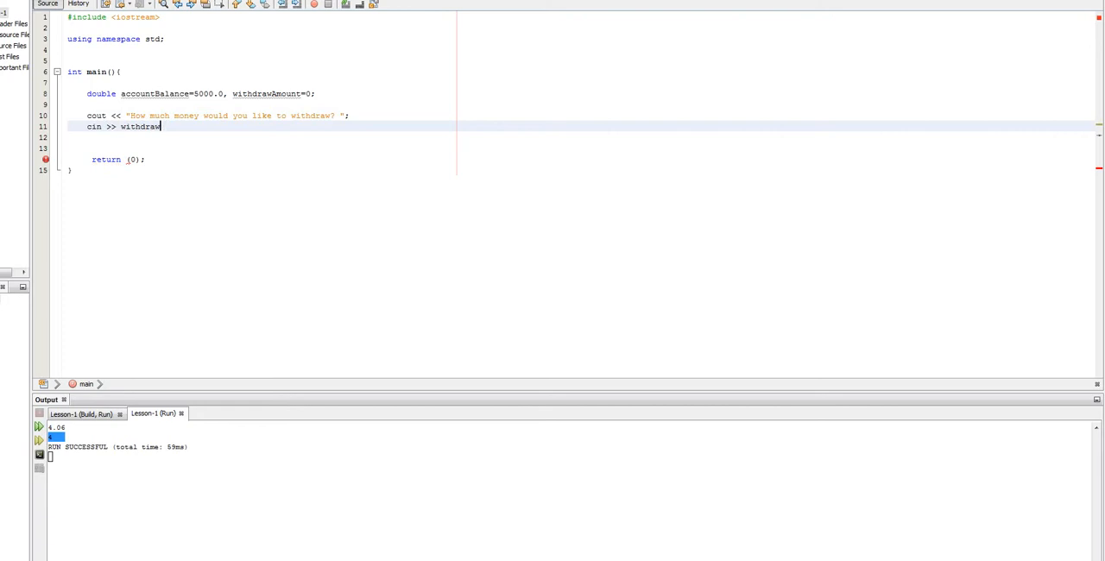
pyautogui.write('Amount;')
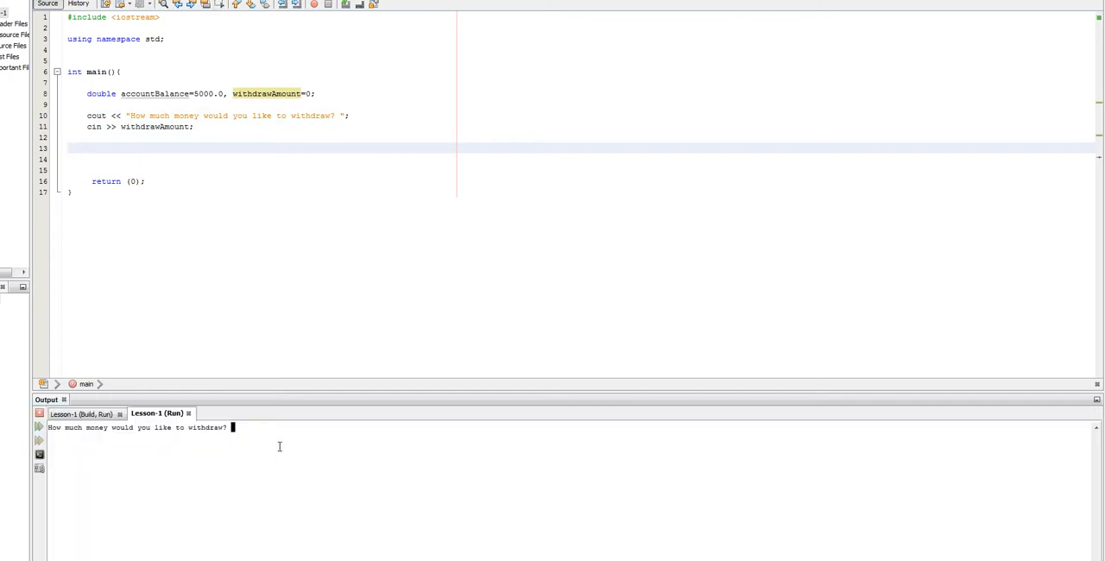
# - Enter a junk test value at the running prompt, then return to the editor
pyautogui.write('kjuibgndrfkig')
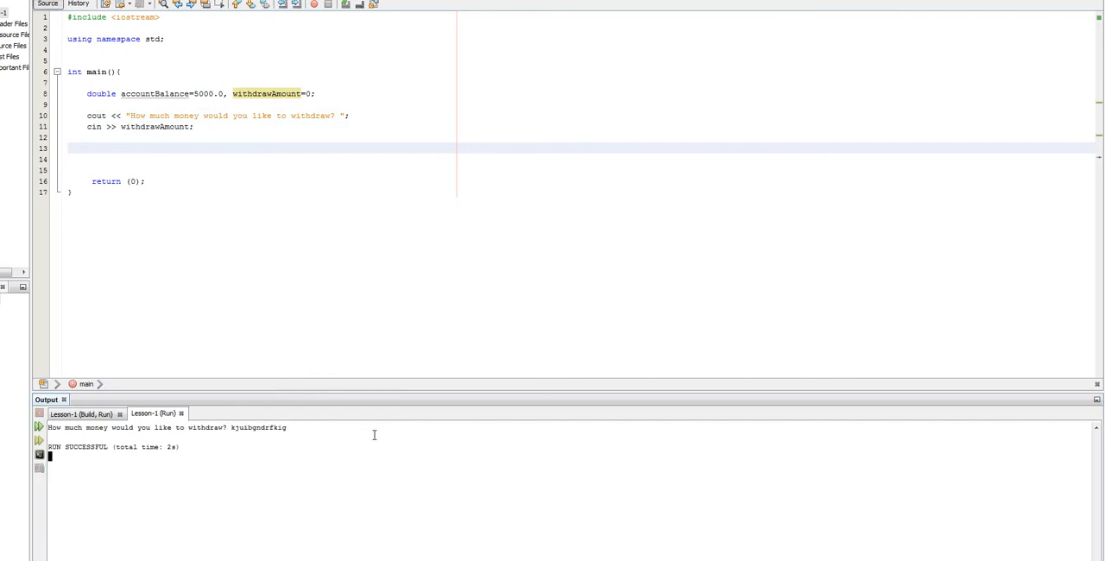
pyautogui.click(262, 93)
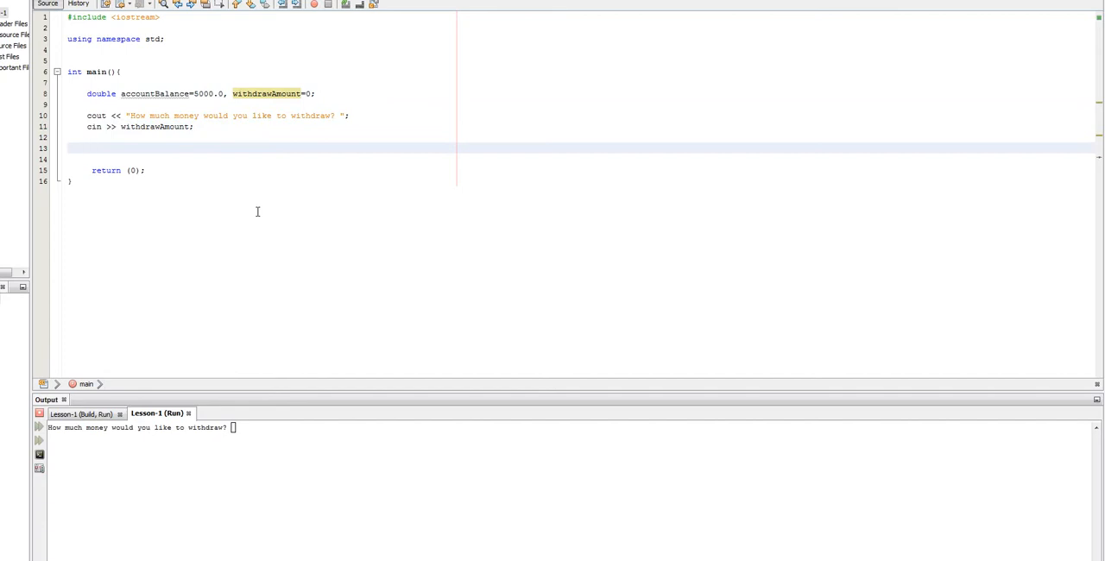
# - Write if (withdrawAmount > accountBalance) printing an error that it exceeds the current balance
pyautogui.write('if(')
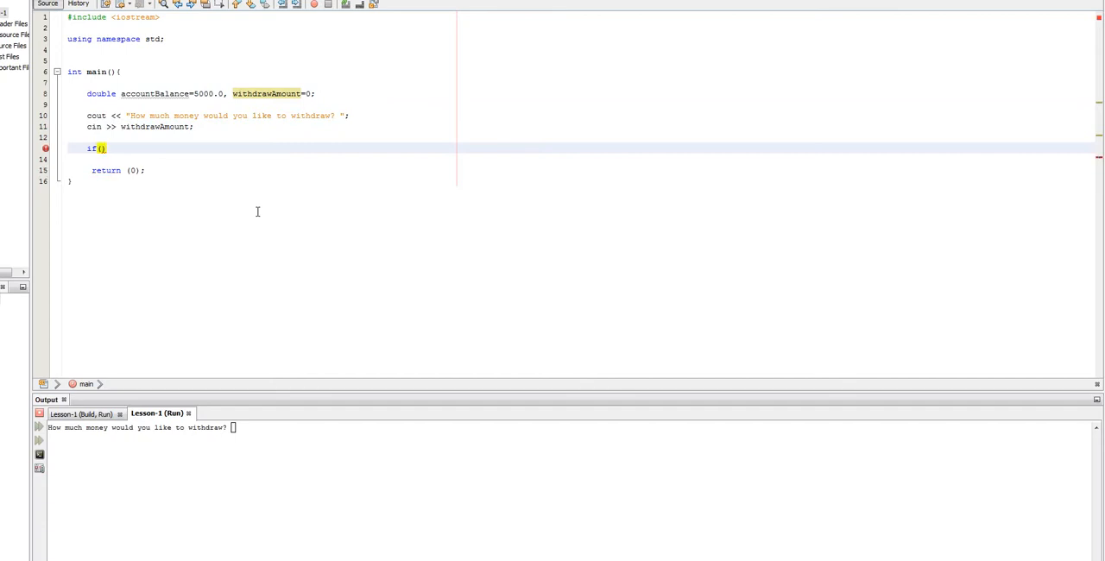
pyautogui.write('withd')
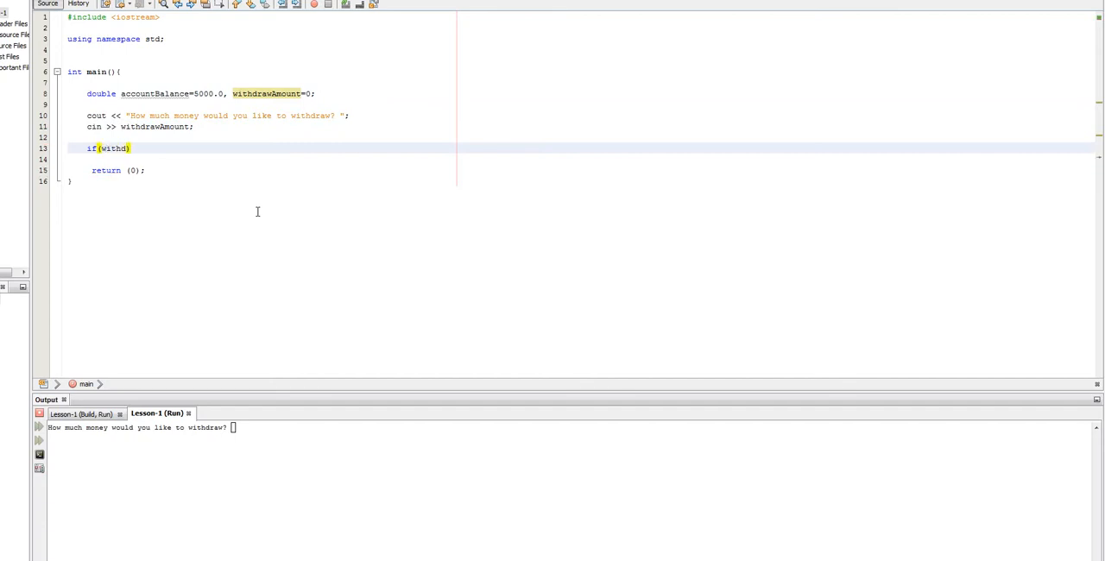
pyautogui.write('rawAmount')
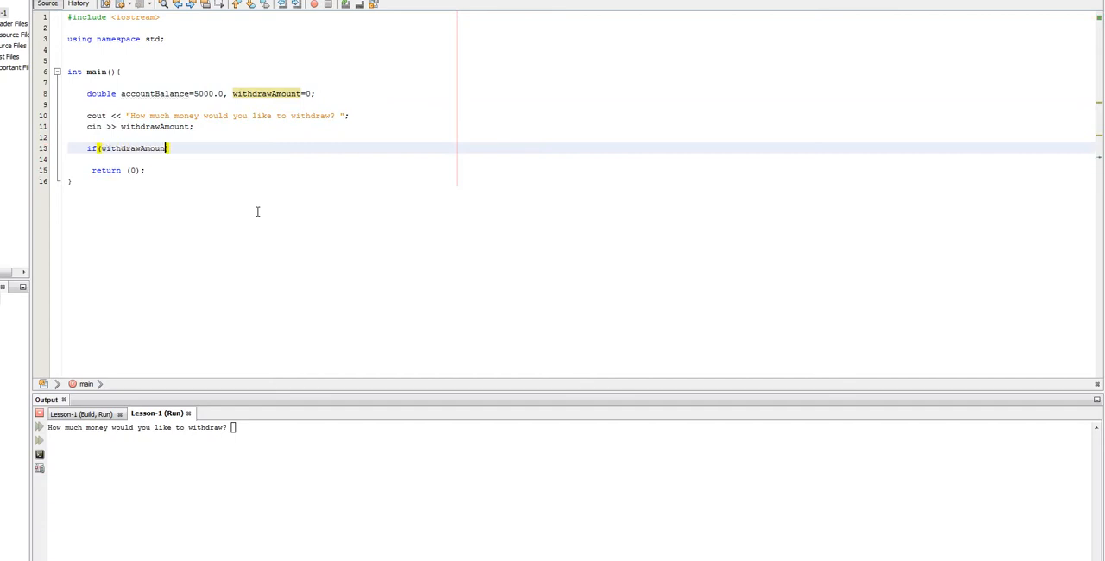
pyautogui.write('> )')
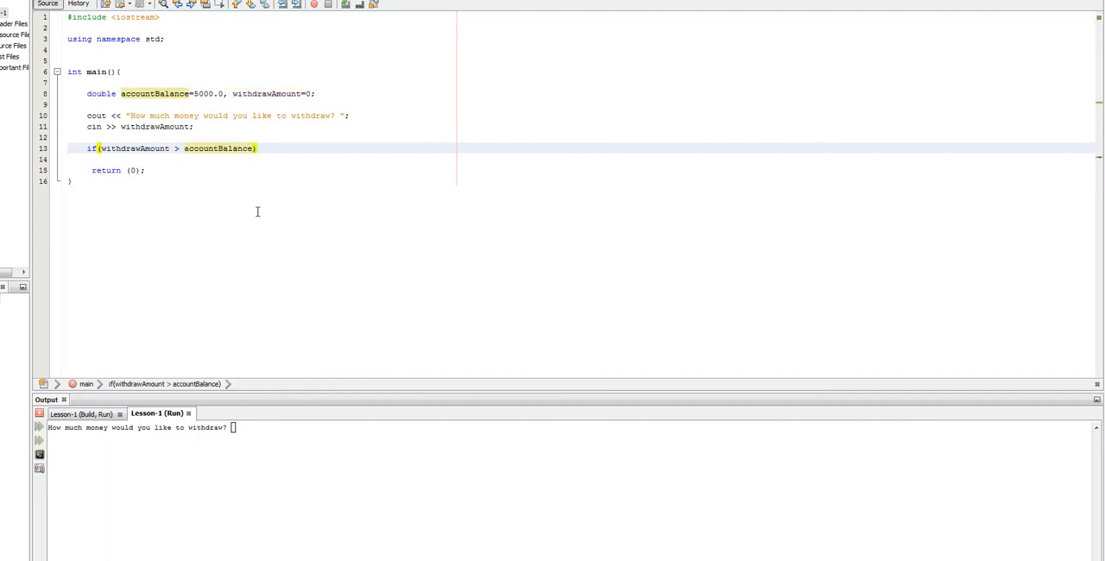
pyautogui.write('{')
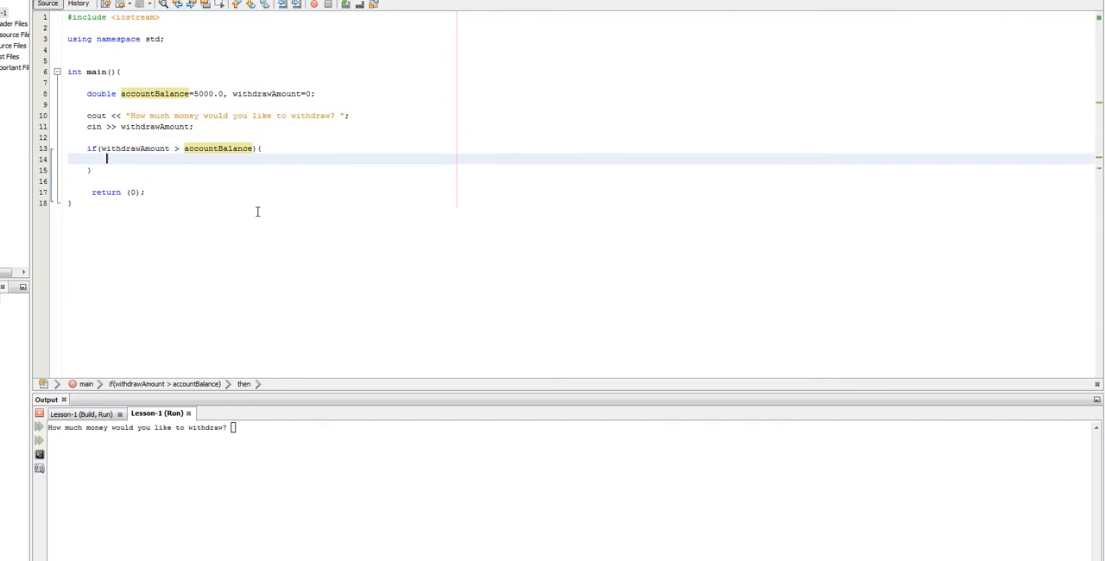
pyautogui.write('cout <<')
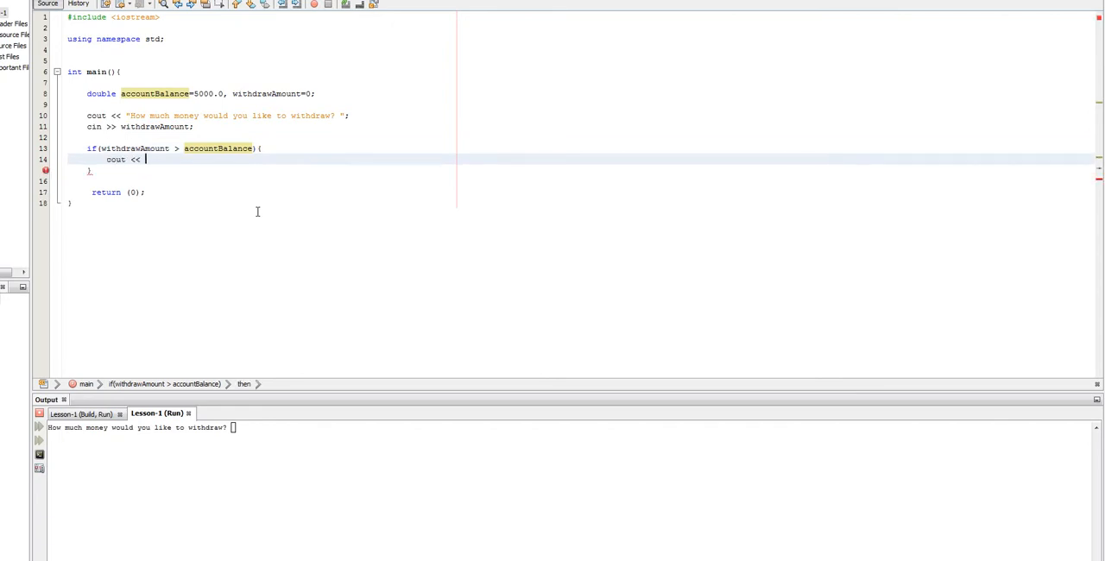
pyautogui.write('"Error: The amount you tried to take out is greater than your')
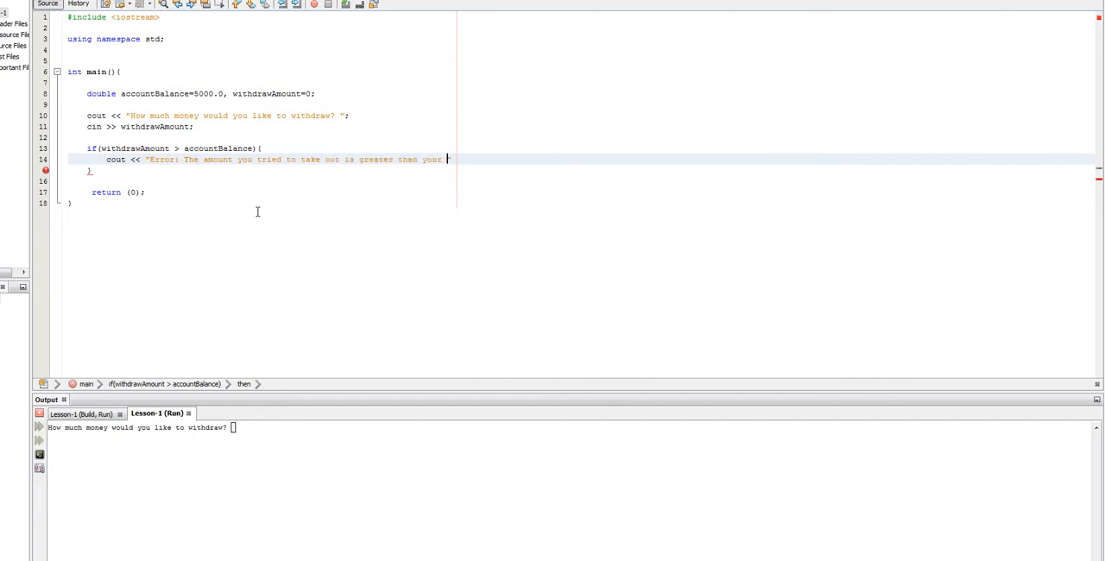
pyautogui.write('current balance.')
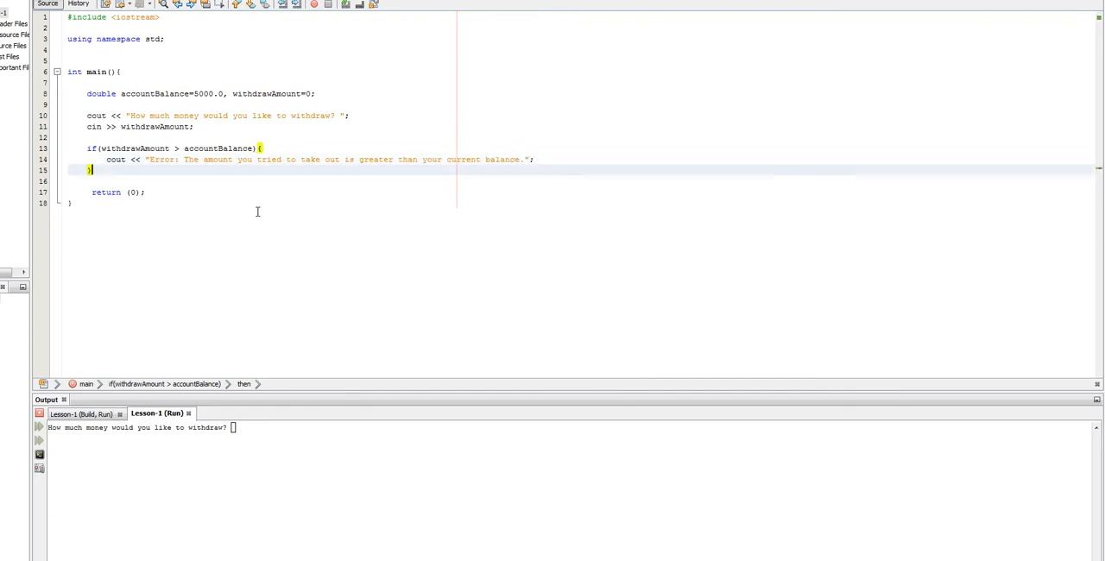
# - Run the program to test the over-balance error branch with 5100
pyautogui.press('enter')
pyautogui.write('5100')
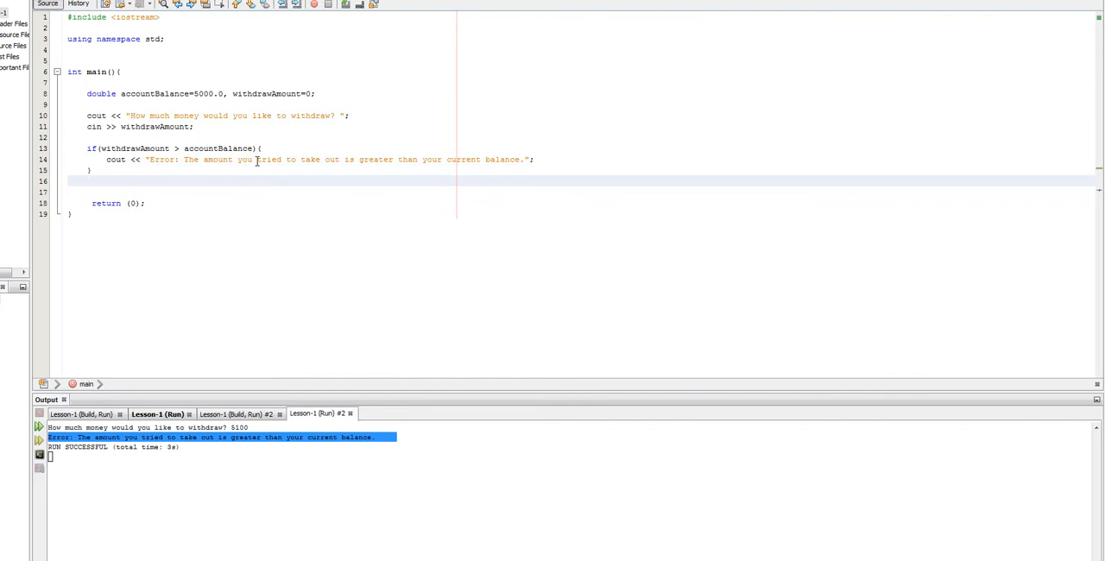
# - Start an else block whose cout prints "You withdrew: " and withdrawAmount
pyautogui.write('else')
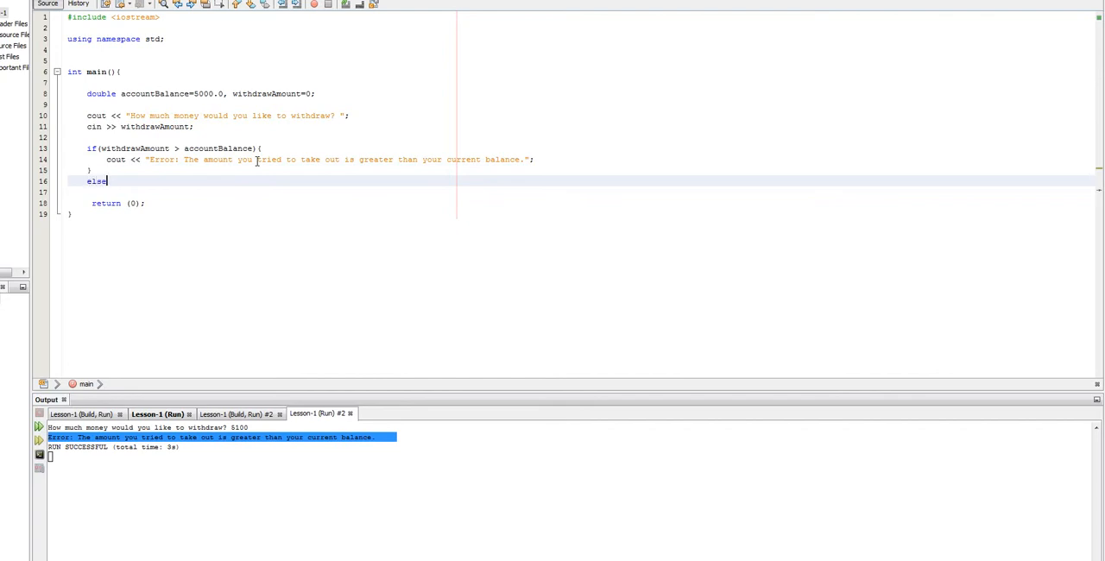
pyautogui.write('{')
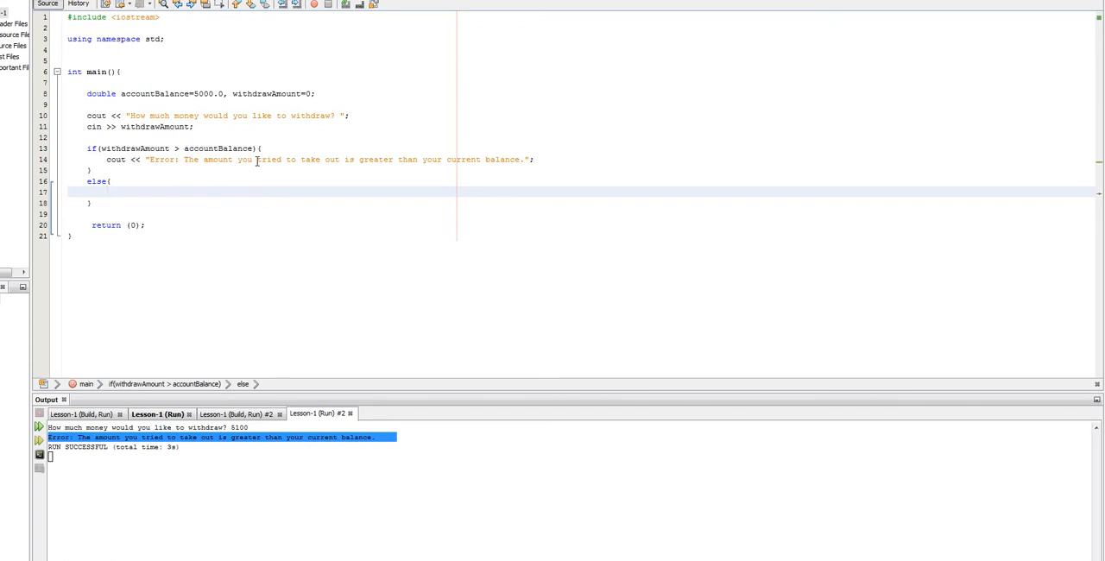
pyautogui.write('cout')
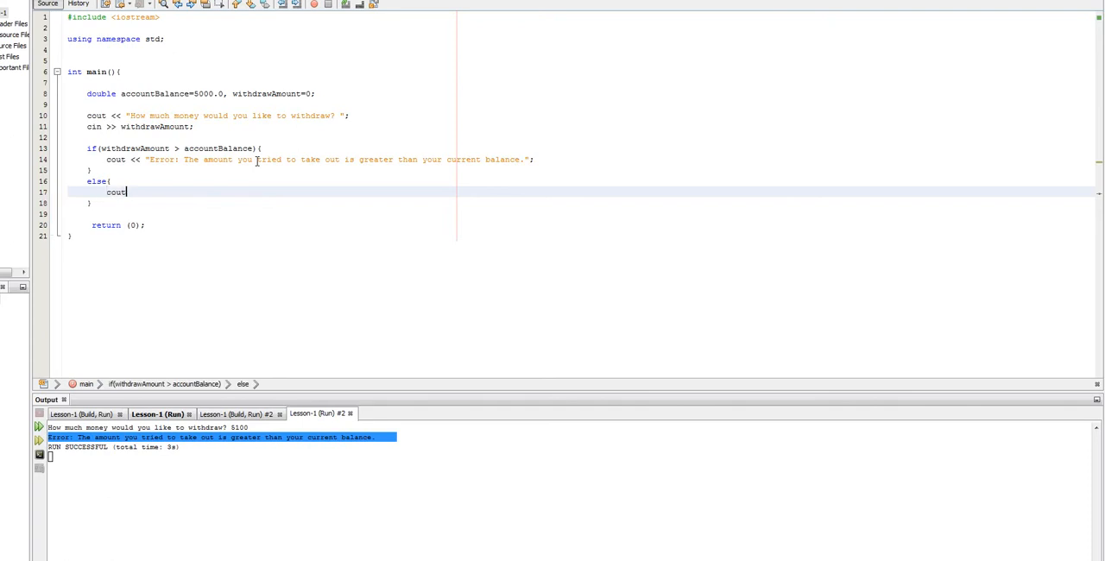
pyautogui.write('<<')
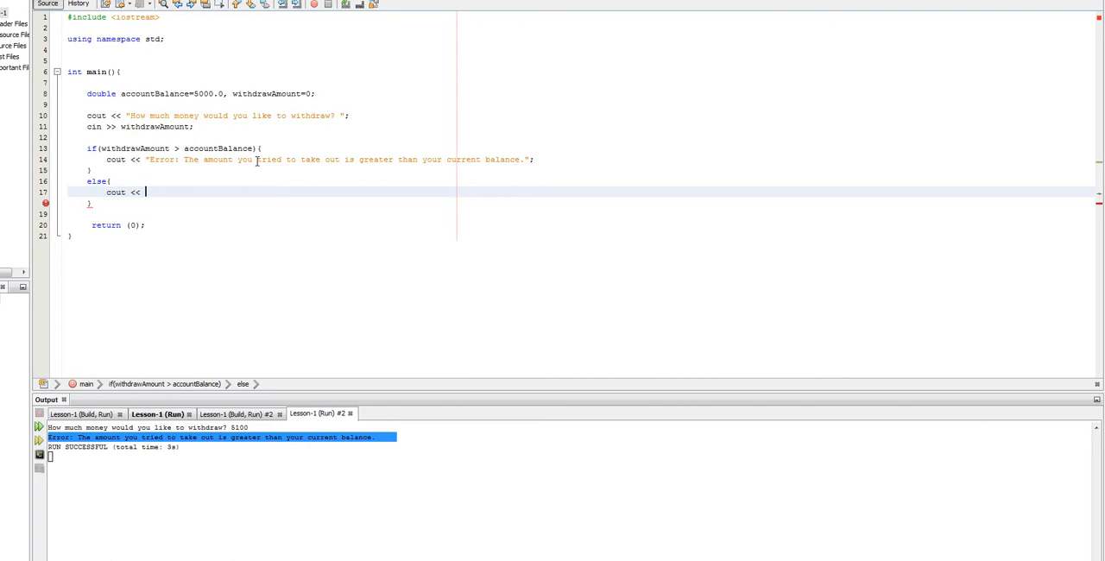
pyautogui.write('""')
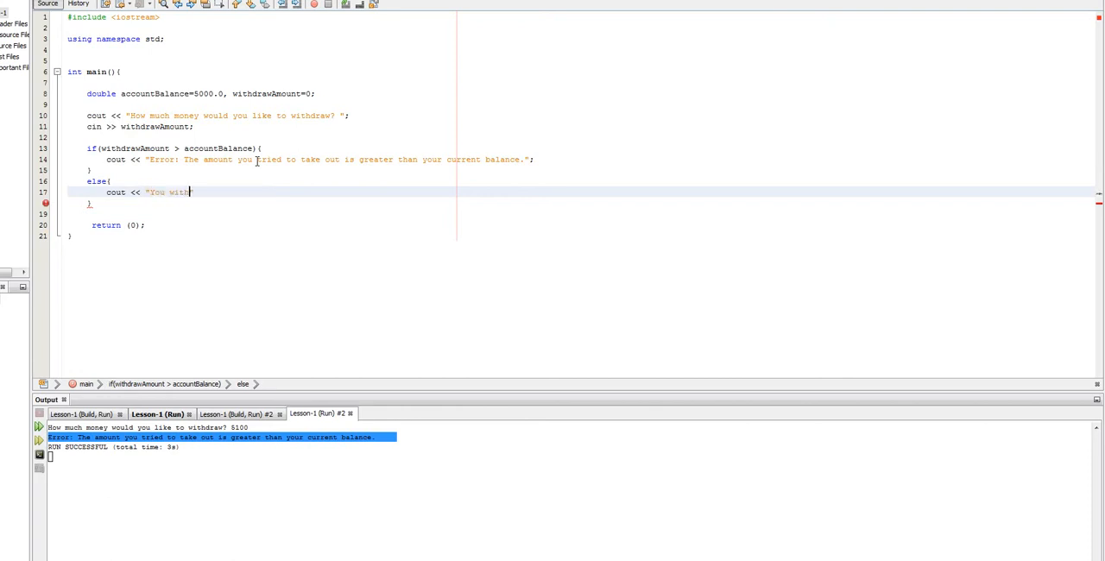
pyautogui.write('drew: " <<')
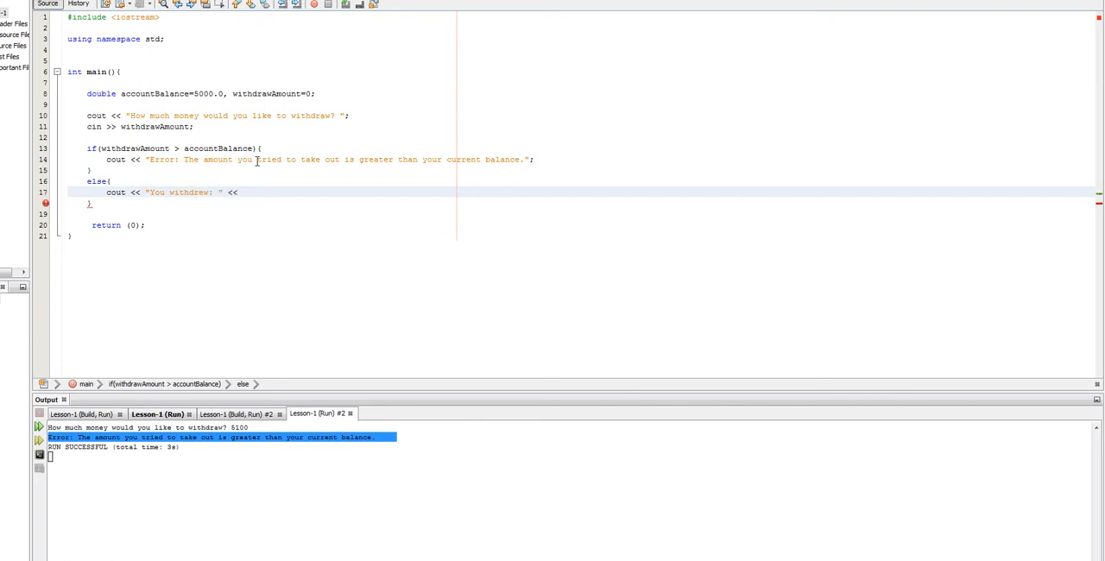
pyautogui.write('withdra')
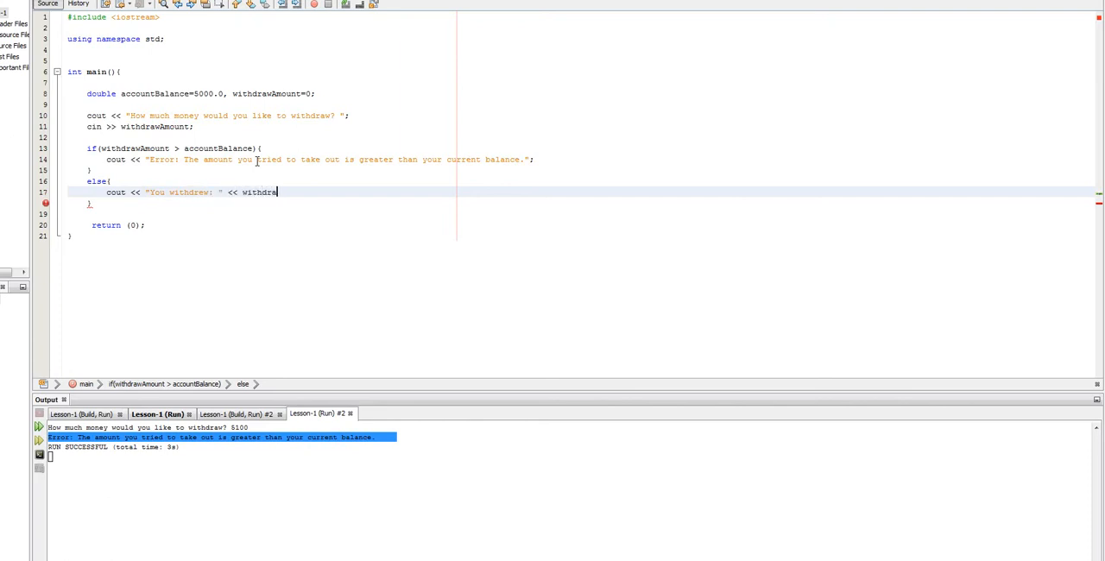
pyautogui.write('Amount;')
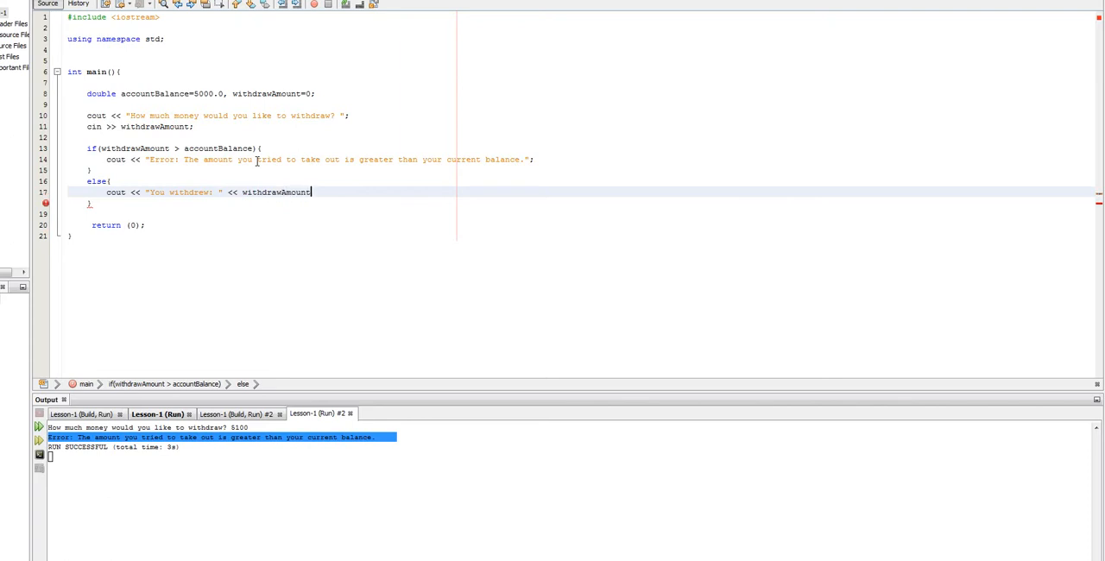
# - Append " -- Your remaining account balance is: " and accountBalance - withdrawAmount to the output
pyautogui.write('<<')
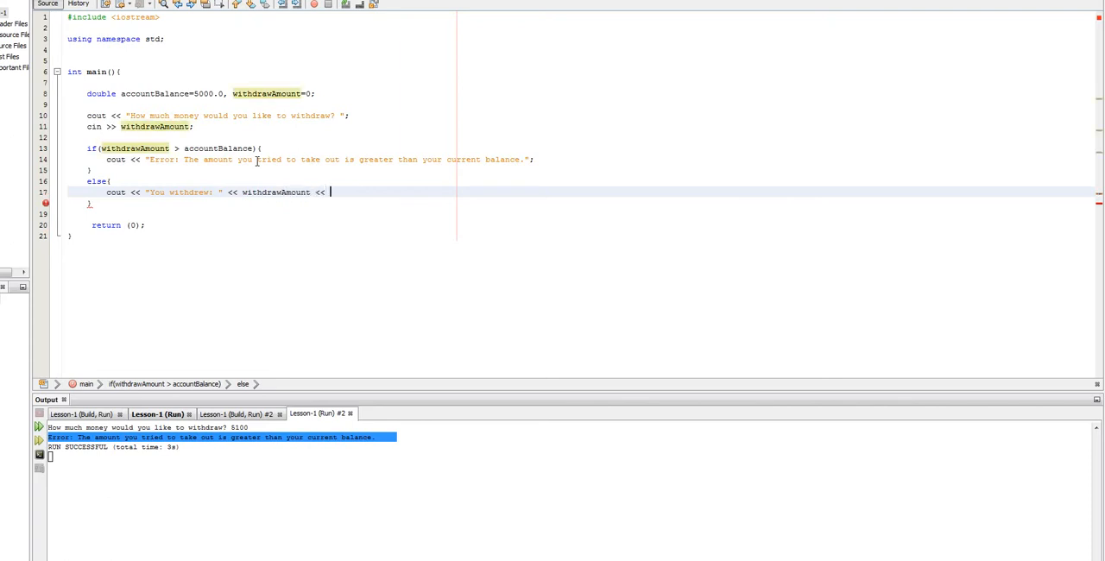
pyautogui.write('""')
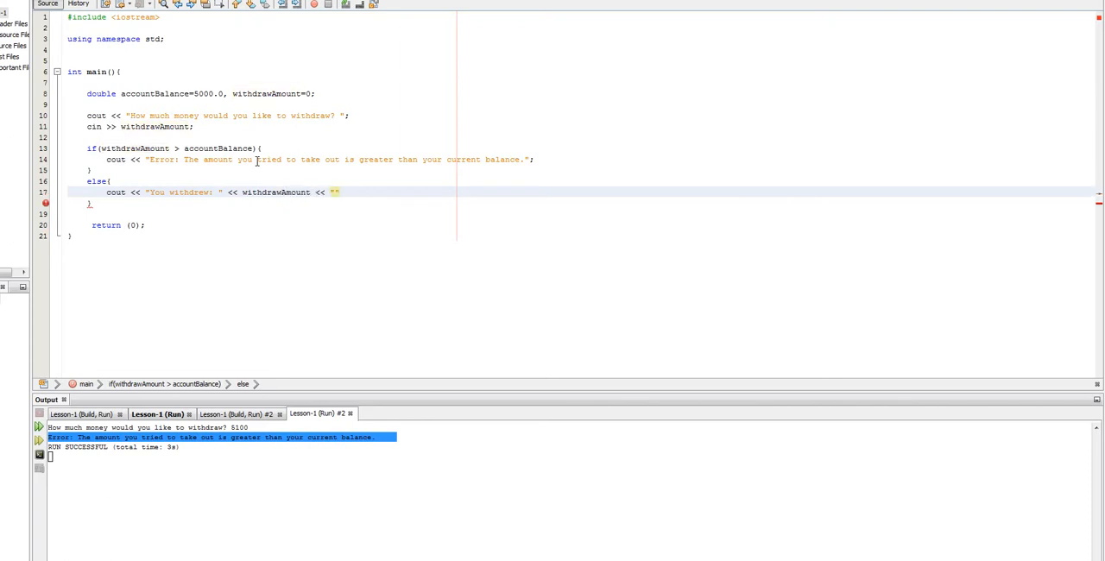
pyautogui.write('-- You')
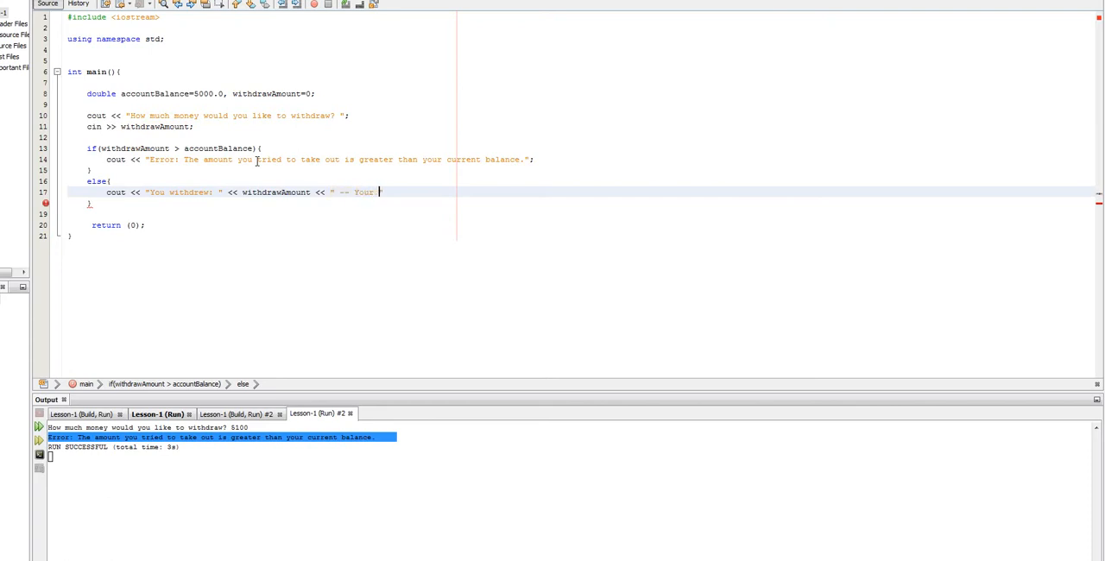
pyautogui.write('remaining acco')
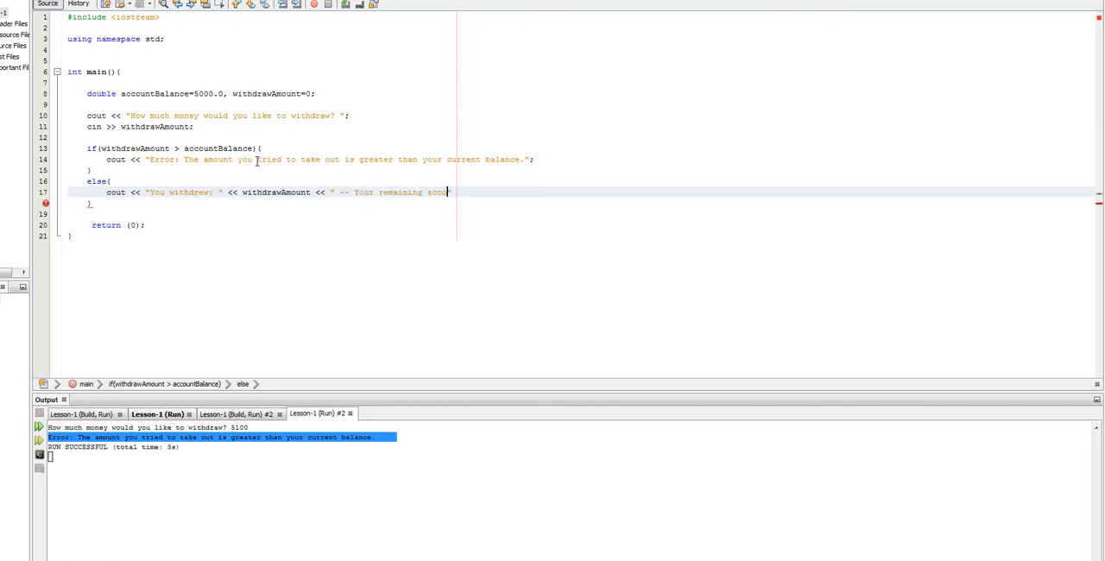
pyautogui.write('unt balance is:')
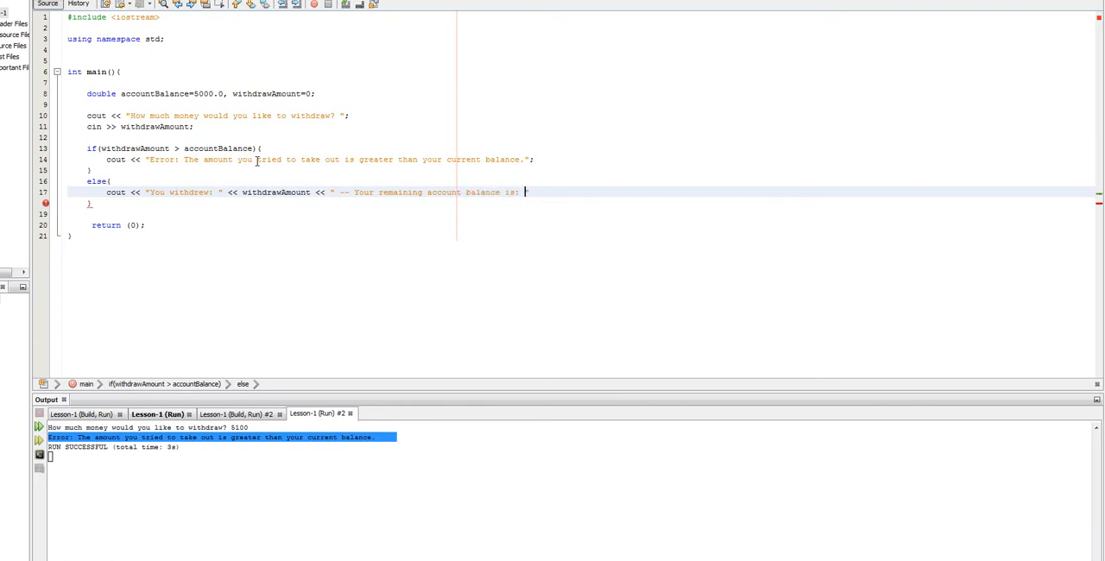
pyautogui.write('<<')
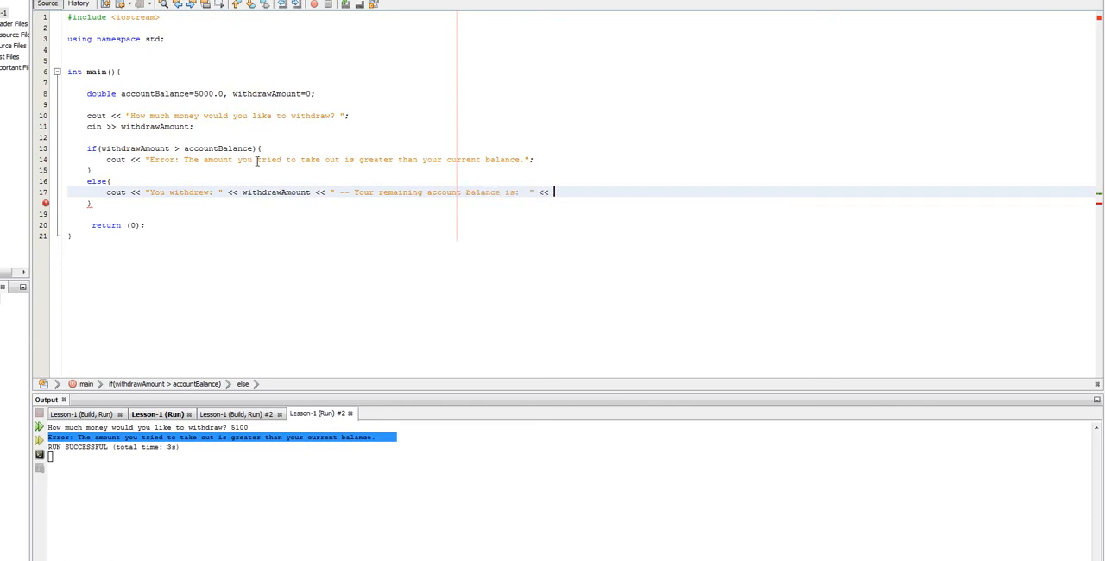
pyautogui.write('accountBalance -')
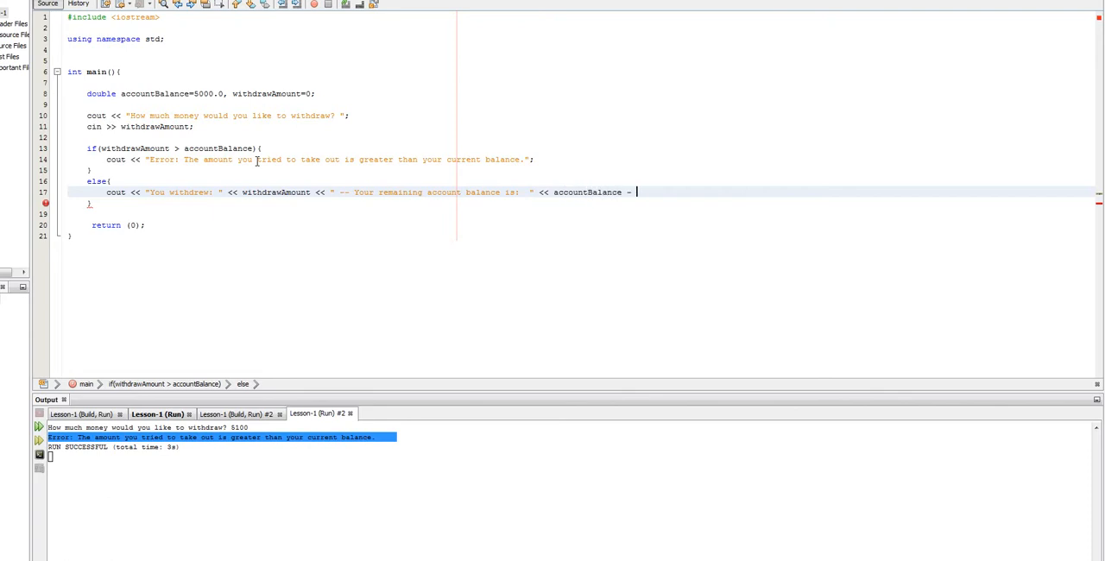
pyautogui.write('withdrawAmount;')
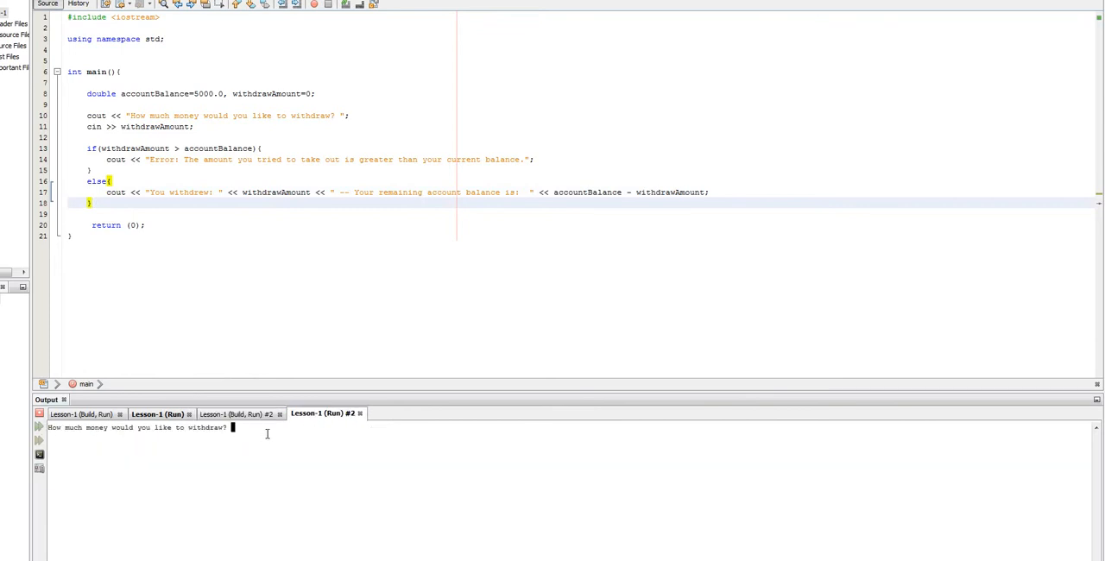
# - Enter 500 at the prompt and select the result line showing remaining balance 4500
pyautogui.write('500')
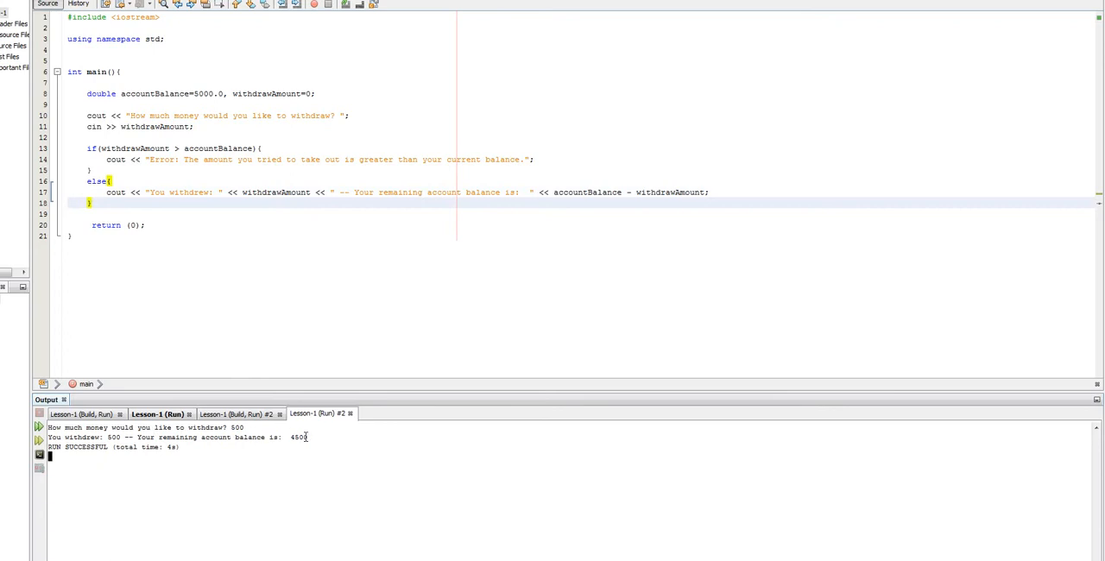
pyautogui.tripleClick(173, 437)
pyautogui.write('else')
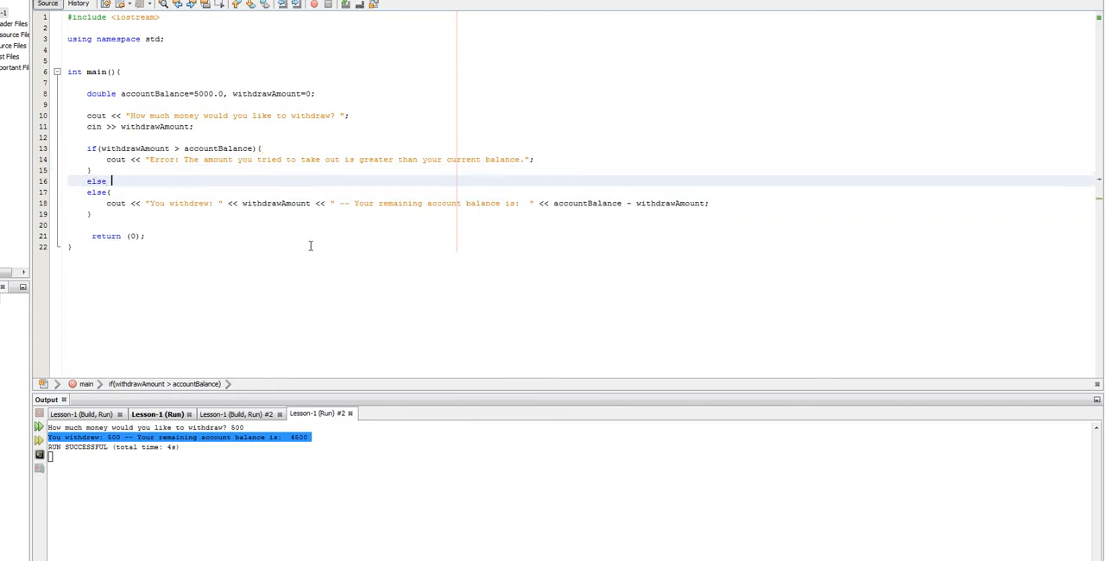
# - Add an else if (withdrawAmount > 1000) branch after the over-balance check
pyautogui.write('if(){')
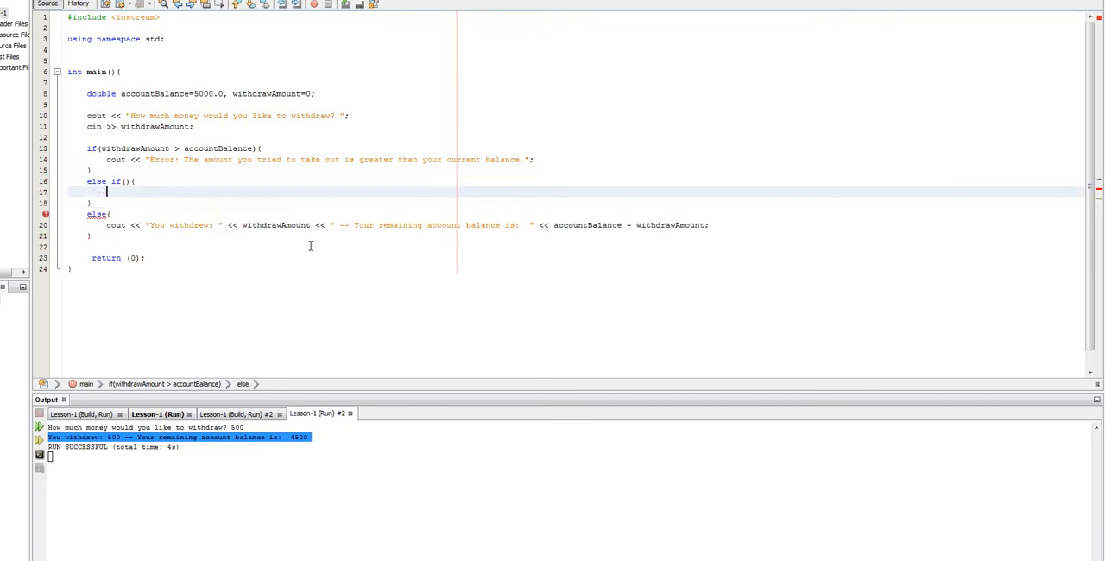
pyautogui.click(261, 148)
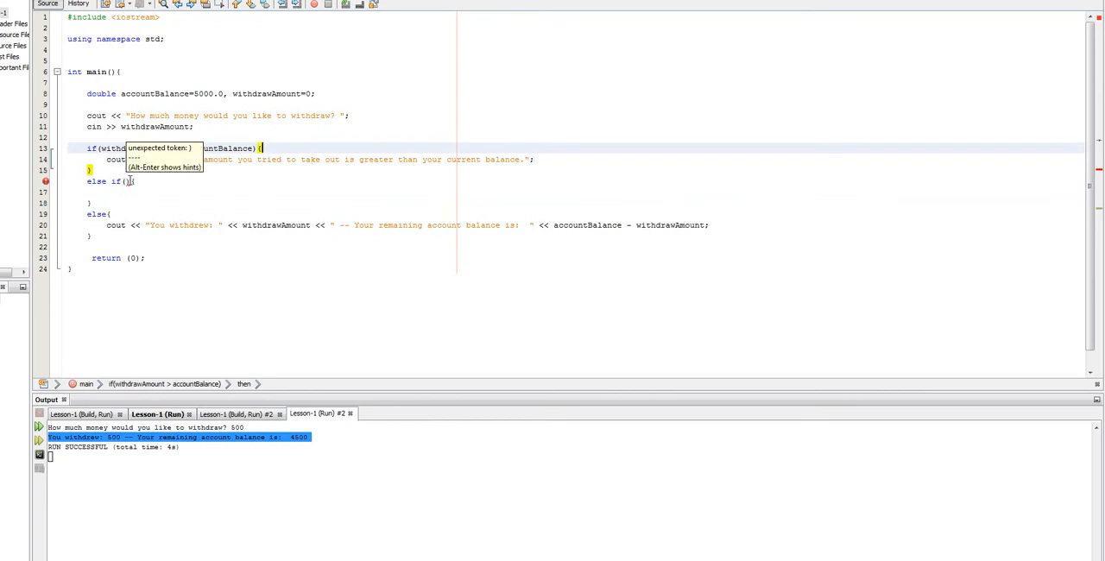
pyautogui.click(126, 180)
pyautogui.write('withdraw')
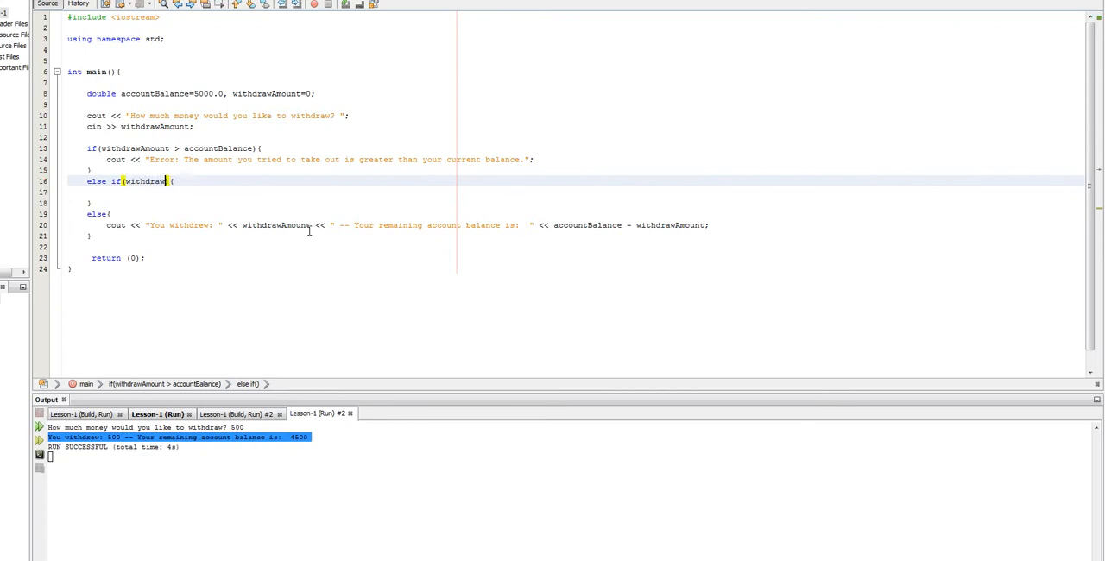
pyautogui.write('>')
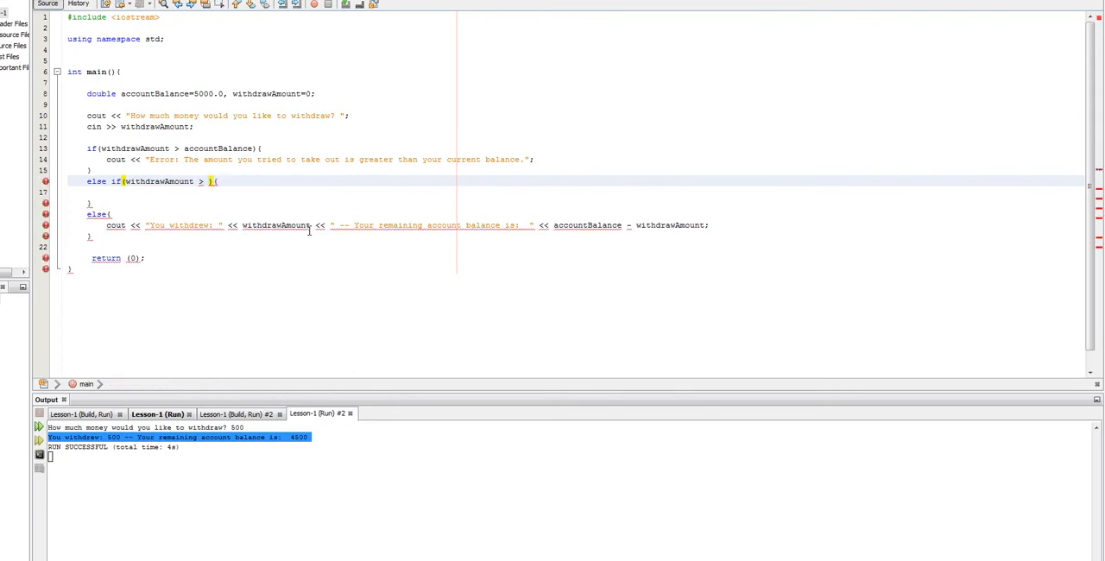
pyautogui.write('1000')
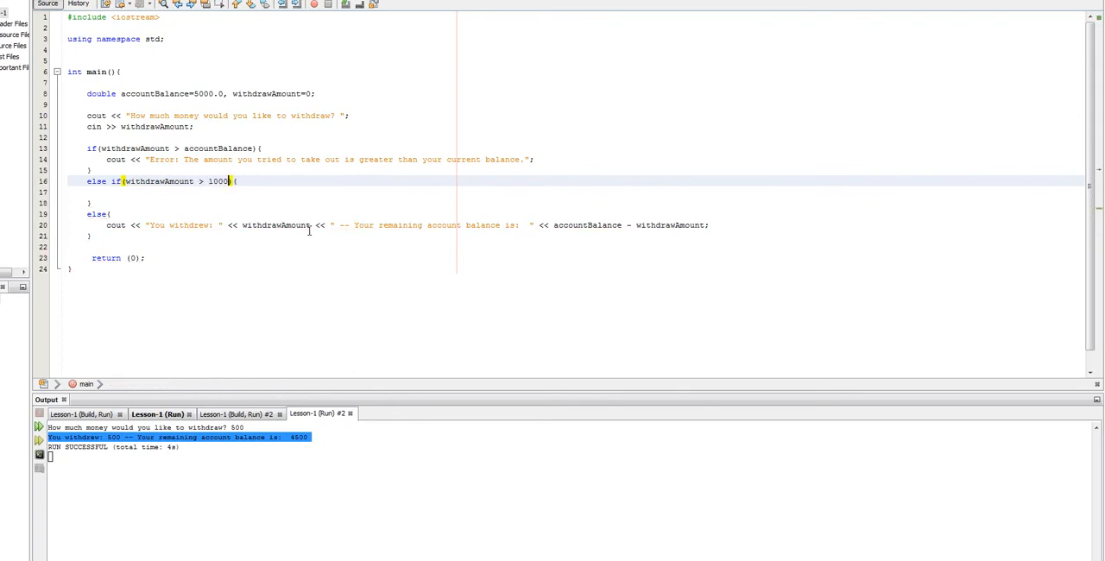
pyautogui.press('enter')
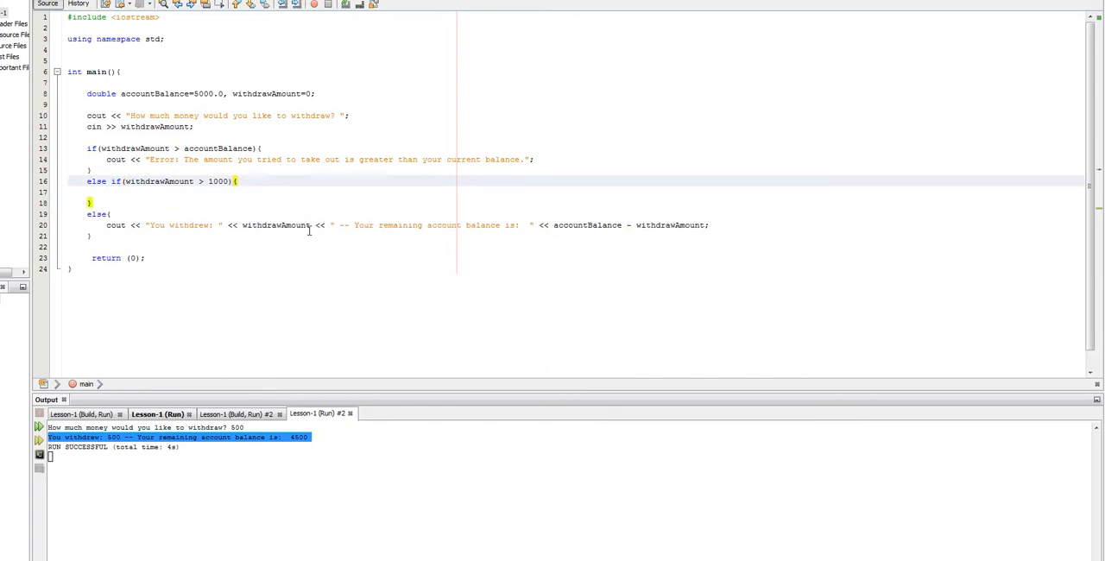
# - Have that branch cout a warning that it looks like a lot of money is being taken out
pyautogui.write('cout <<')
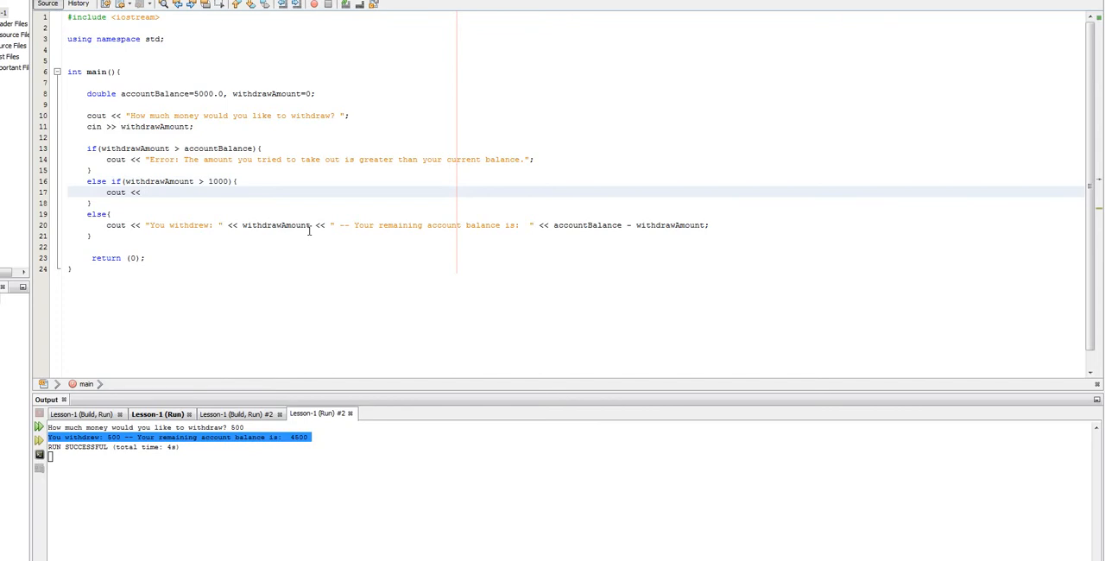
pyautogui.write('"It looks like you\'re trying to')
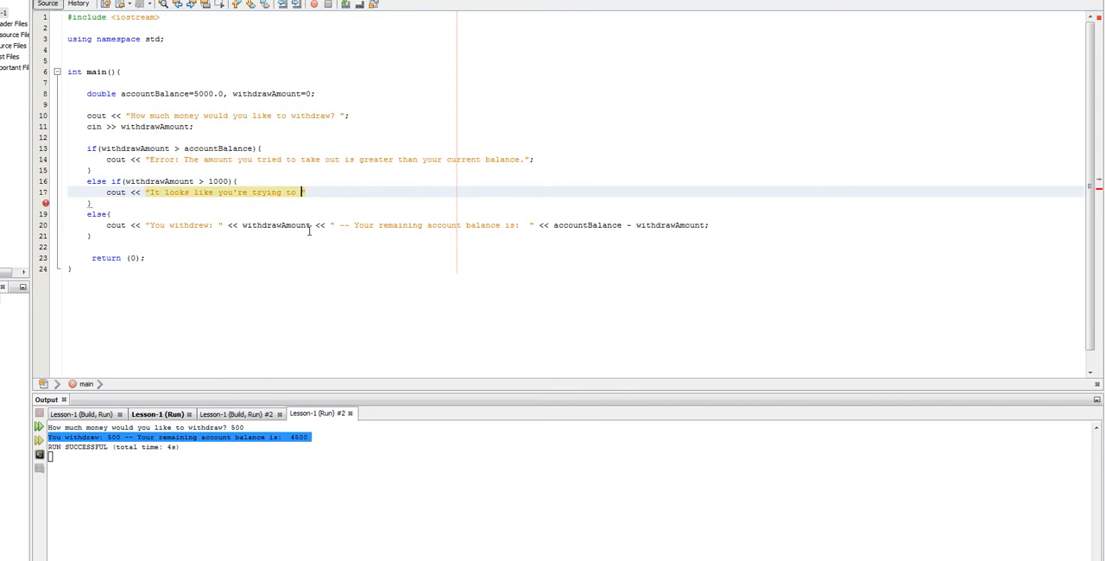
pyautogui.write('take out a lot of money, call your bank to confirm')
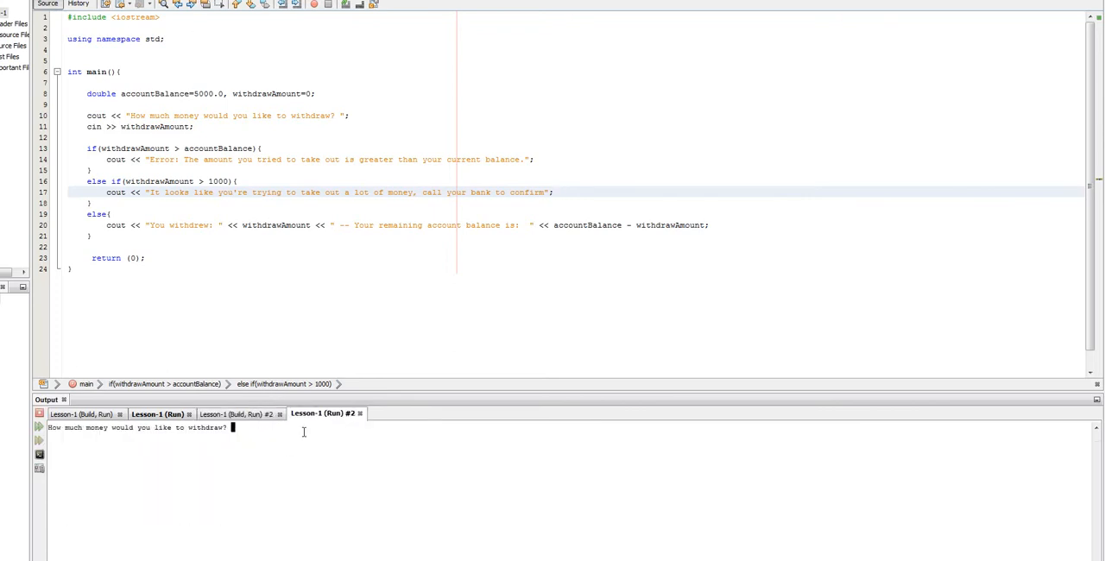
# - Enter 1250 at the prompt and select the call-your-bank warning line in the output
pyautogui.write('1250')
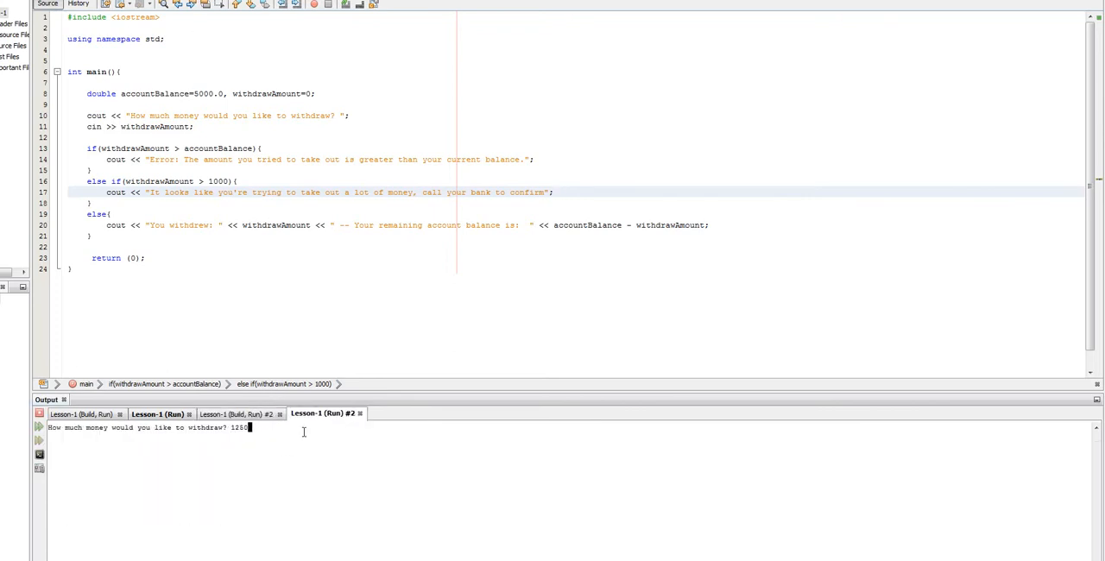
pyautogui.press('enter')
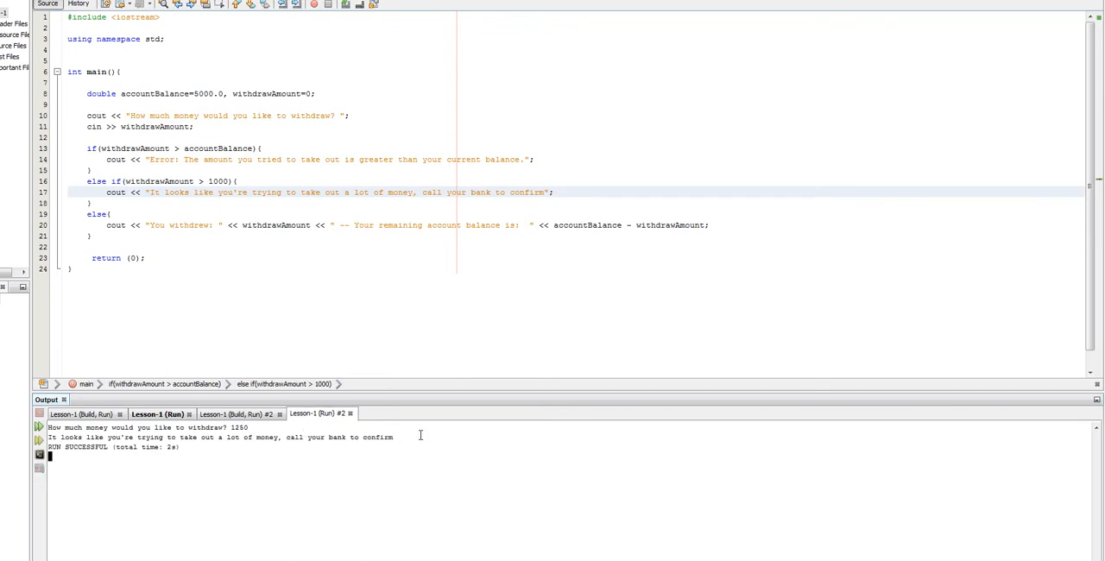
pyautogui.doubleClick(220, 437)
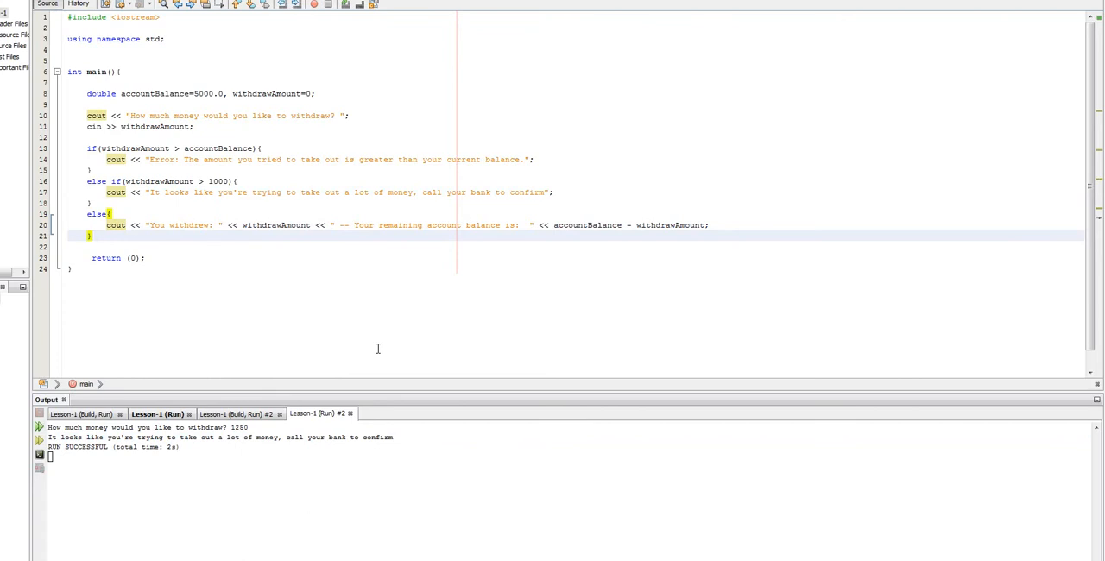
# - Begin a // comment line on the blank line opened after the else block
pyautogui.click(92, 235)
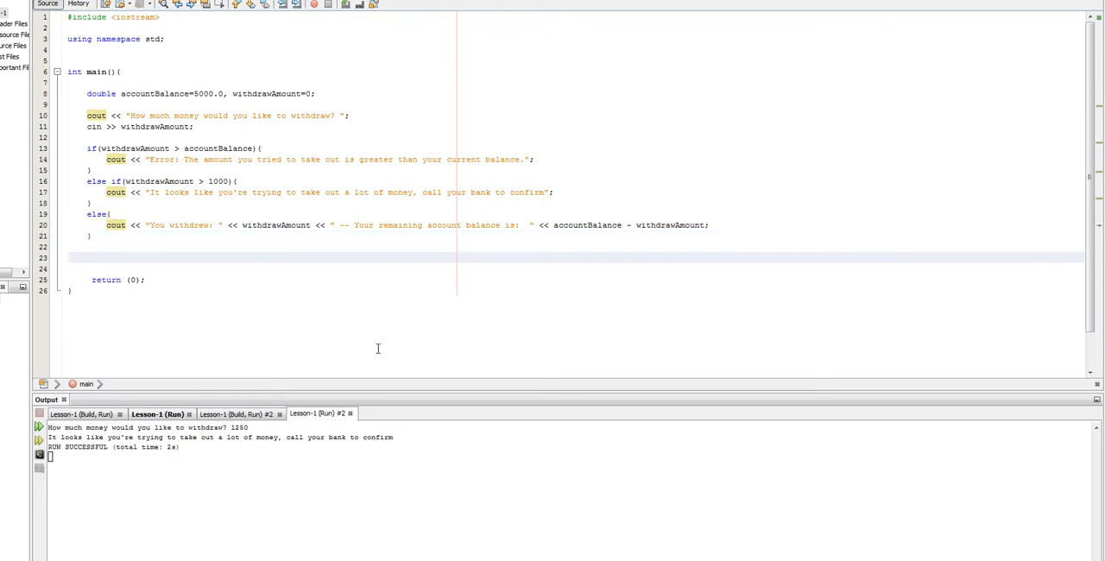
pyautogui.click(87, 257)
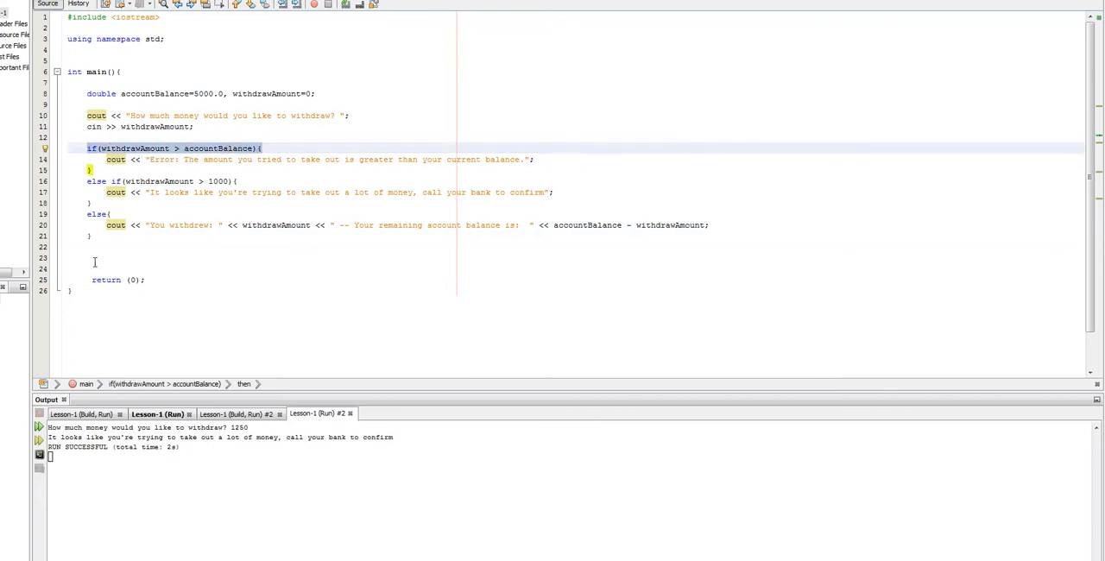
pyautogui.write('//')
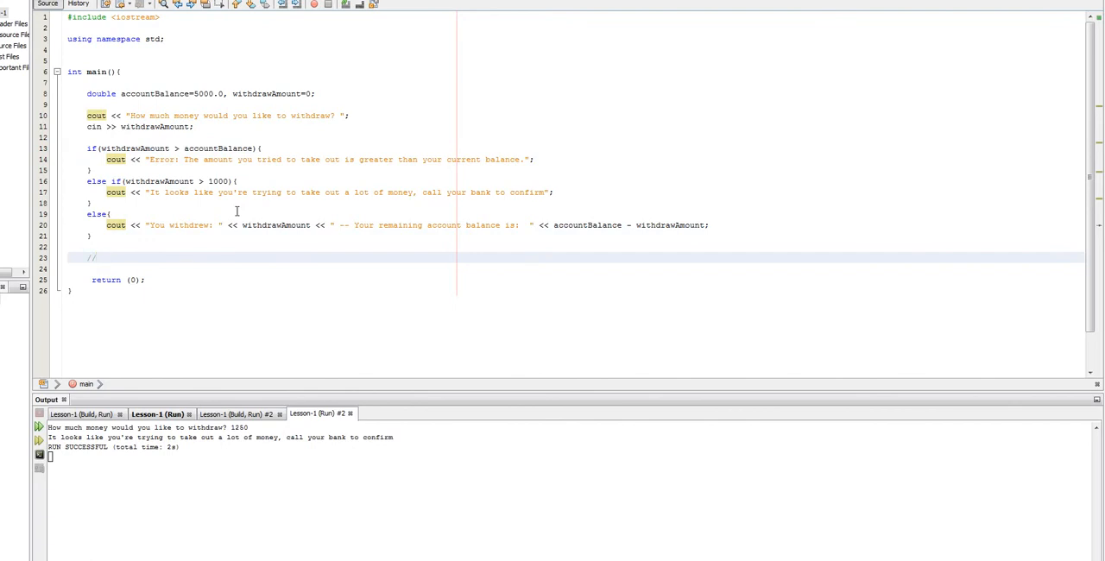
# - Write comment lines describing if(condition) structure and the IF running when true
pyautogui.write('(condition)')
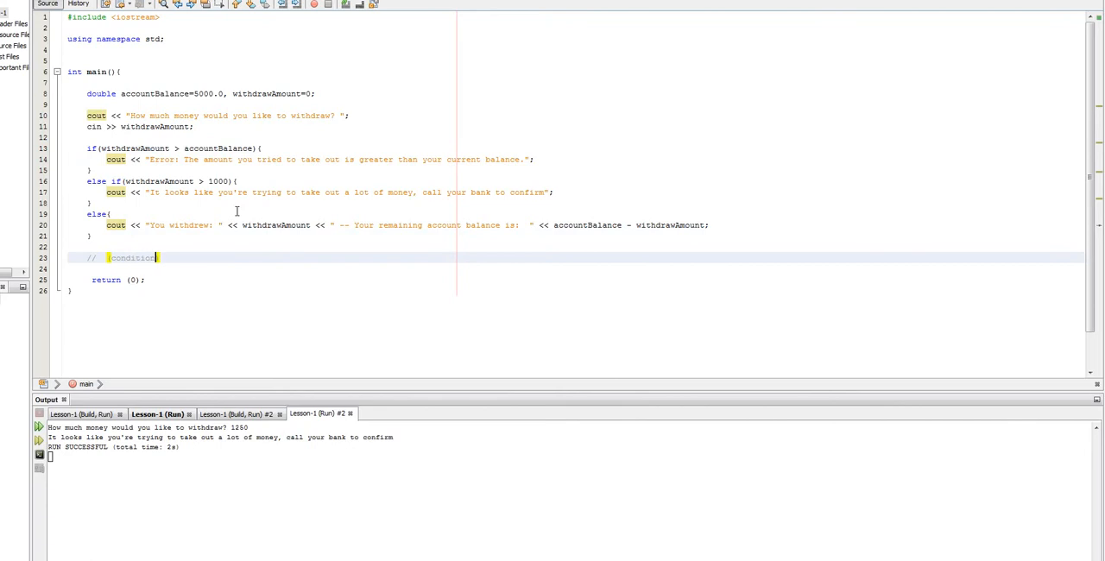
pyautogui.press('enter')
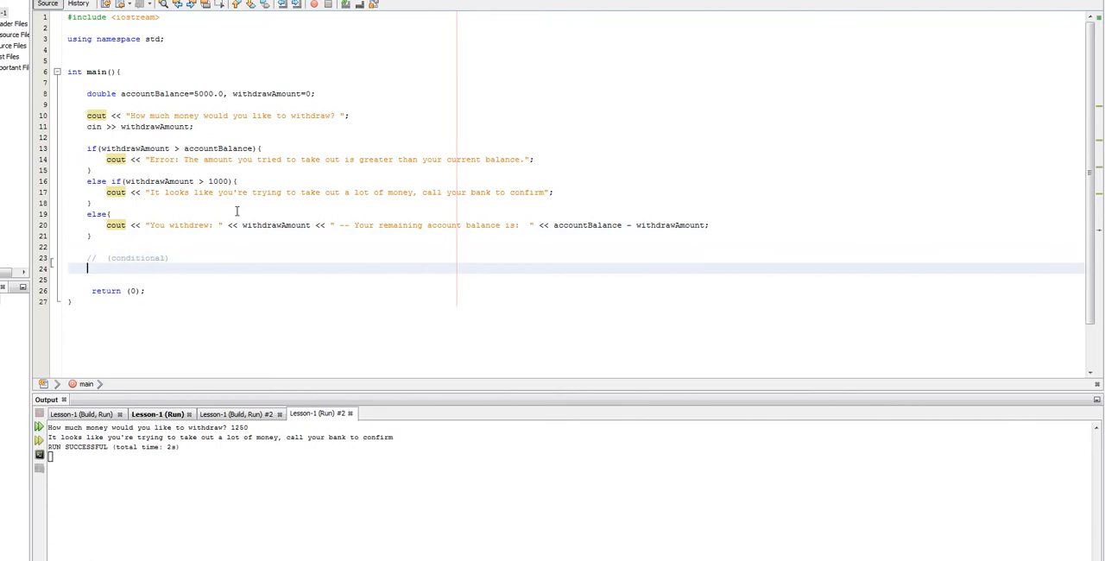
pyautogui.write('//')
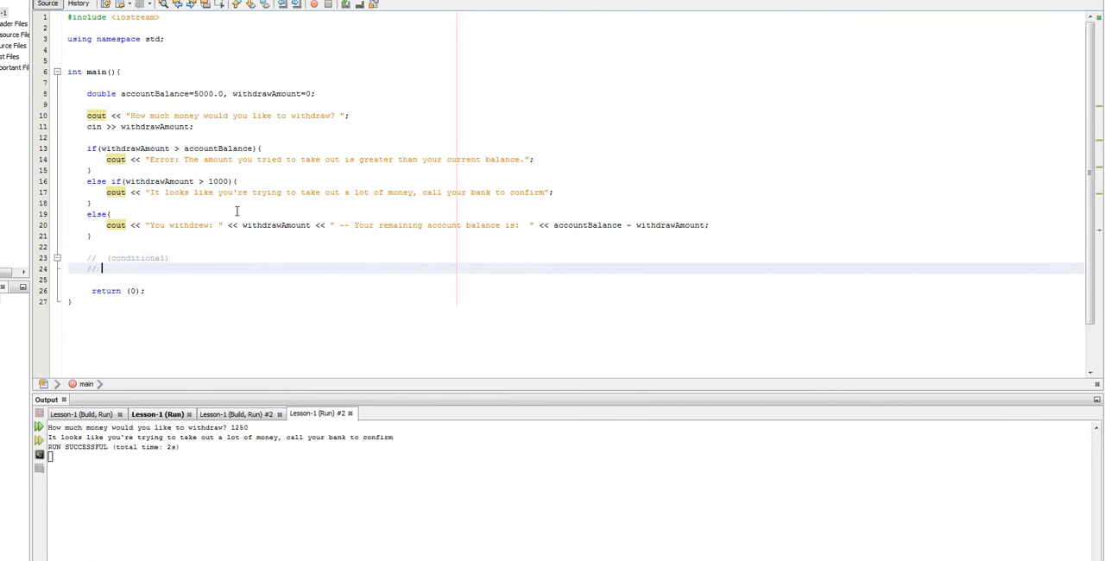
pyautogui.write('()')
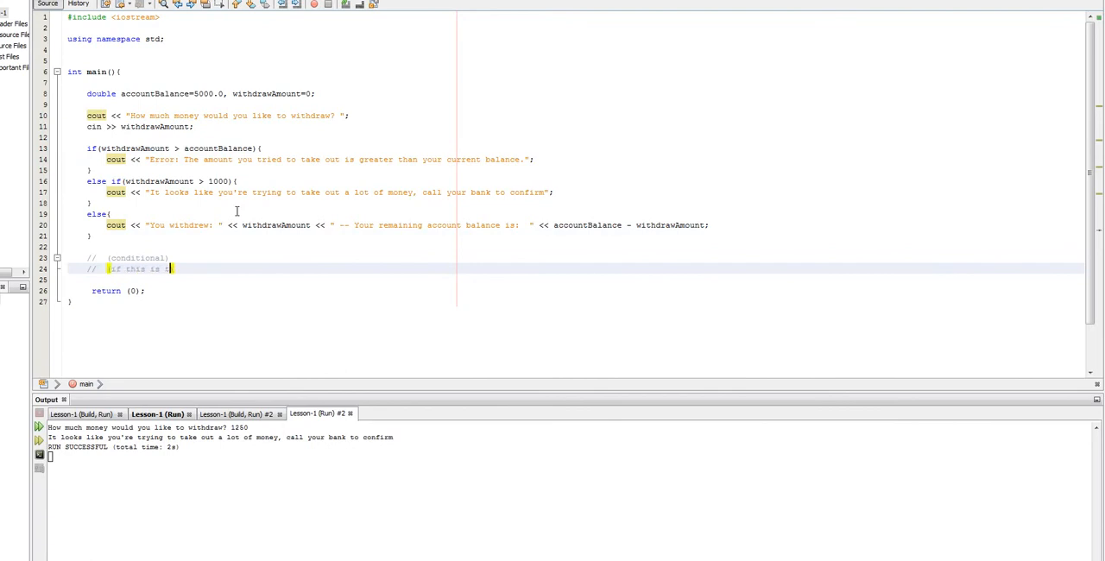
pyautogui.write('rue')
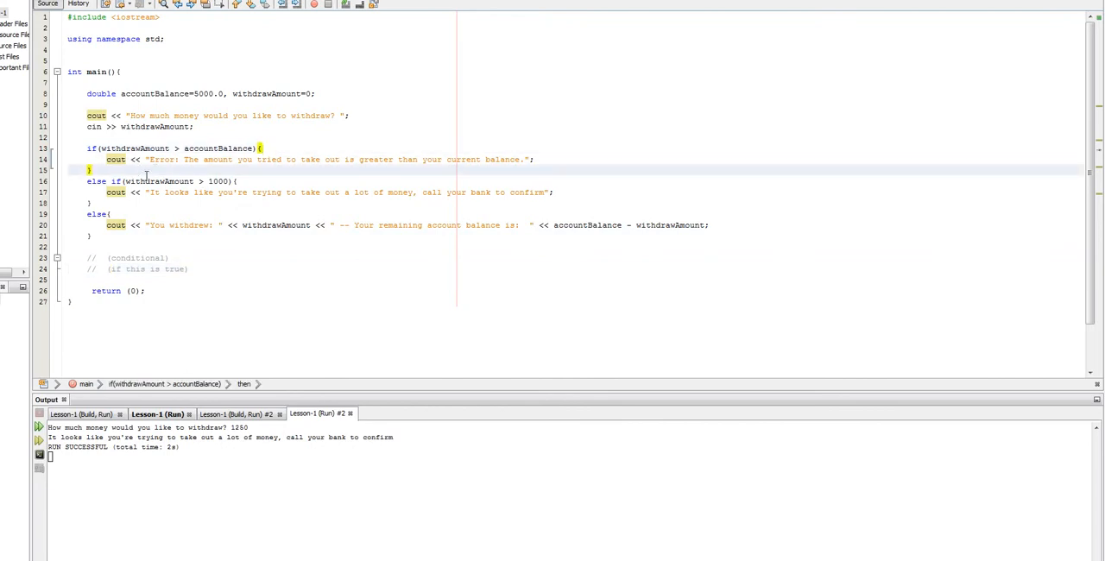
pyautogui.click(262, 148)
pyautogui.write(' -- do some stuff')
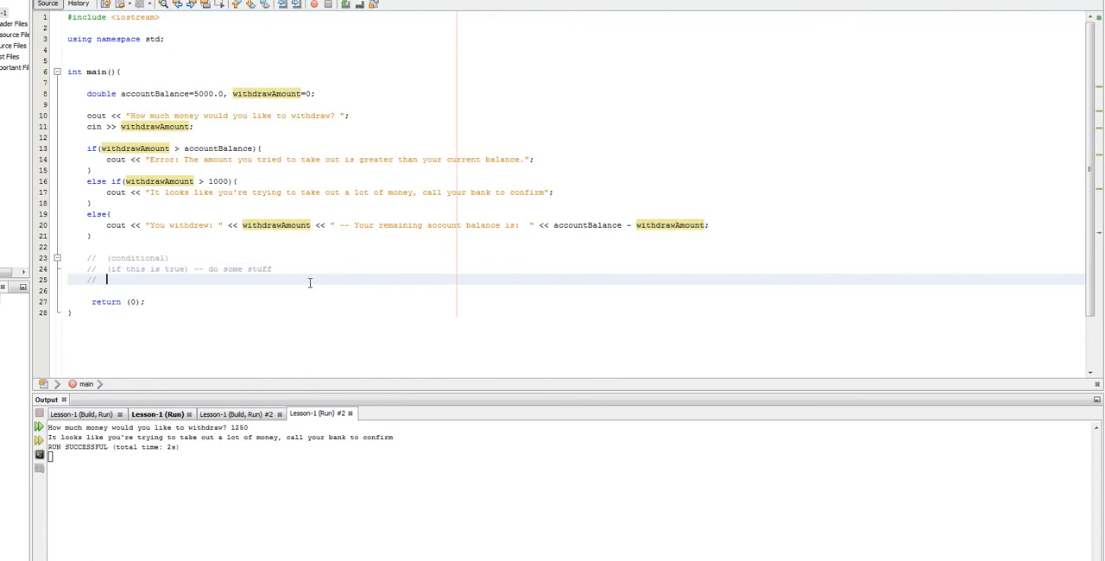
# - Add comments explaining else if checks when the first condition wasn't true, and else
pyautogui.write('el')
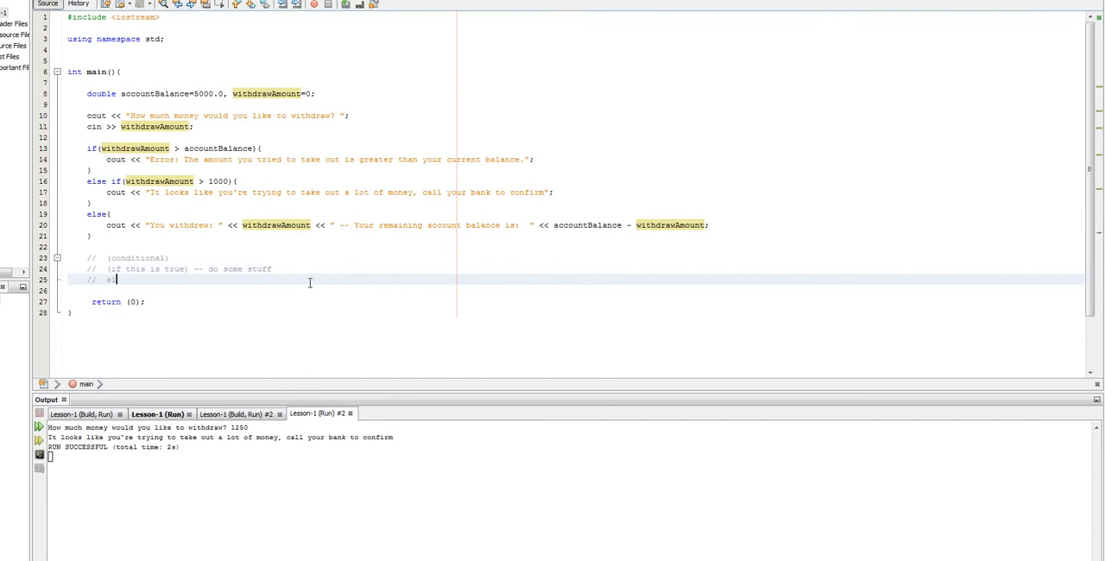
pyautogui.write('if the fi')
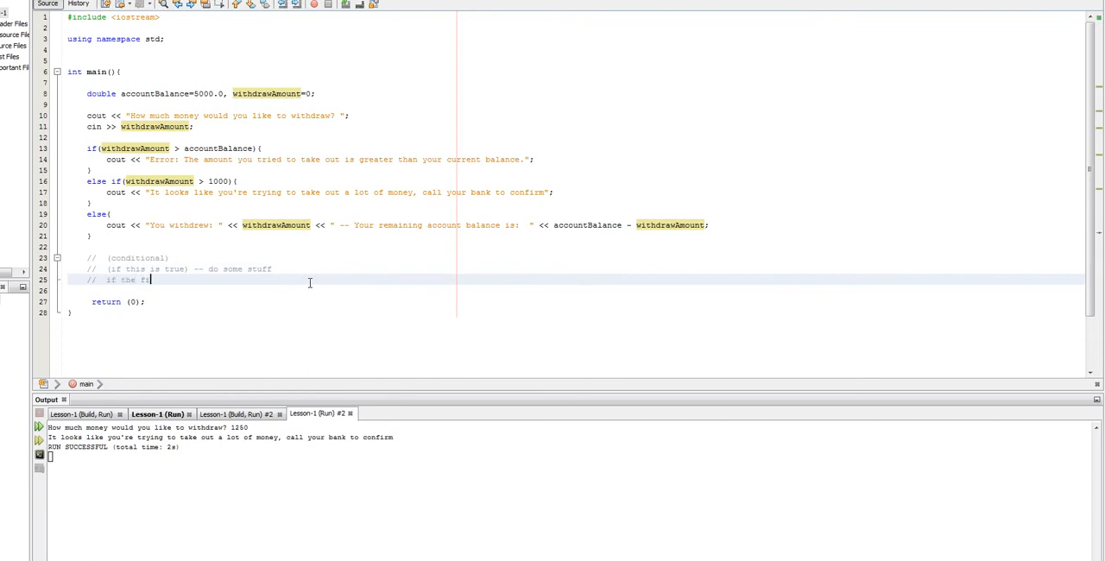
pyautogui.write('rst condition')
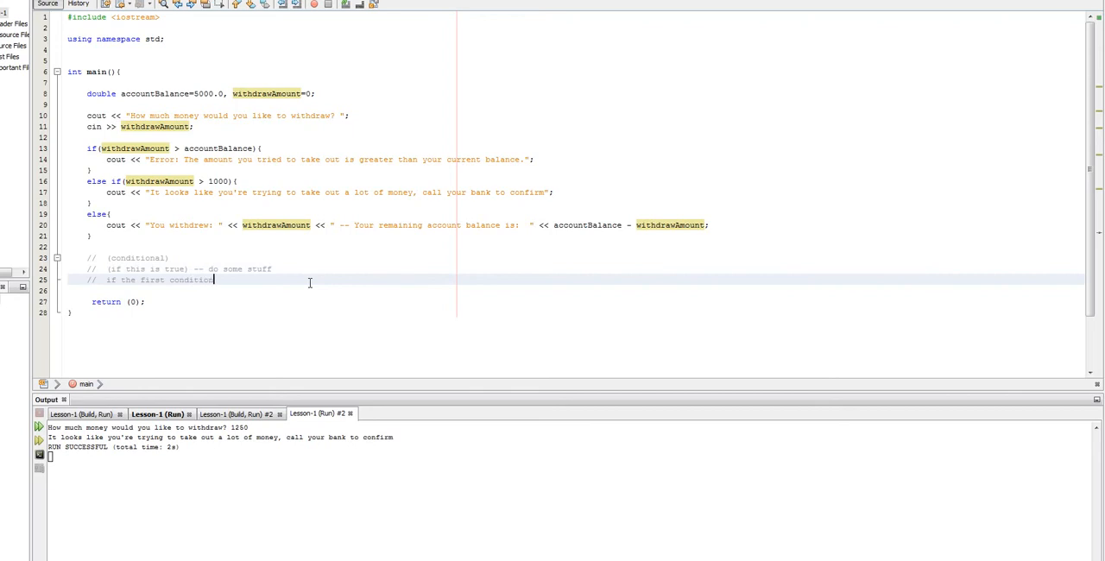
pyautogui.write("wasn't true.")
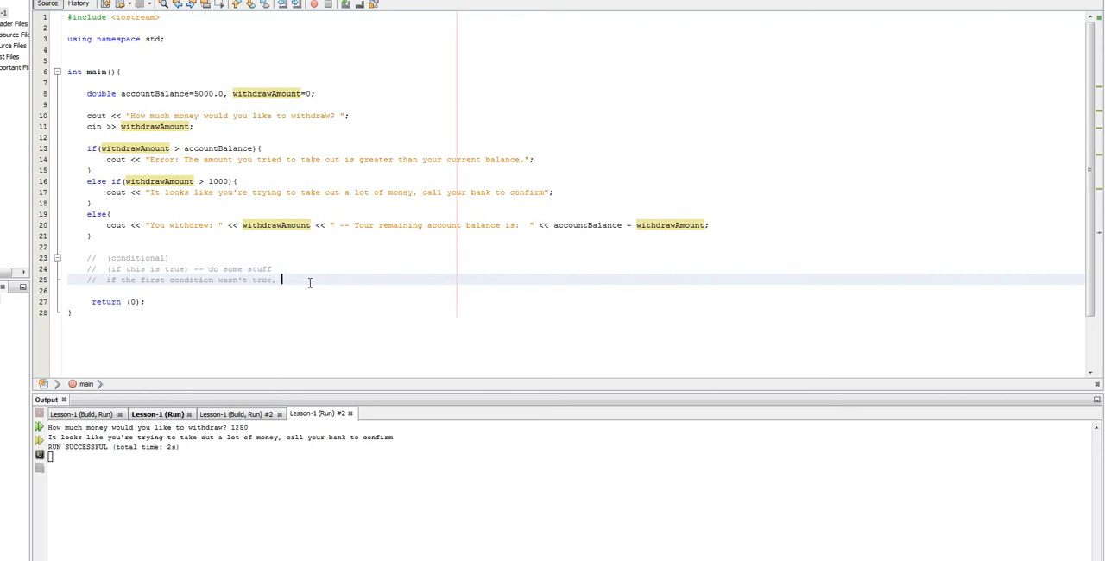
pyautogui.write('check to')
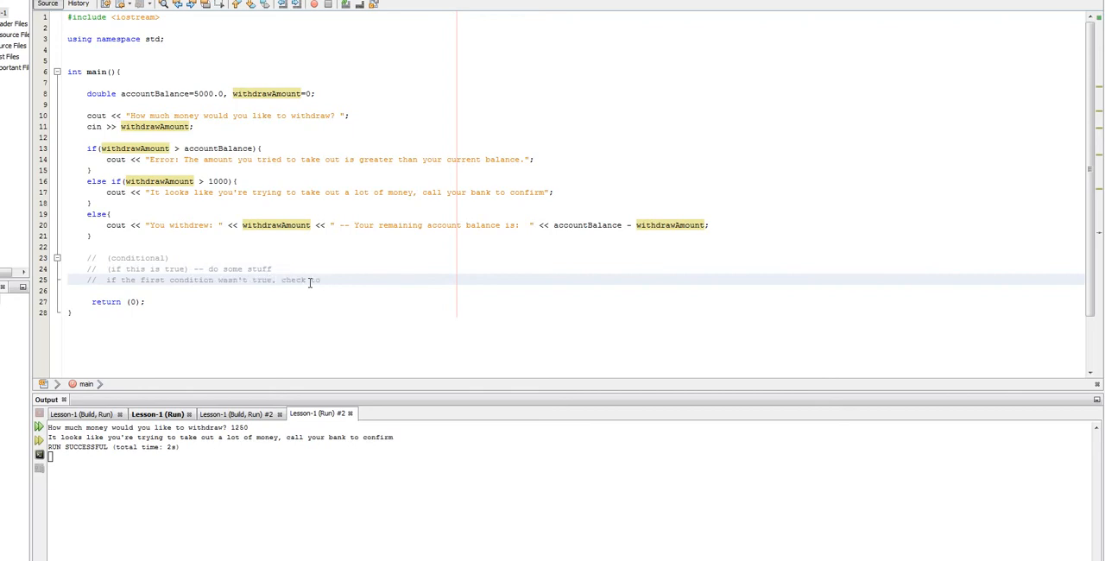
pyautogui.write('see if this is true')
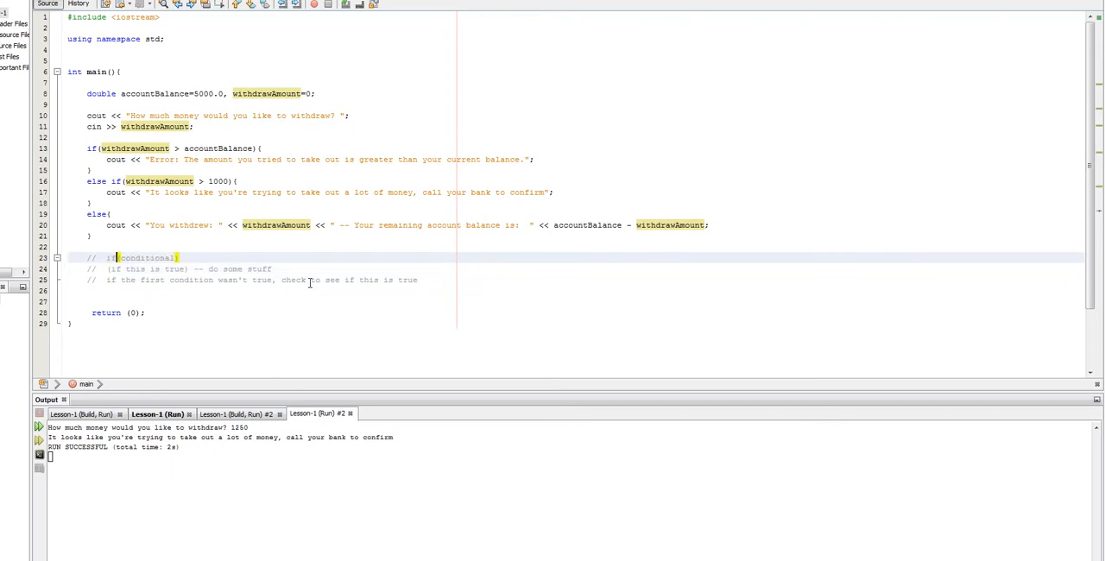
pyautogui.write('--se')
pyautogui.click(274, 291)
pyautogui.write('//')
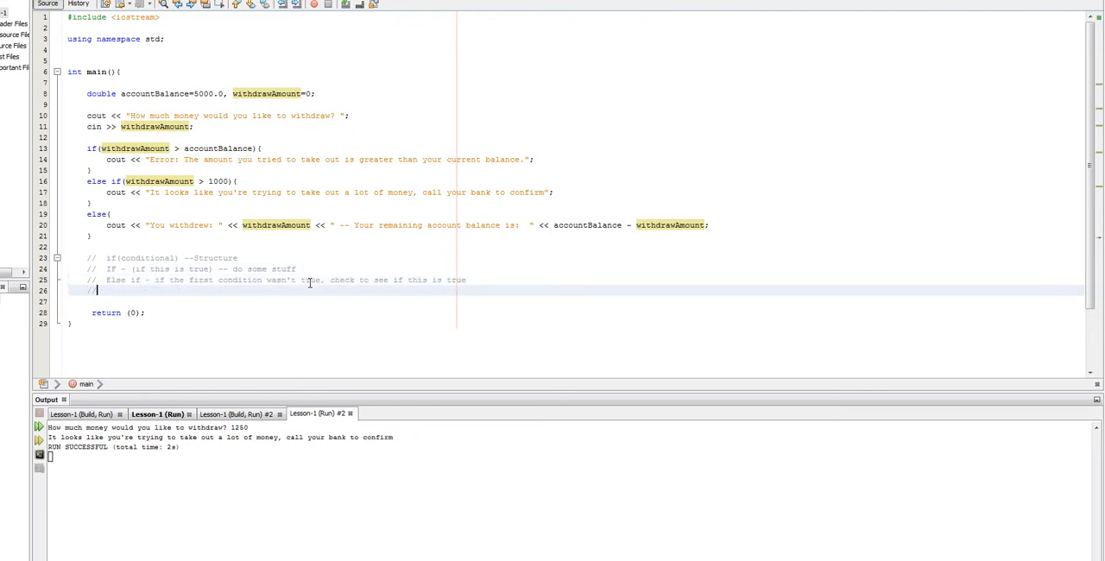
pyautogui.write('el')
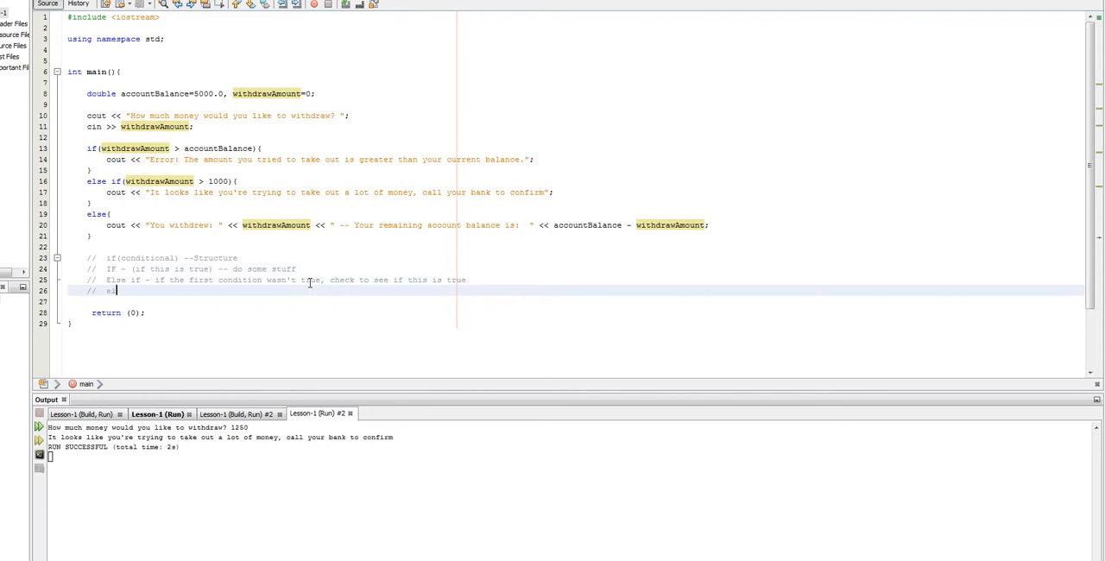
pyautogui.write('lse -- If none of the things we checked are true')
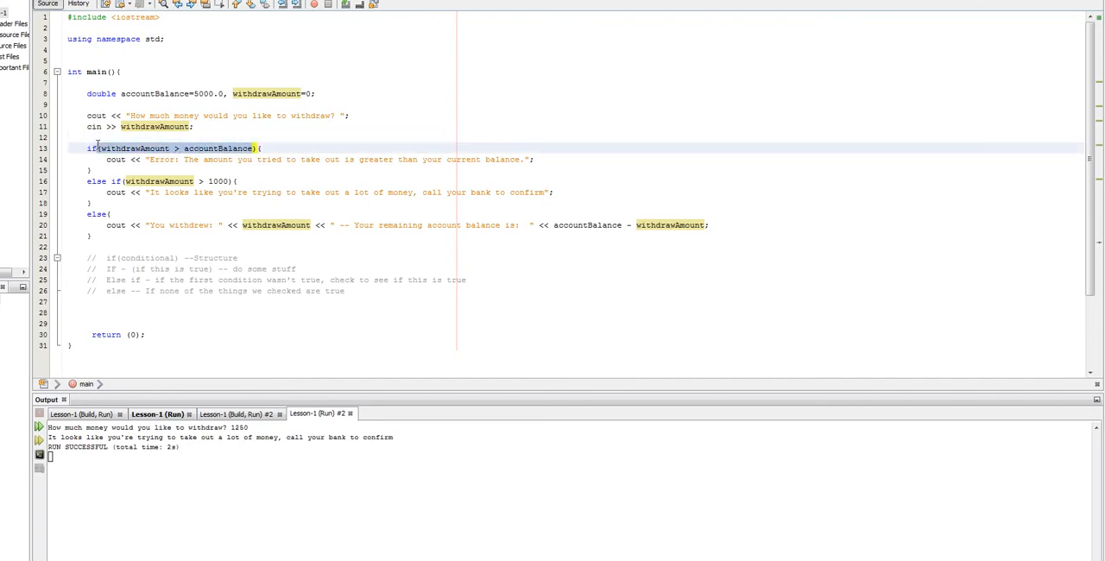
pyautogui.click(173, 147)
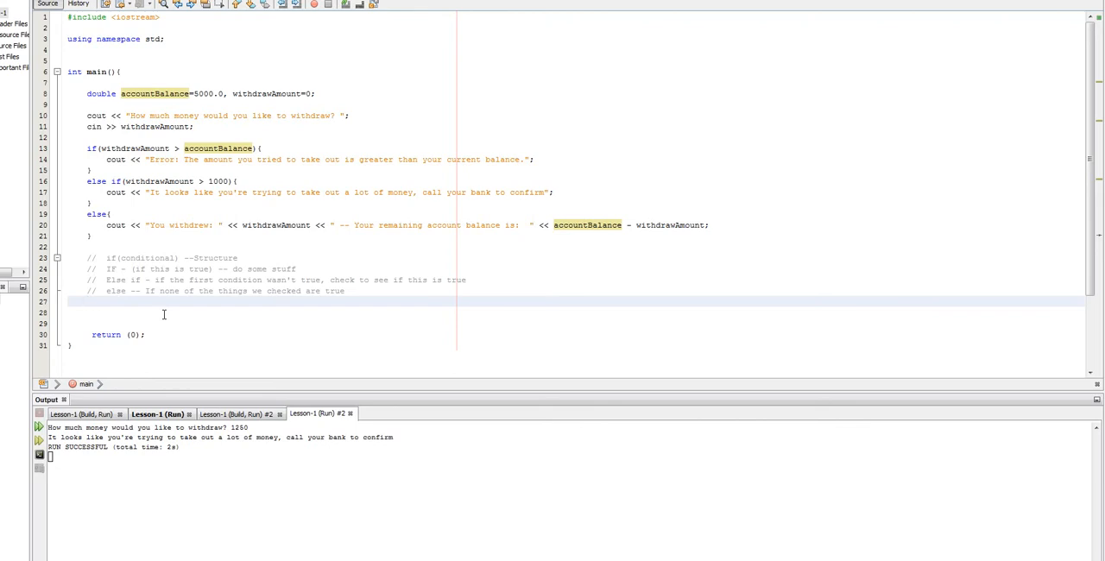
# - Start a 'Boolean operators' comment listing == (equal to) and ||
pyautogui.write('// Boolean operator')
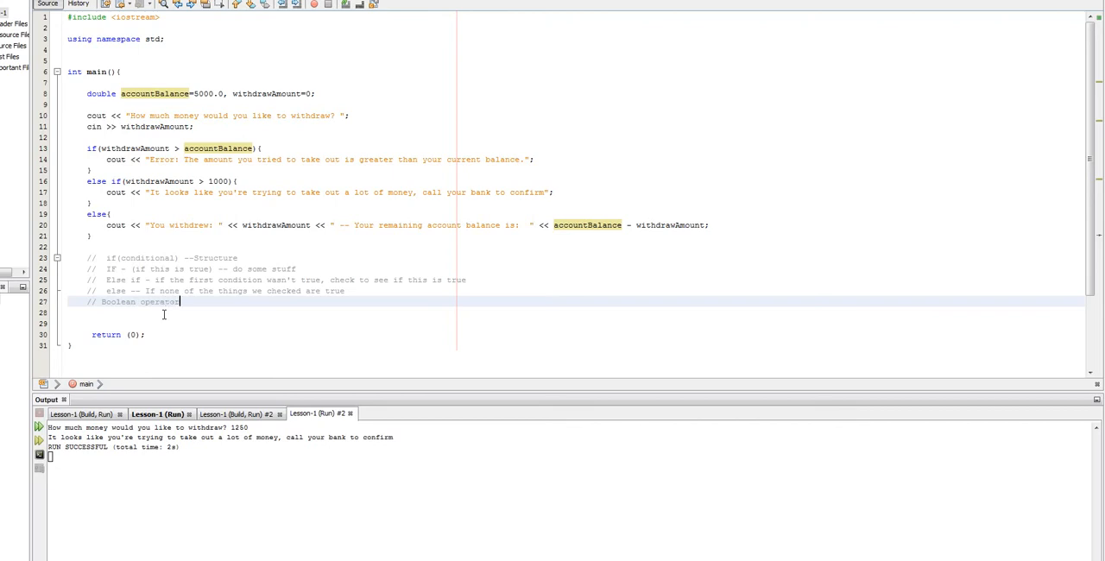
pyautogui.press('enter')
pyautogui.write('//  ==')
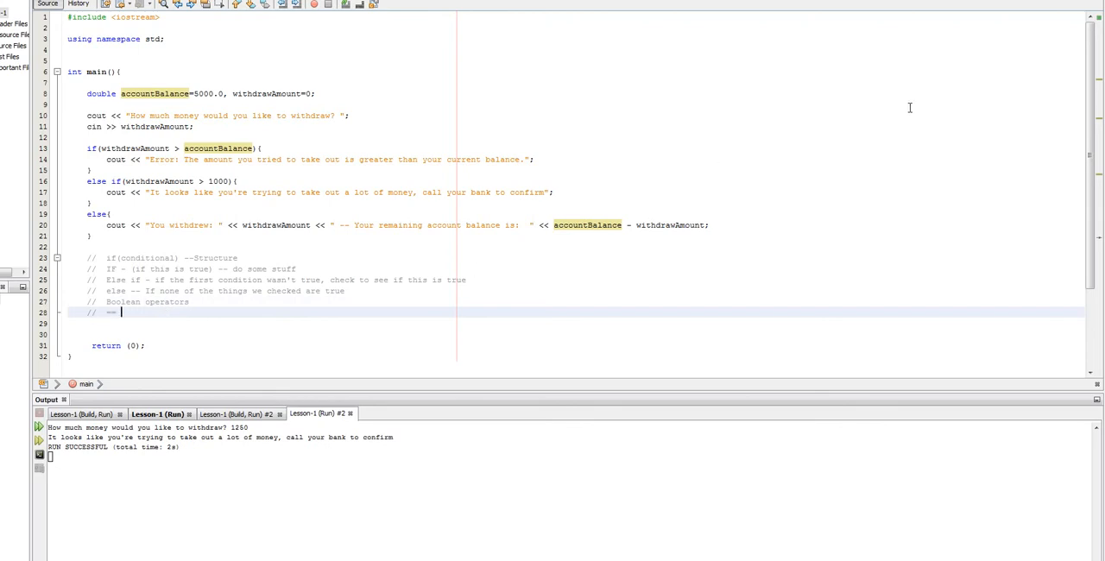
pyautogui.write('(equal to)')
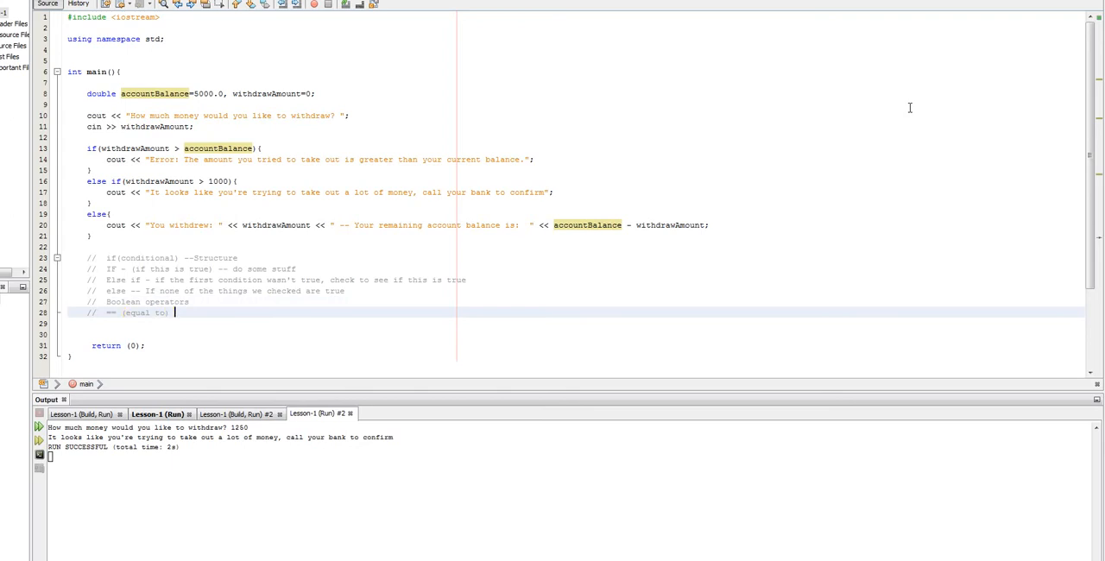
pyautogui.write('--')
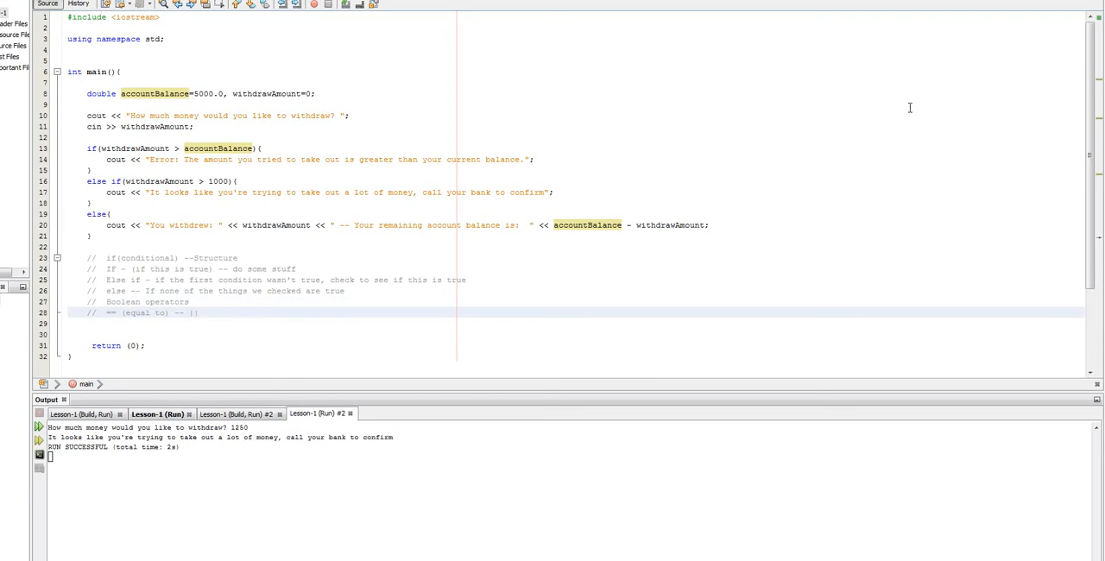
pyautogui.click(202, 312)
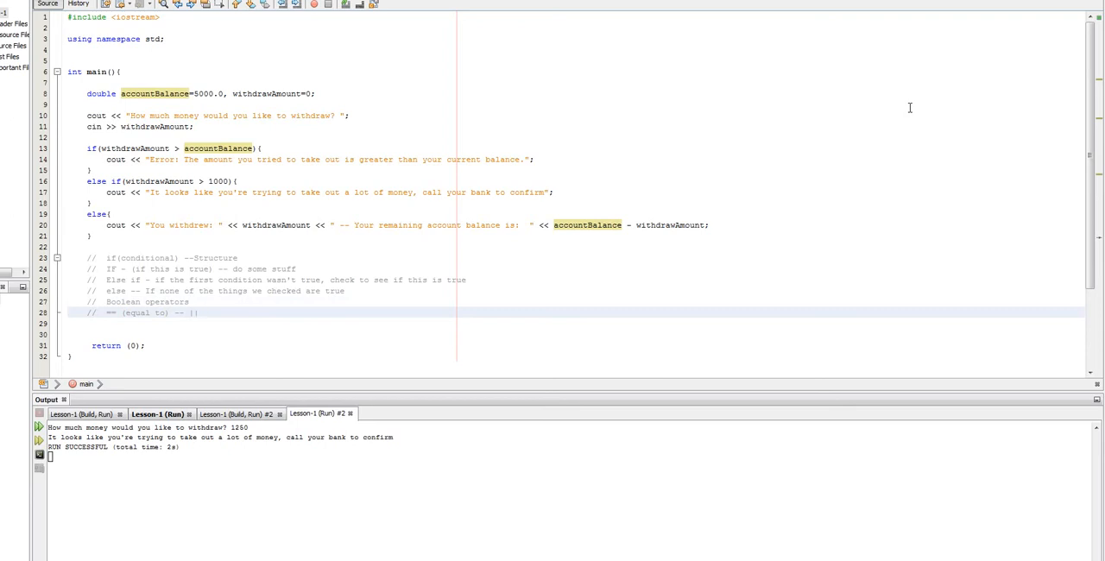
pyautogui.click(202, 312)
pyautogui.write('(or')
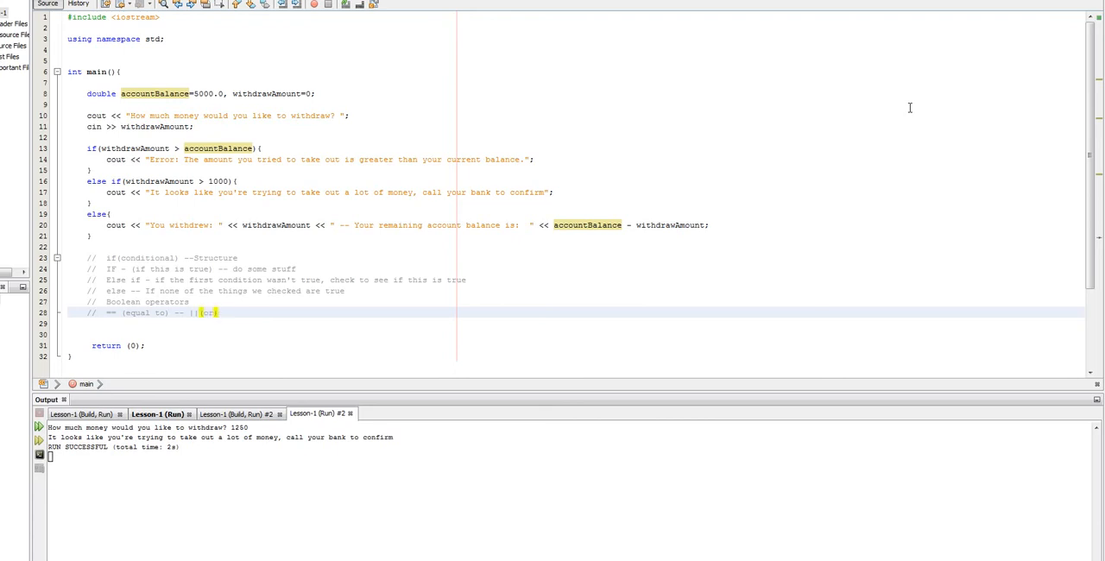
# - Add != (Not Equal To) and ! (not) to the operators comment
pyautogui.write('--')
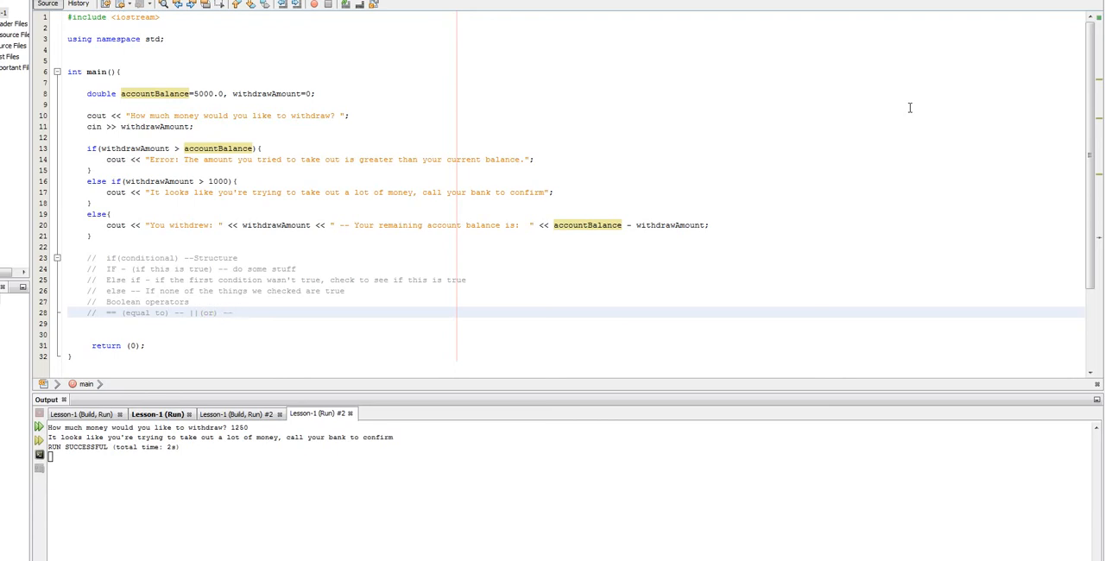
pyautogui.write('!=')
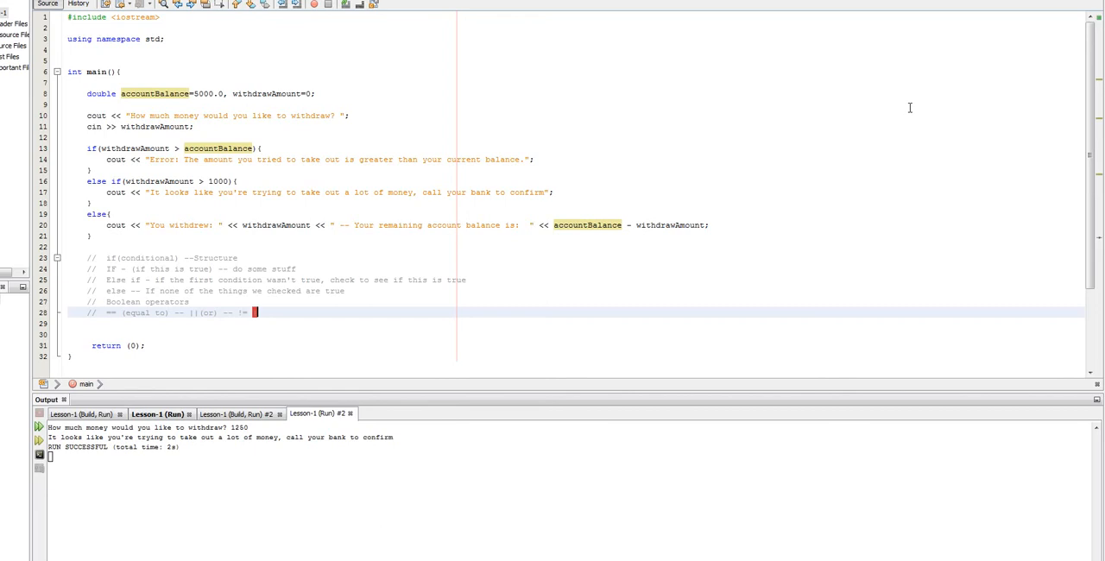
pyautogui.write('(Not Equal')
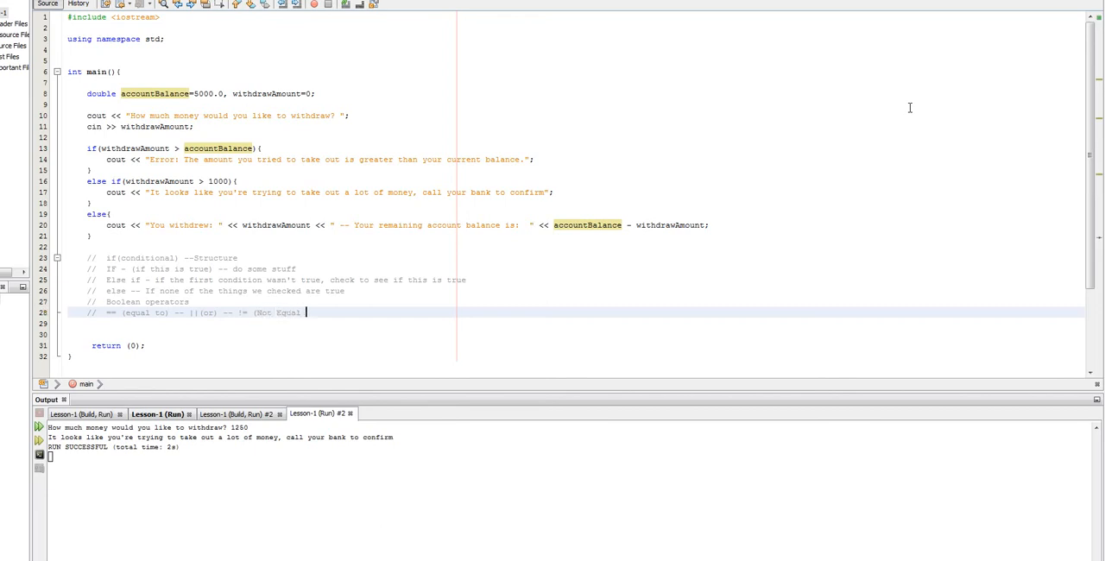
pyautogui.write('To')
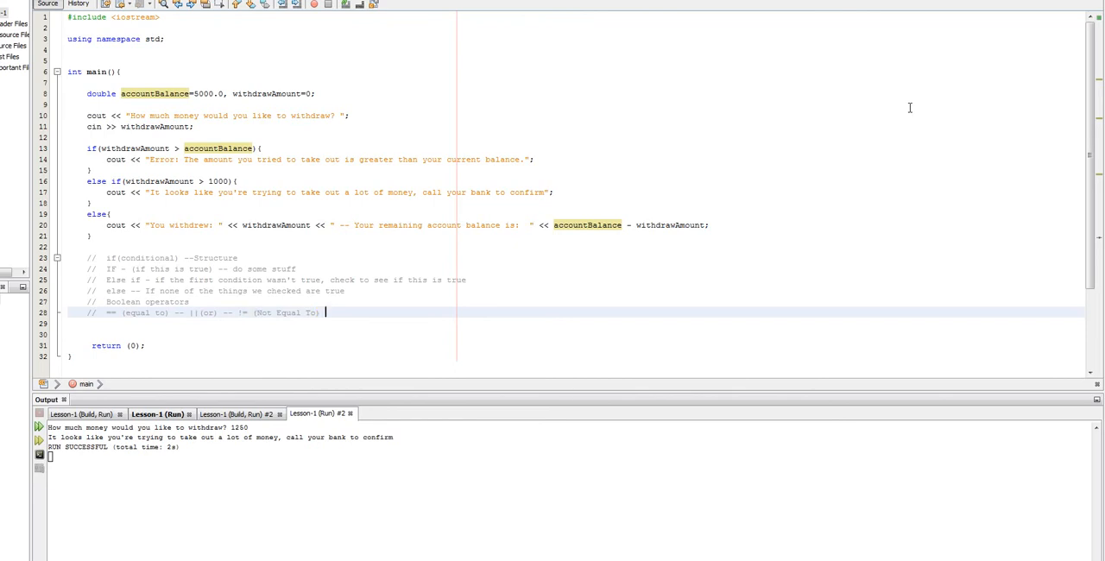
pyautogui.write('-- !')
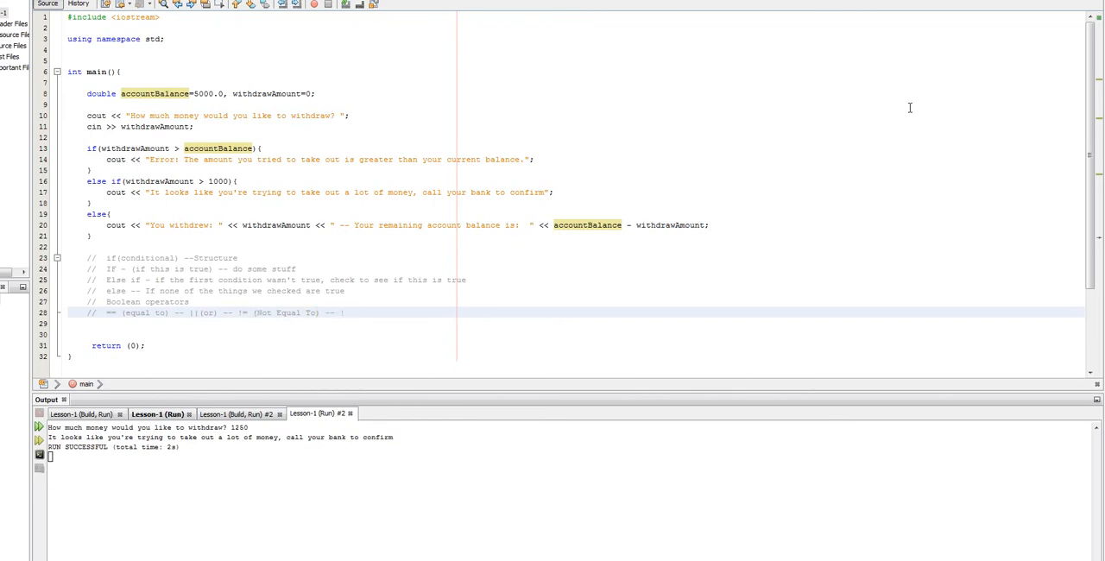
pyautogui.write('(not)')
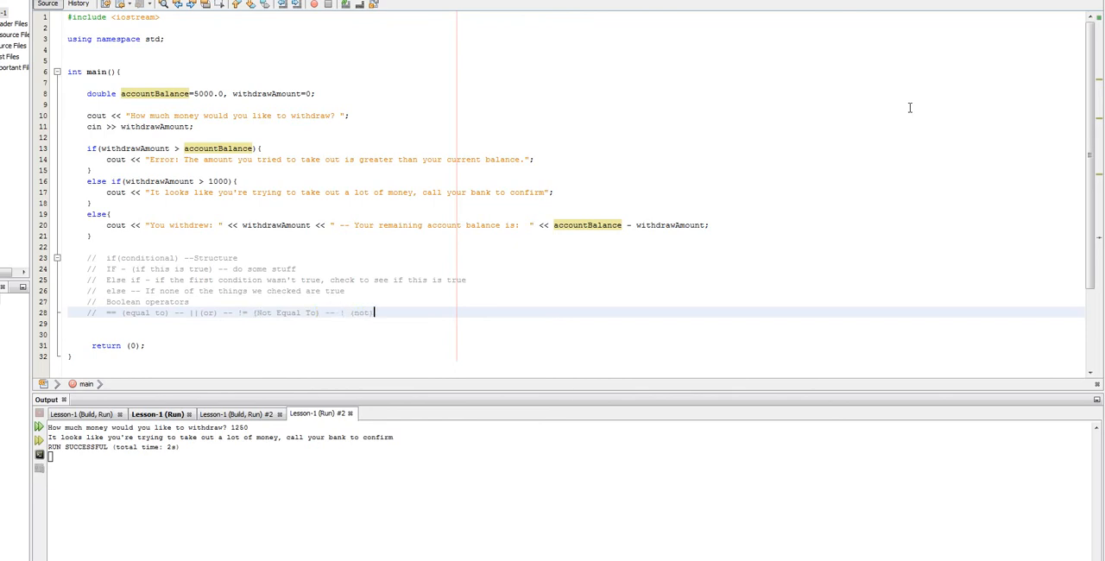
pyautogui.write('.')
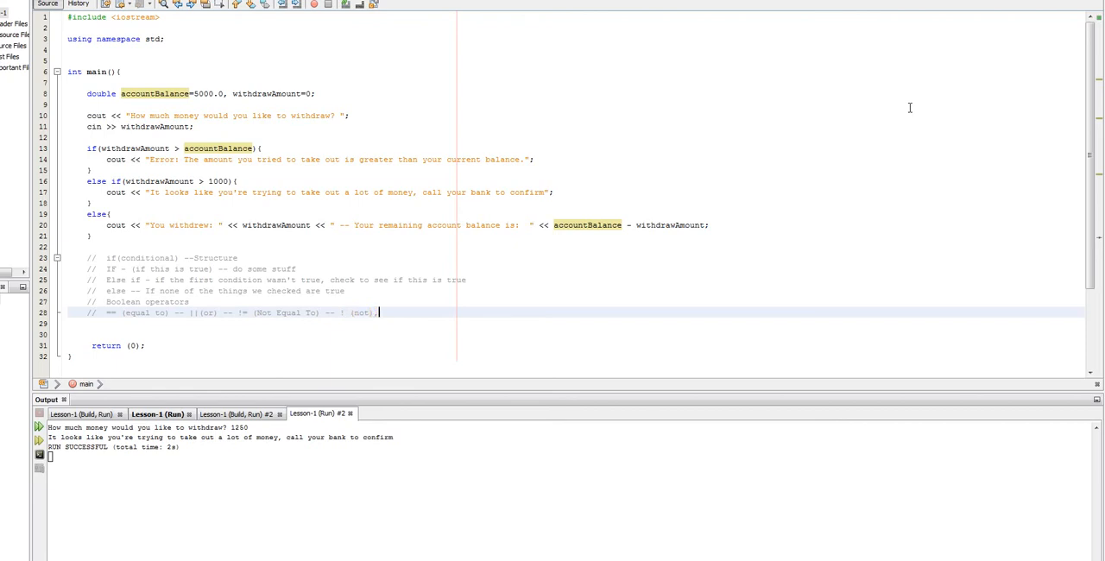
# - Append true, false and bool entries at the end of the operators comment
pyautogui.write('--')
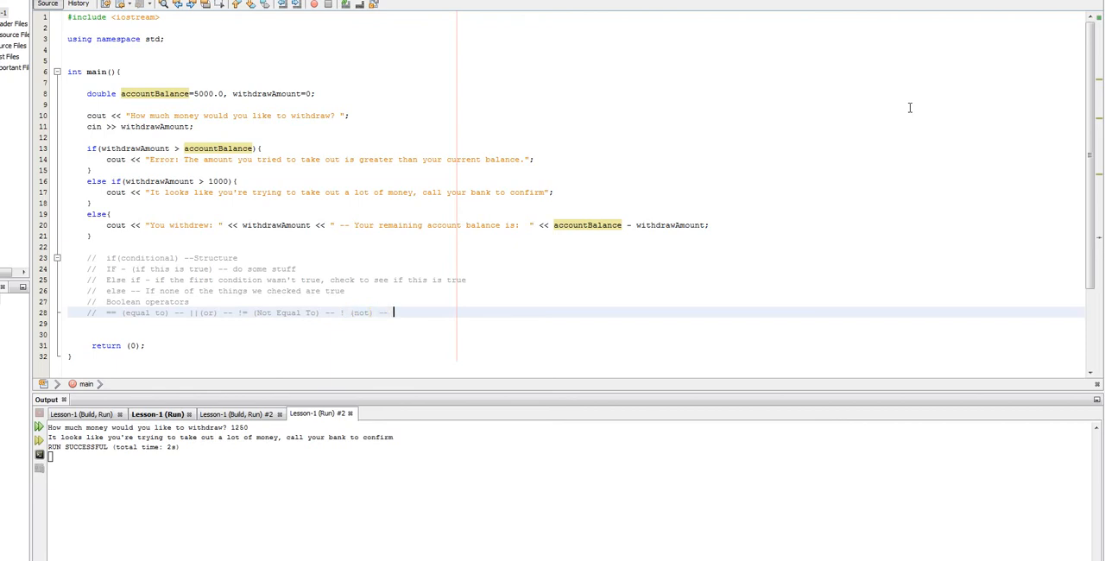
pyautogui.write('true')
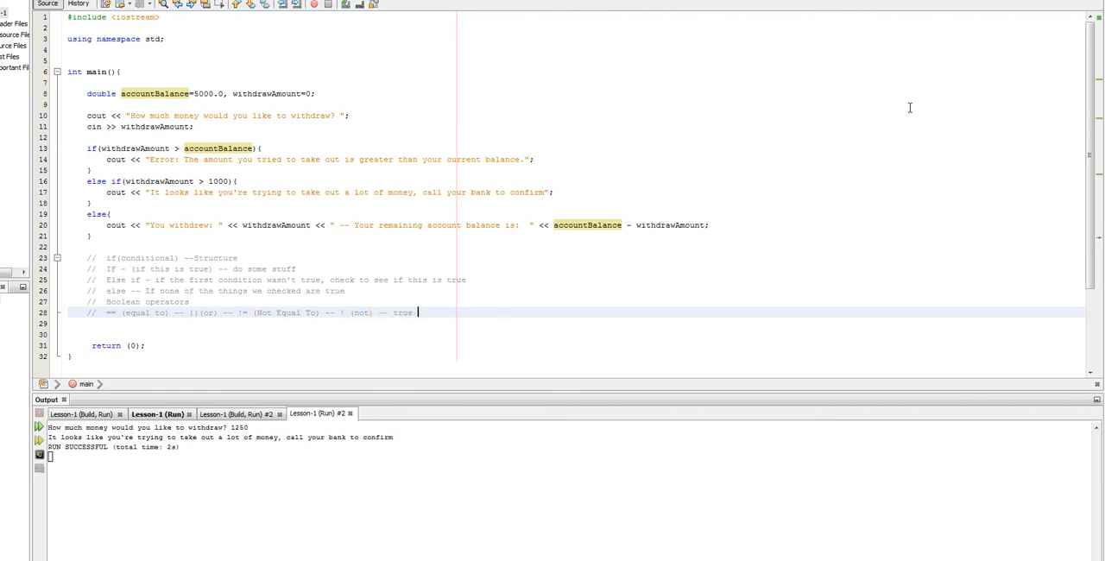
pyautogui.write('-- false')
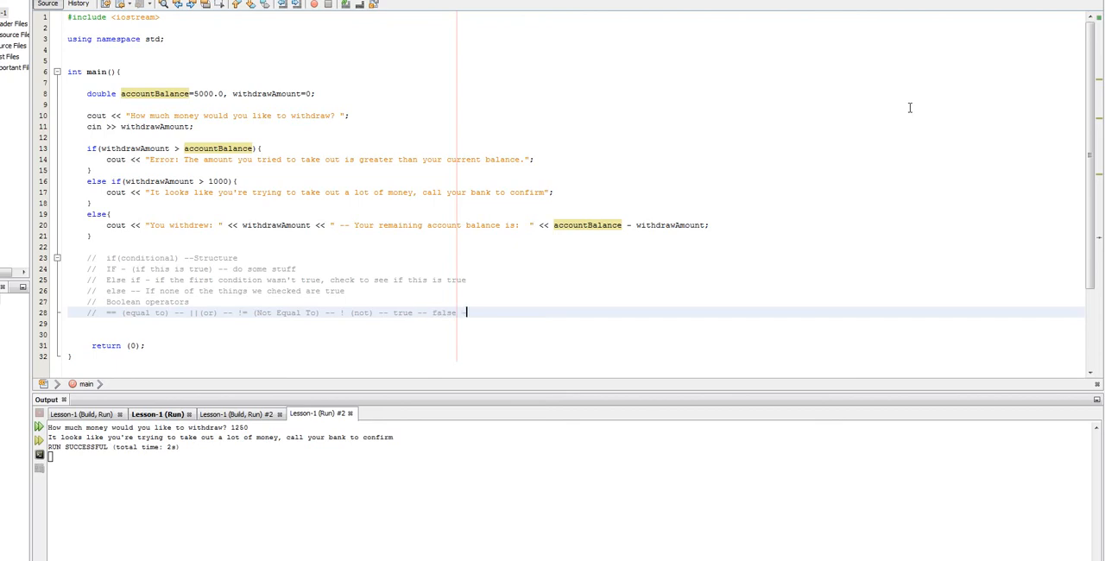
pyautogui.write('--')
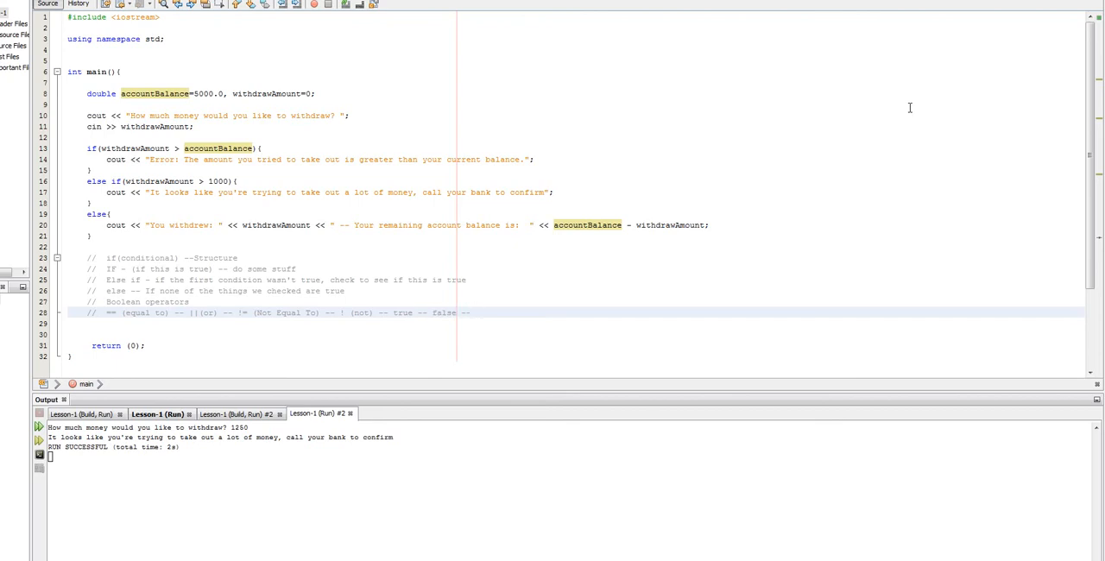
pyautogui.click(475, 312)
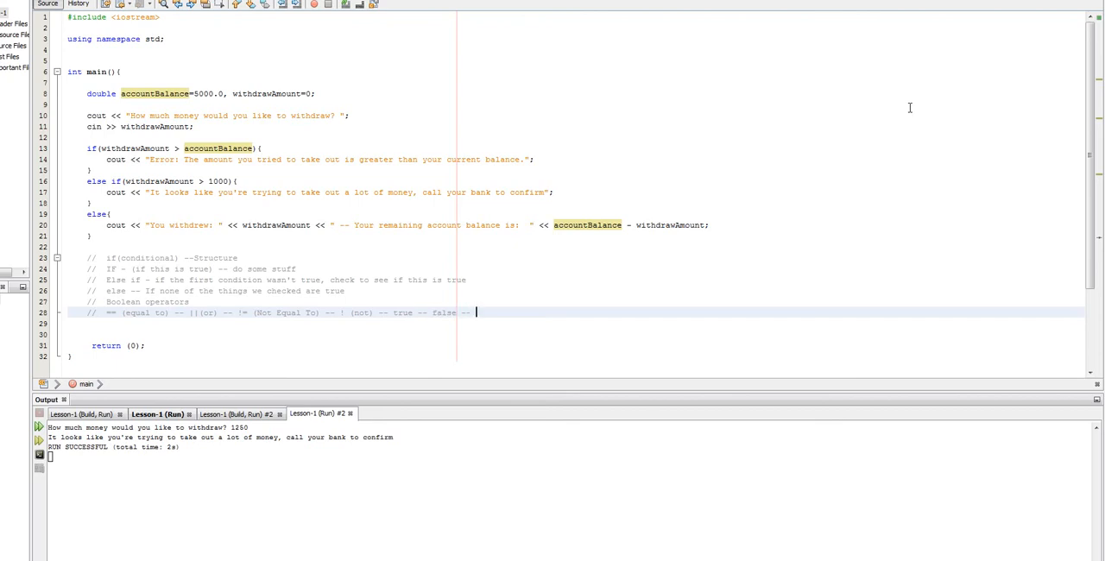
pyautogui.write('bool')
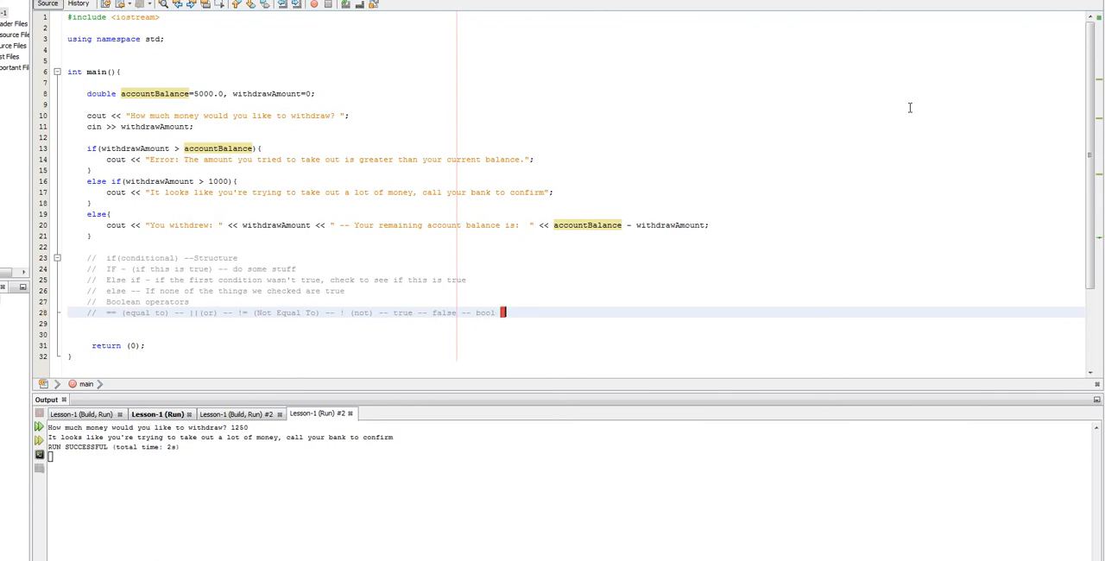
# - Describe bool as a variable and add < (less than), > (greater than), <=, >= operators
pyautogui.write('(variable type that contains true or false')
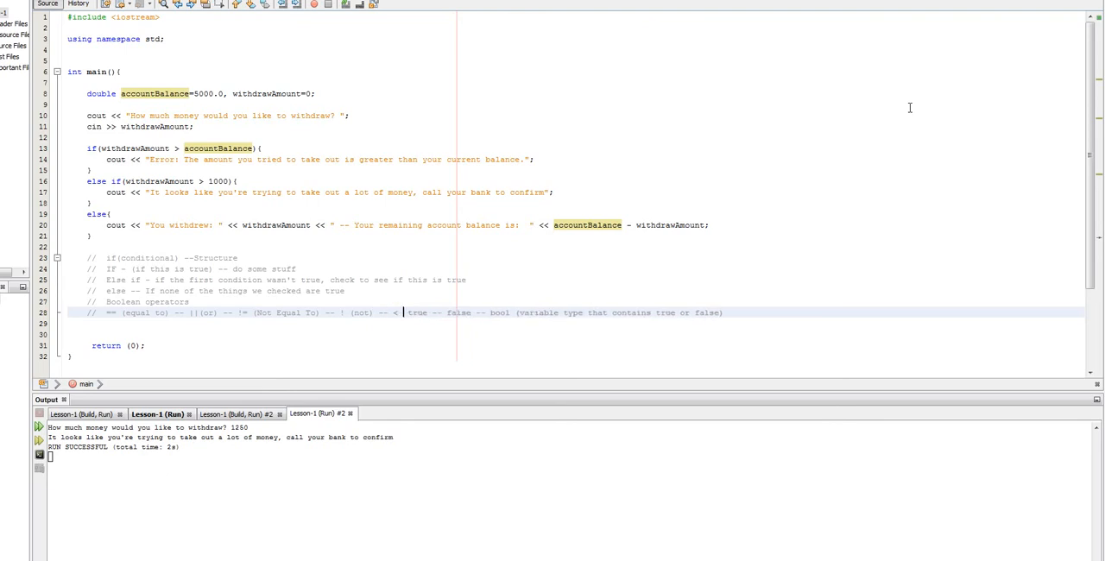
pyautogui.write('(less than) -- >')
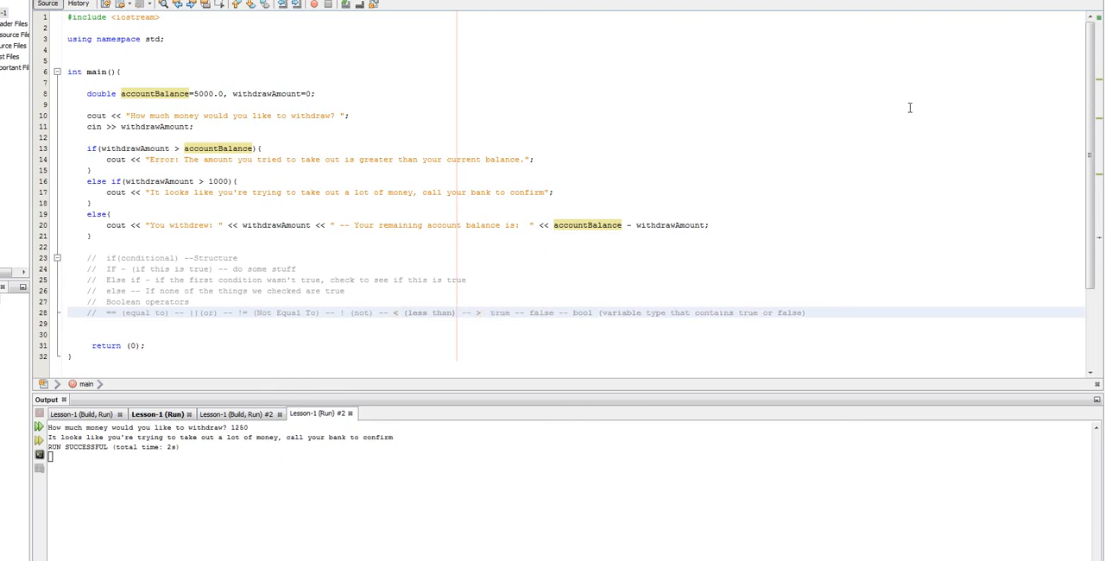
pyautogui.write('(greater than),')
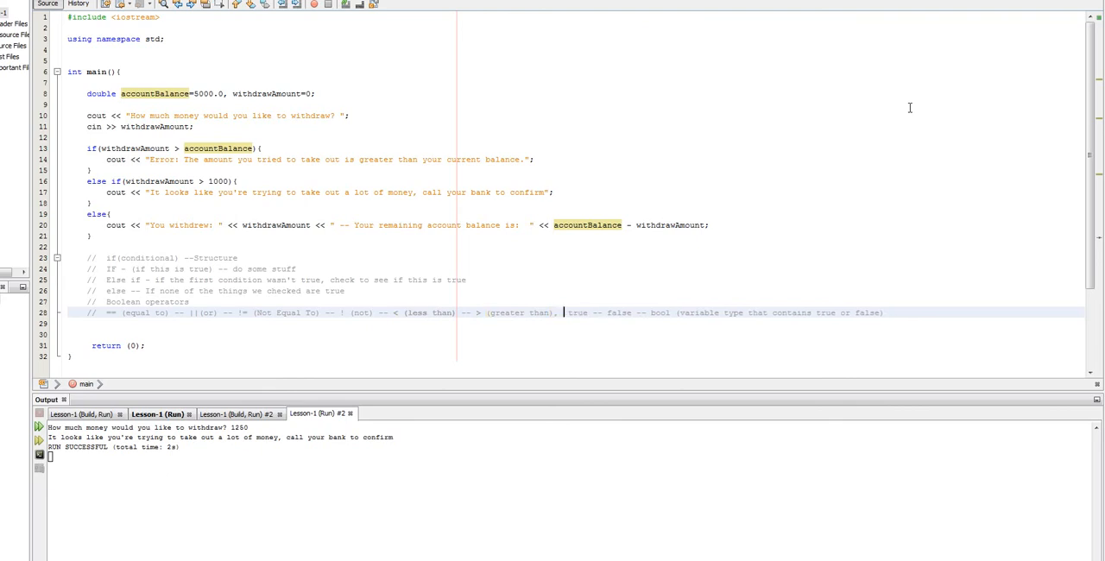
pyautogui.write('<=')
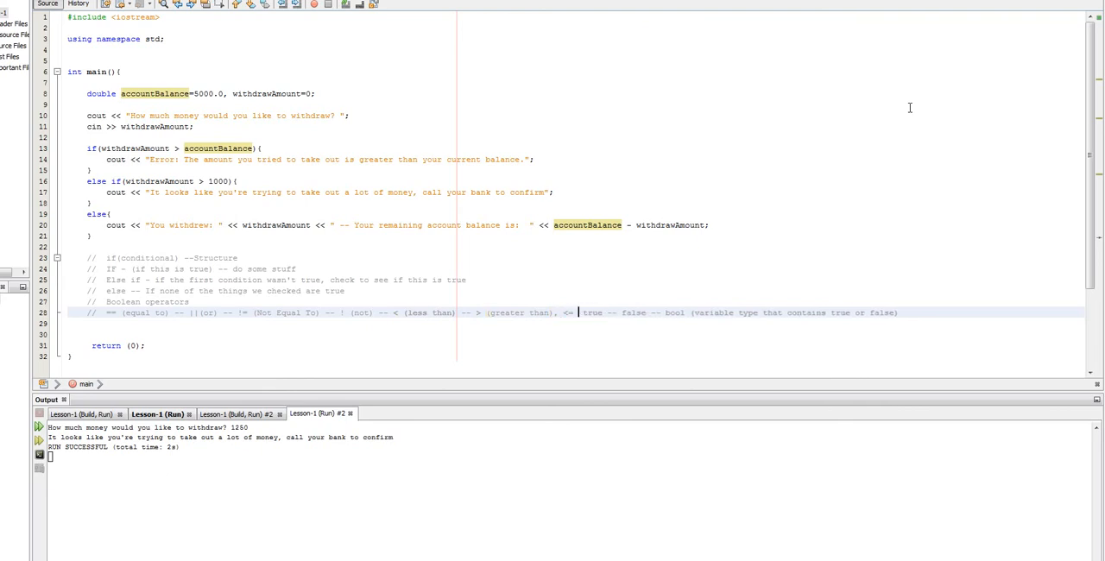
pyautogui.write('>=')
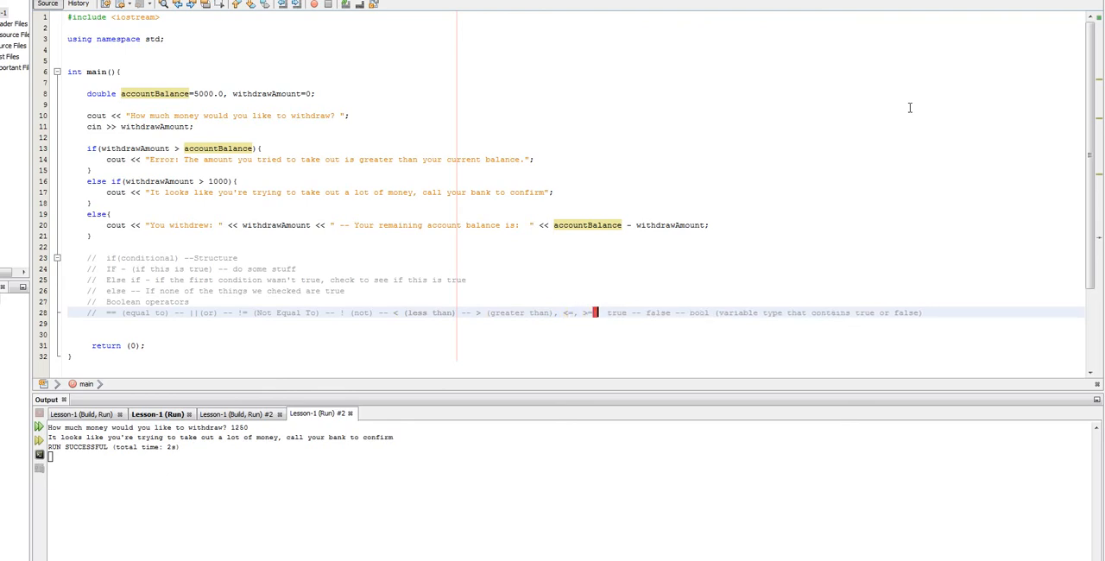
# - Write out <= (less than / equal to) and >= (greater than and equal to) descriptions
pyautogui.write('(less than)')
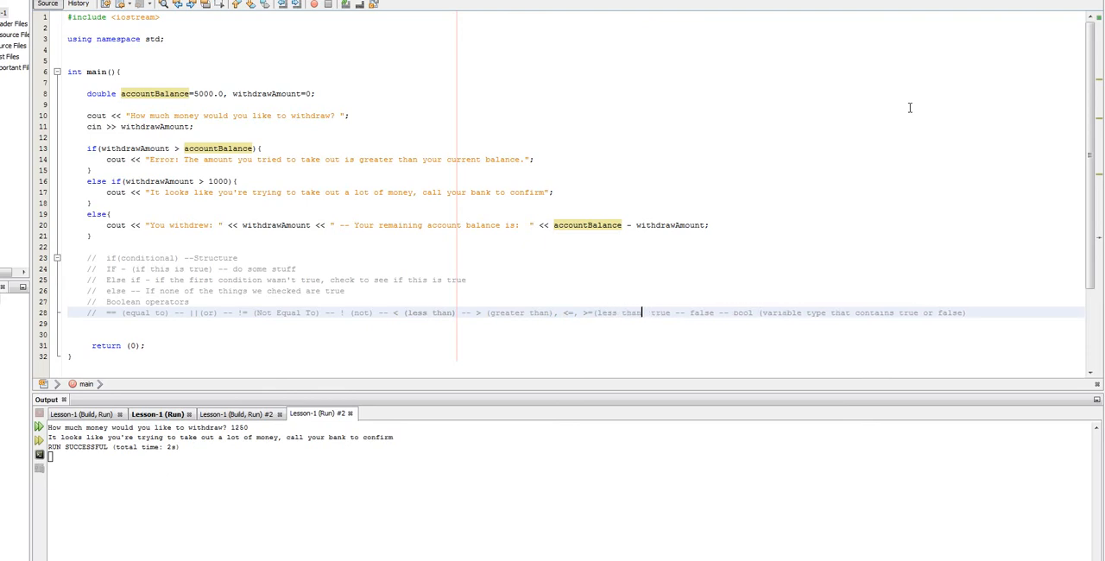
pyautogui.write('/ equal to')
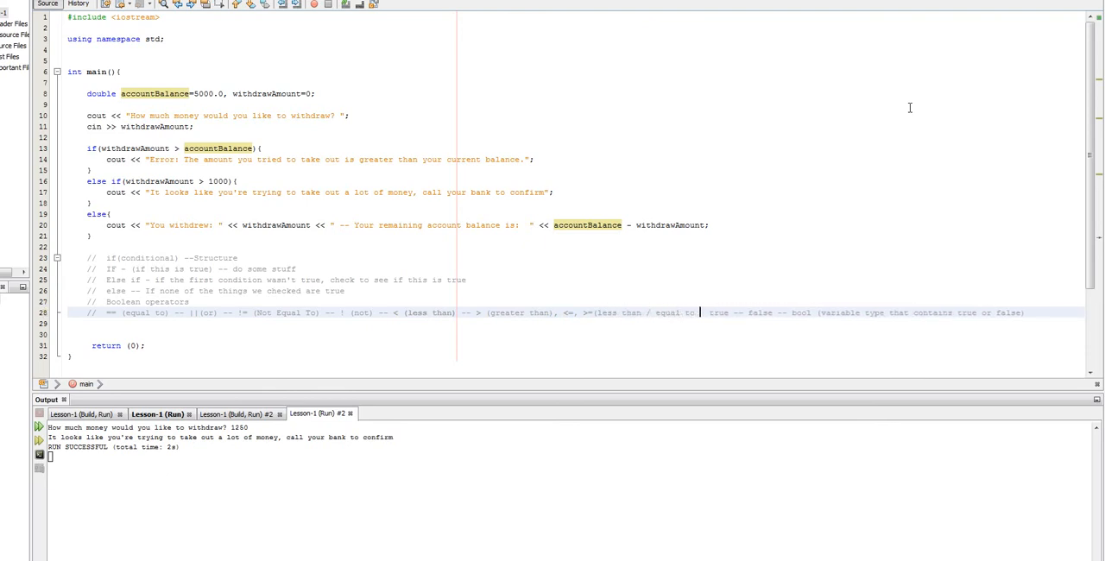
pyautogui.write('and')
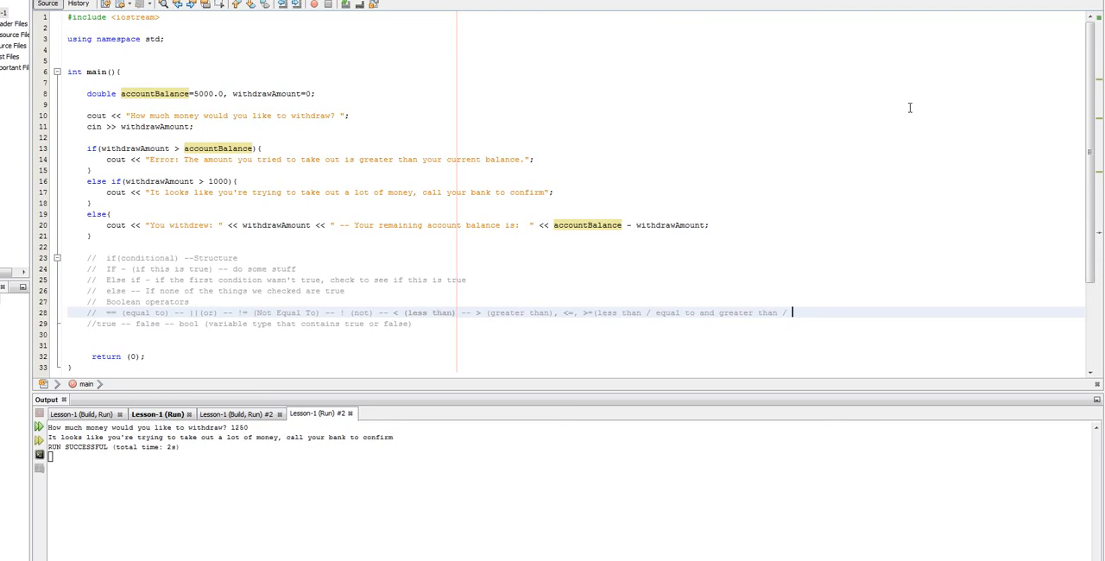
pyautogui.write('equal')
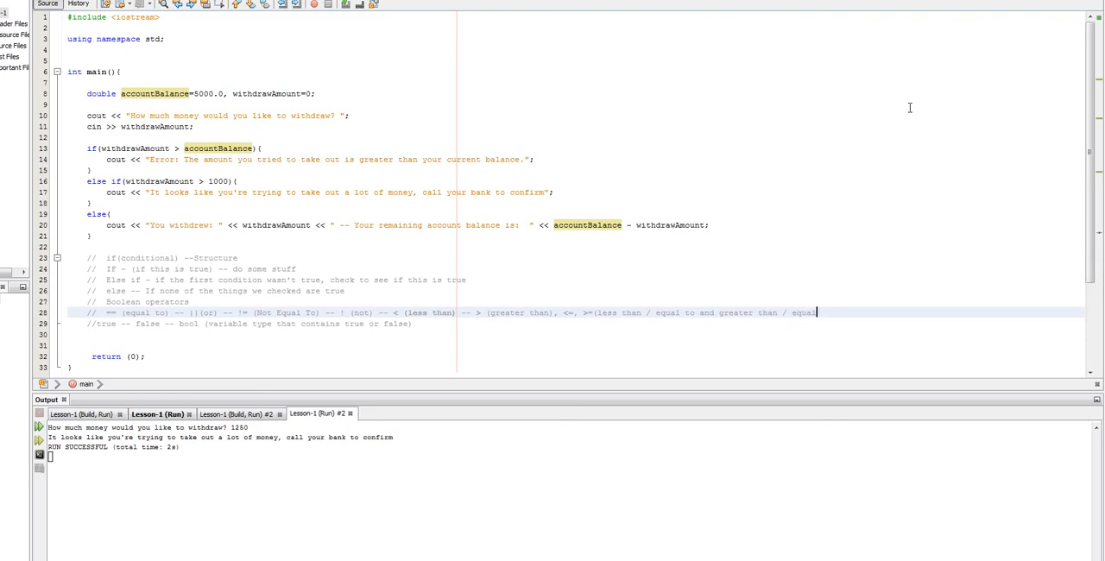
pyautogui.write('to')
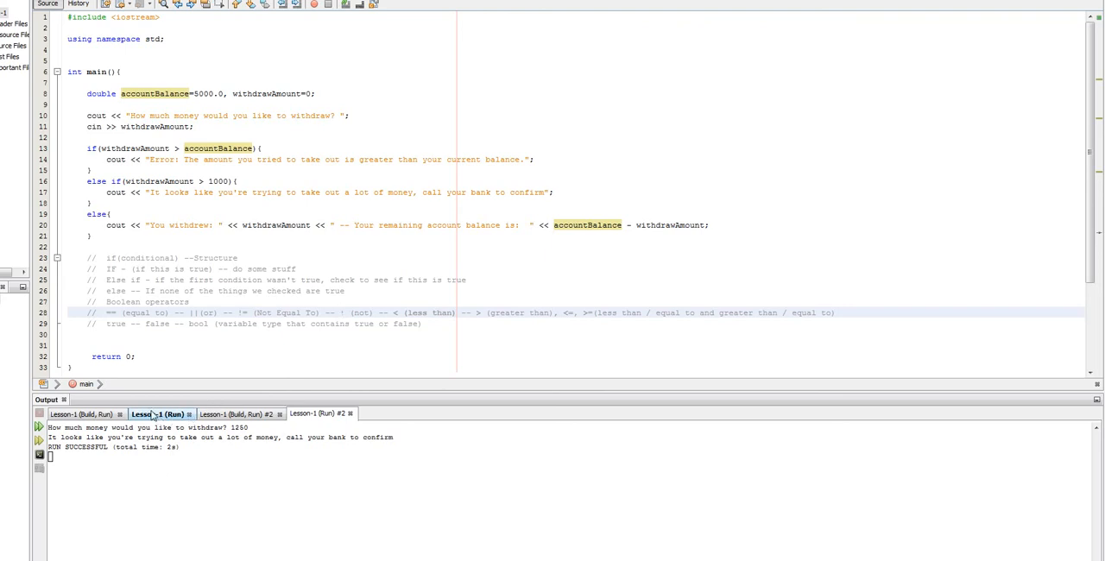
# - Show the earlier Lesson-1 run's terminated output in the Output window
pyautogui.click(155, 414)
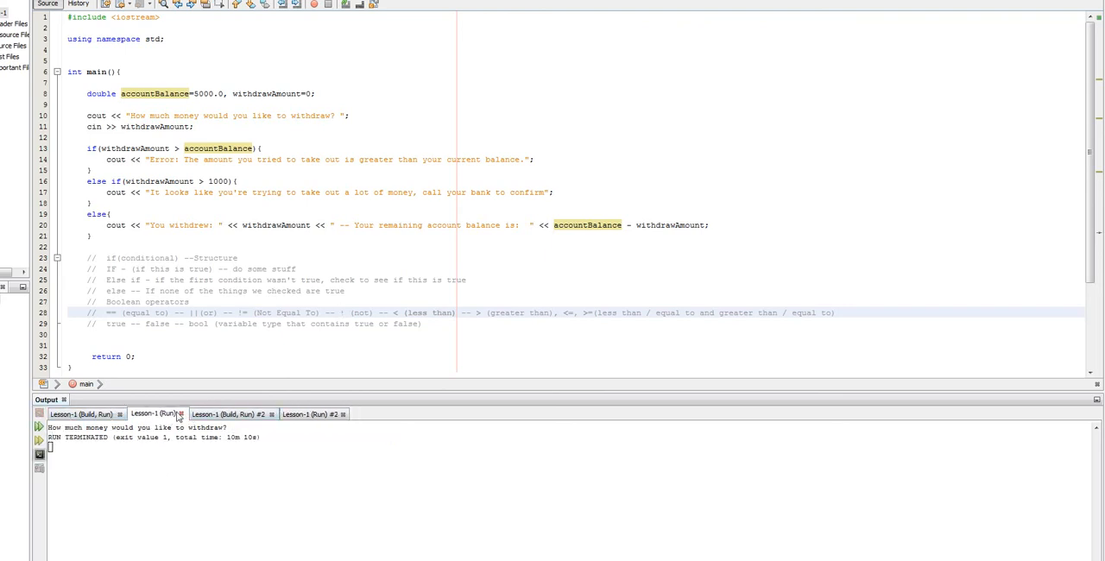